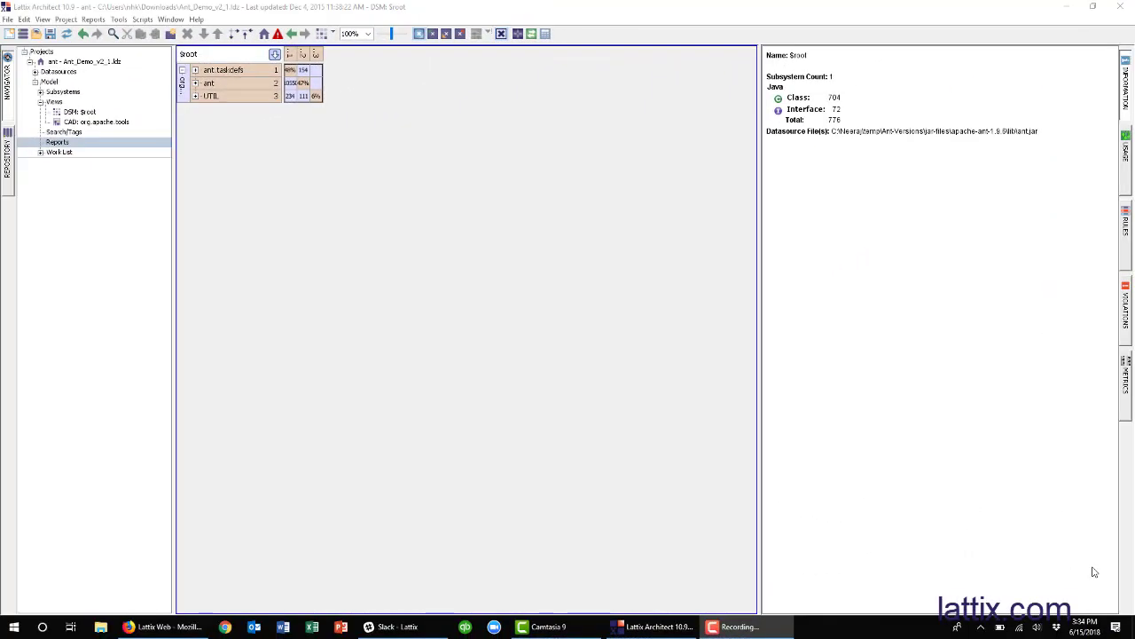
- Tag the cycles so the diagonal cells for ant.taskdefs, ant and UTIL are outlined
click(1093, 7)
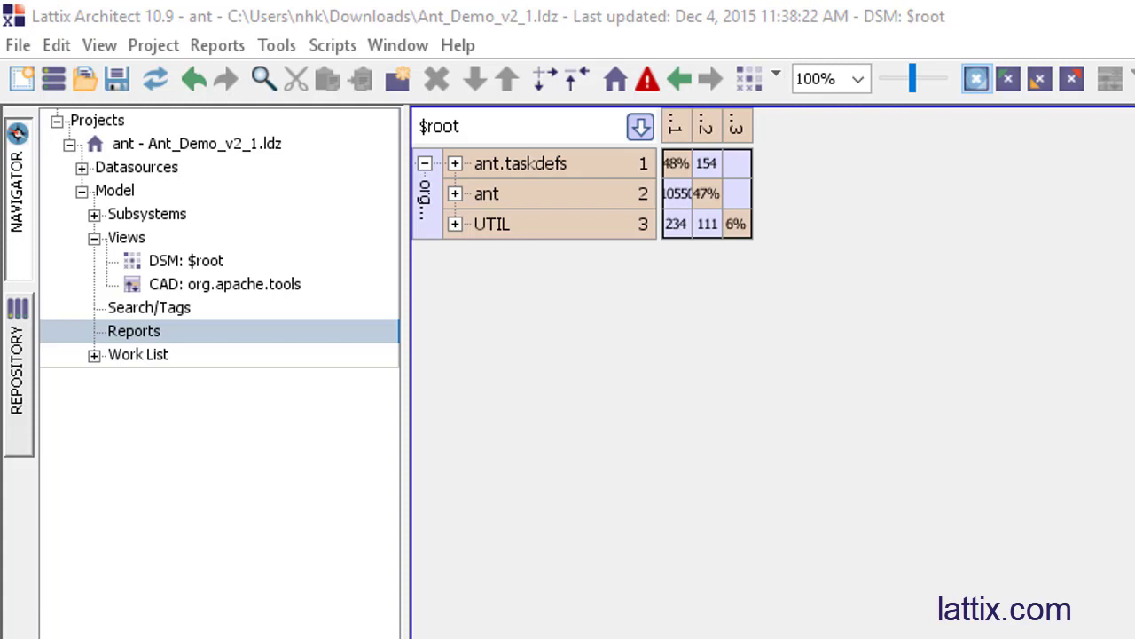
mouse_move(568, 262)
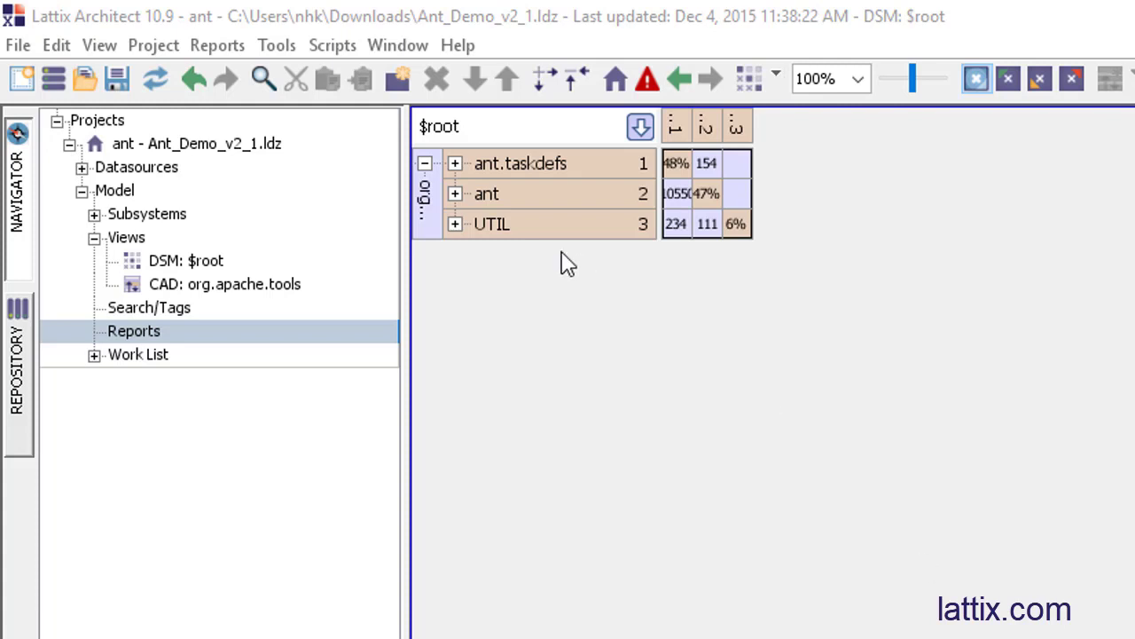
mouse_move(461, 266)
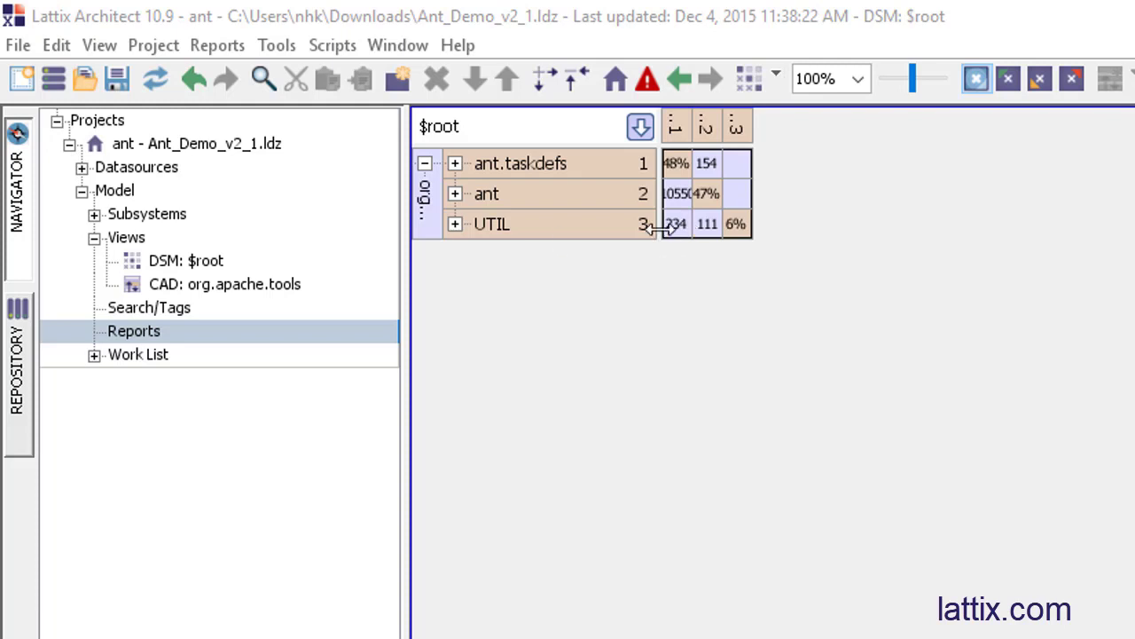
mouse_move(670, 146)
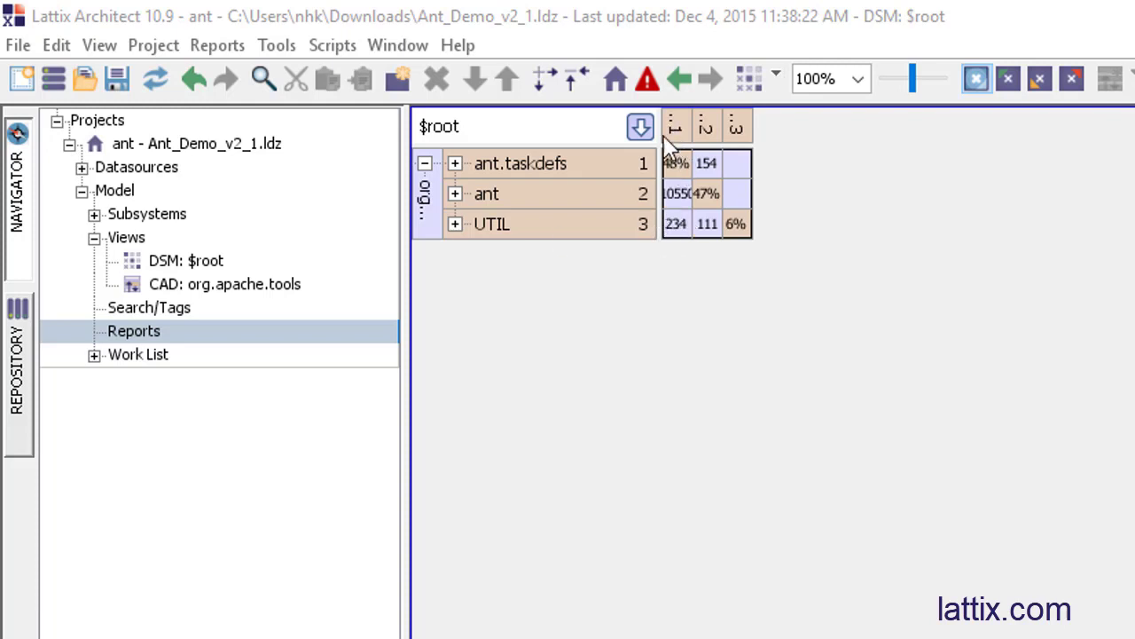
mouse_move(603, 241)
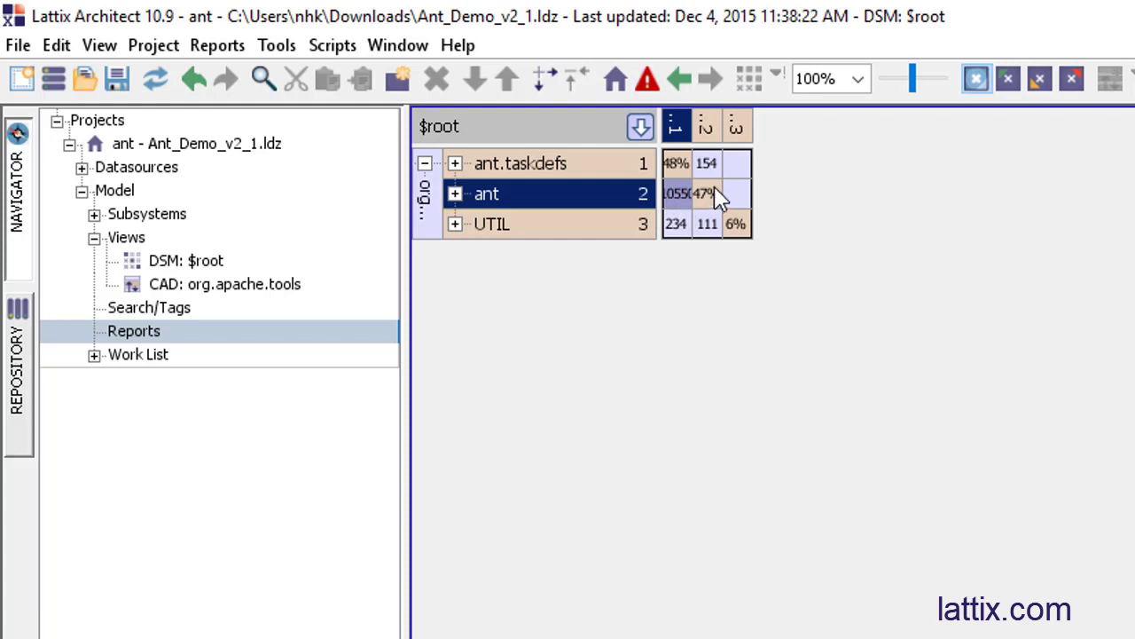
mouse_move(709, 174)
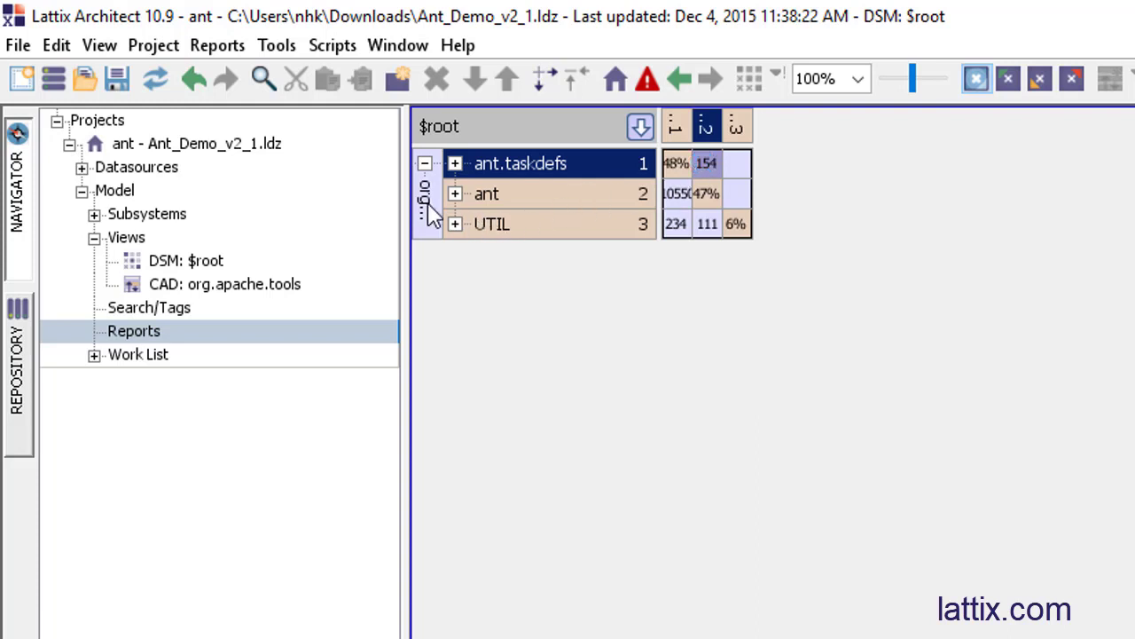
mouse_move(429, 213)
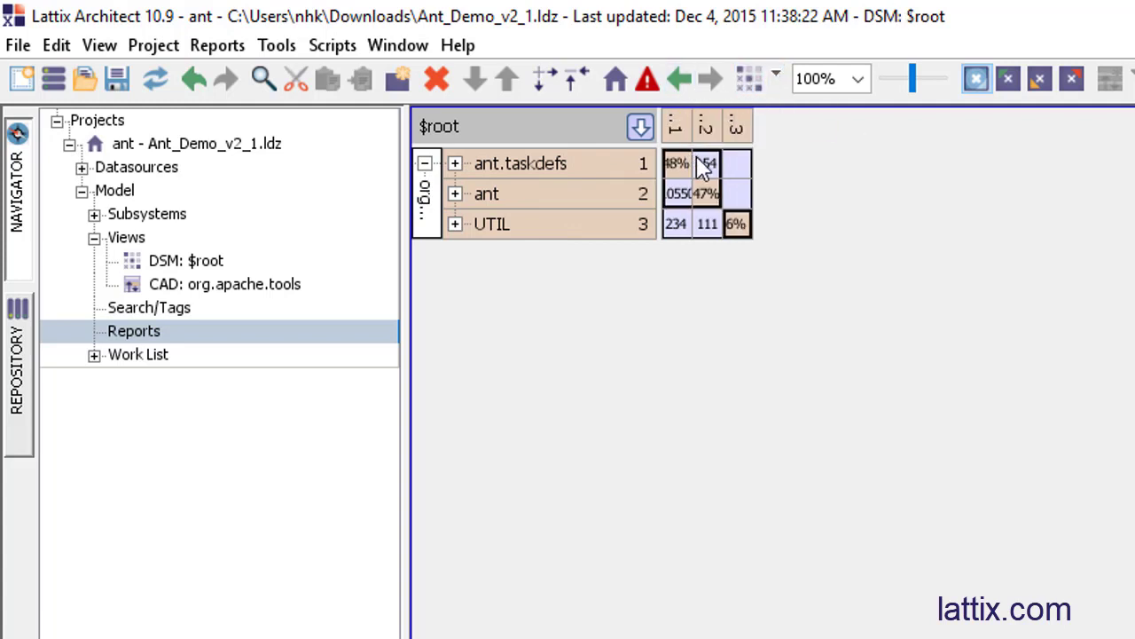
mouse_move(736, 193)
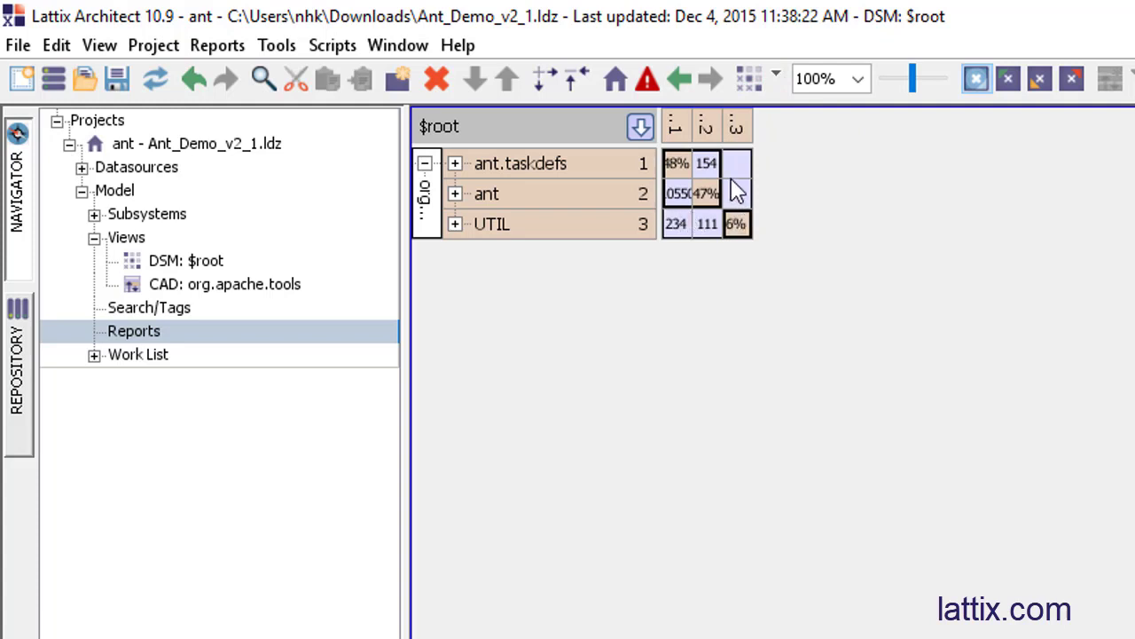
mouse_move(564, 181)
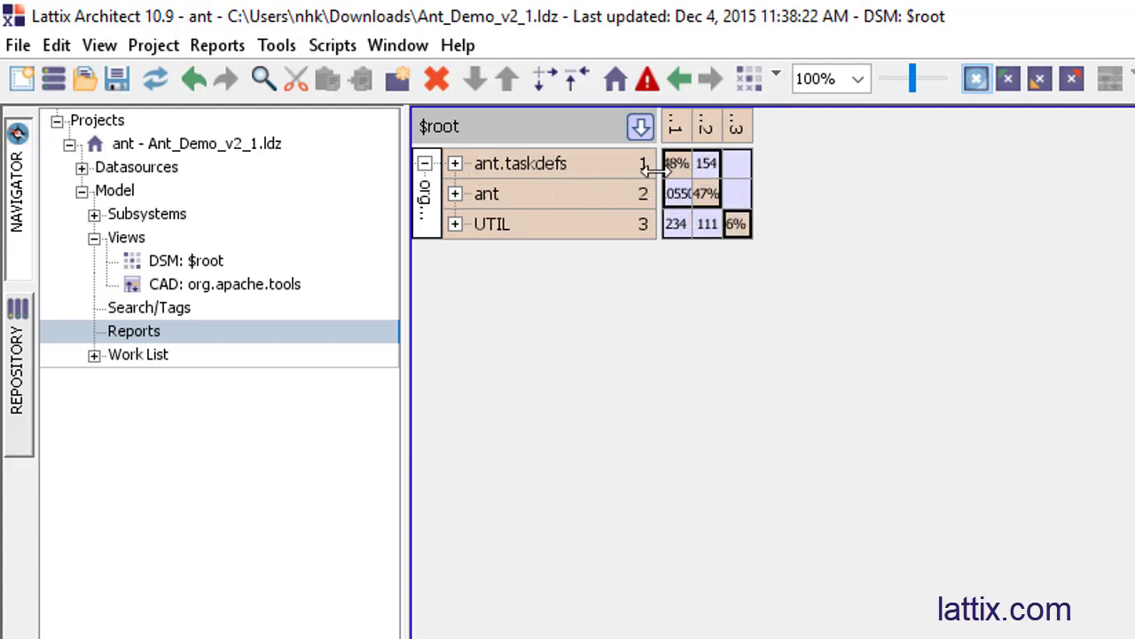
mouse_move(692, 194)
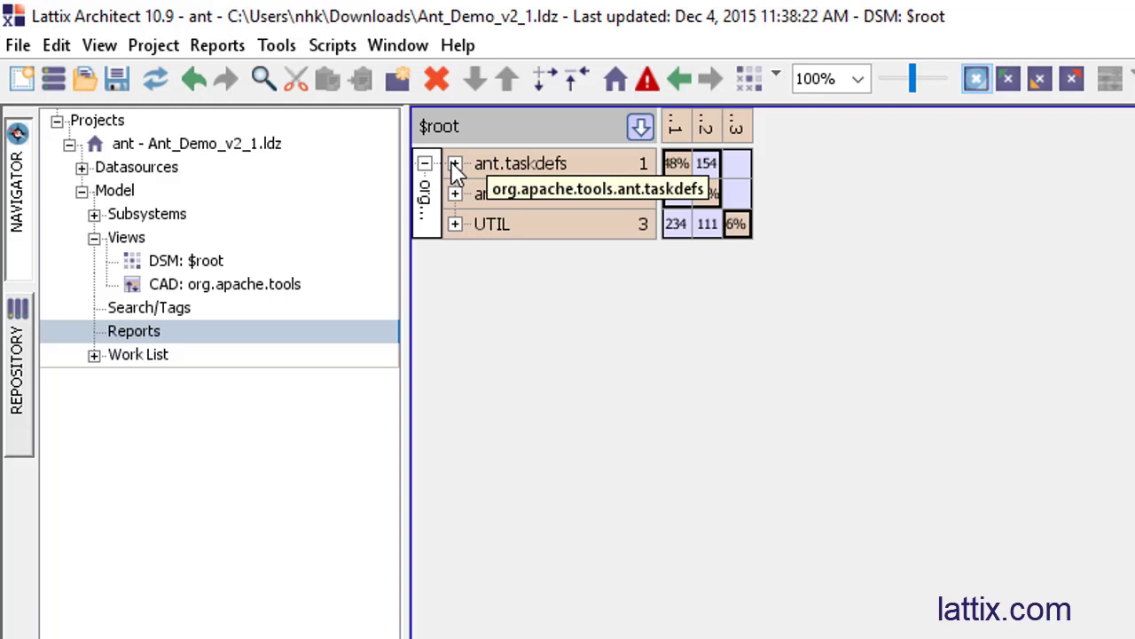
- Expand ant.taskdefs in the DSM to reveal its eight sub-packages and their cyclic block
click(454, 164)
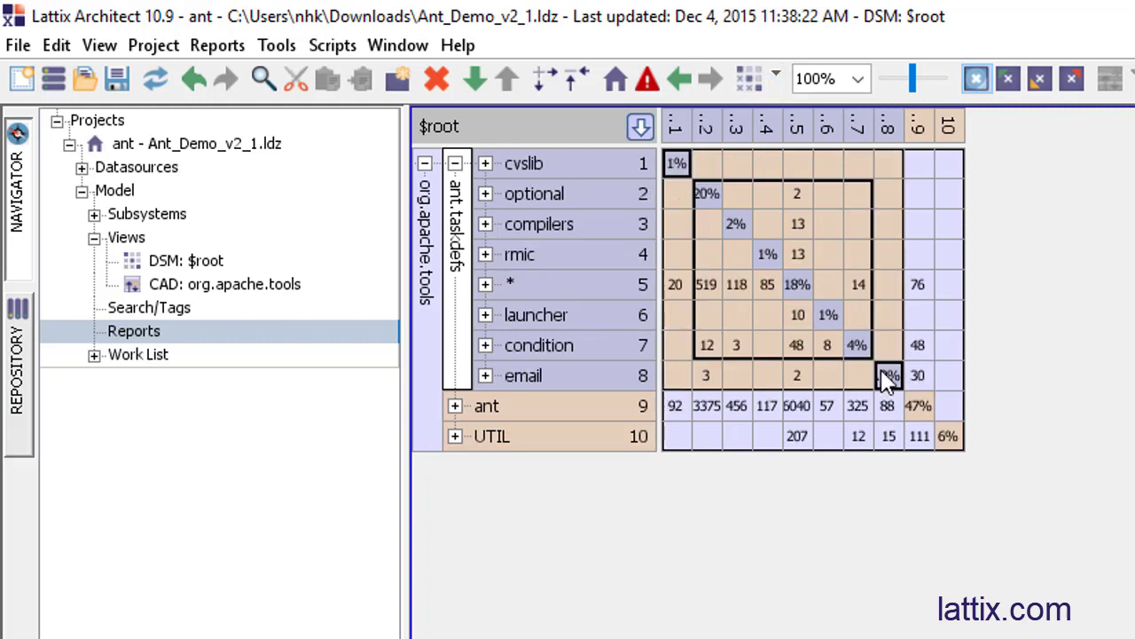
mouse_move(678, 195)
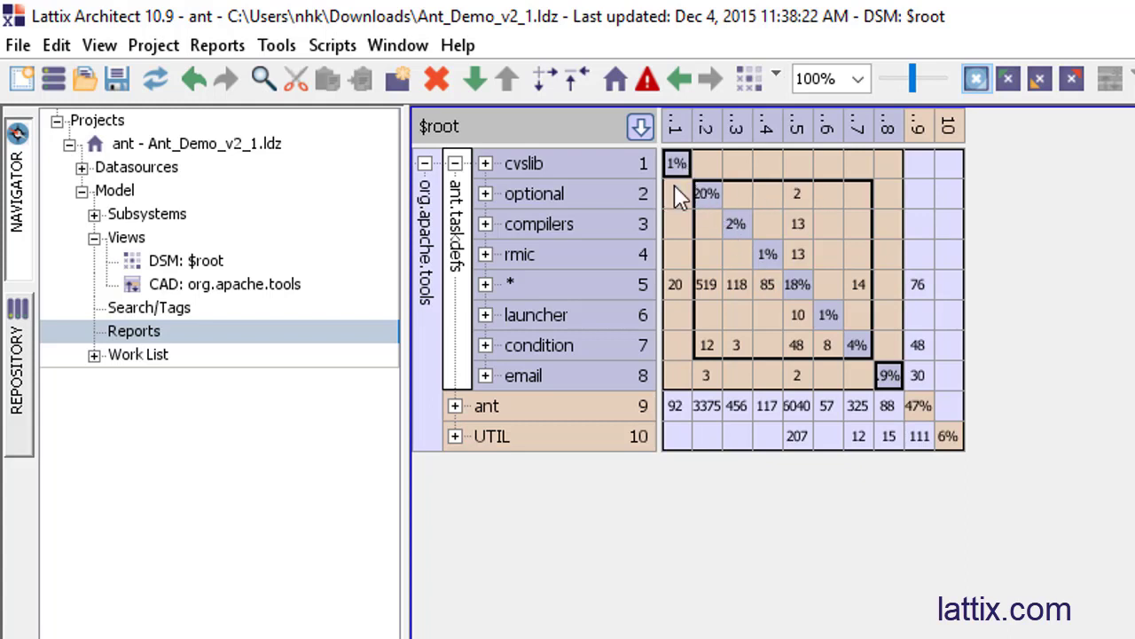
mouse_move(860, 352)
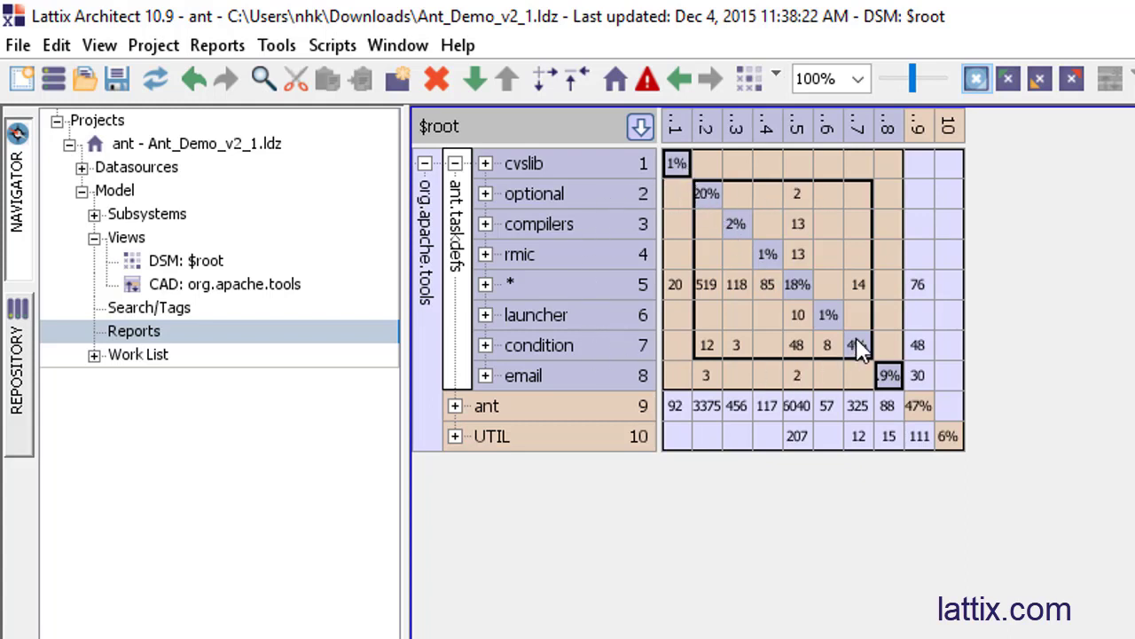
mouse_move(855, 346)
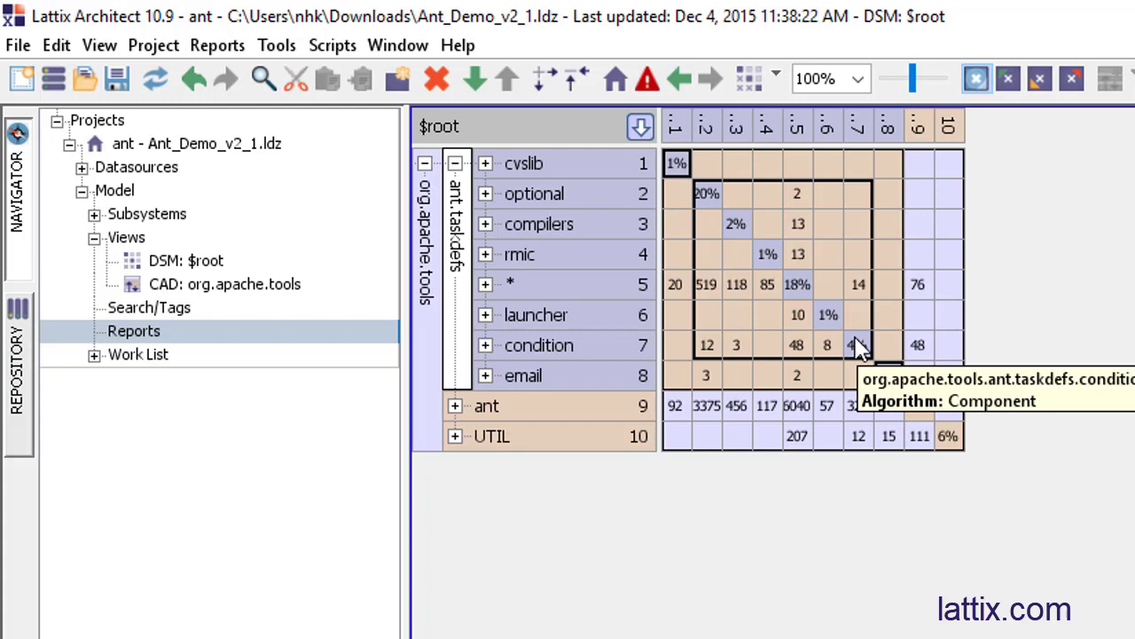
mouse_move(878, 291)
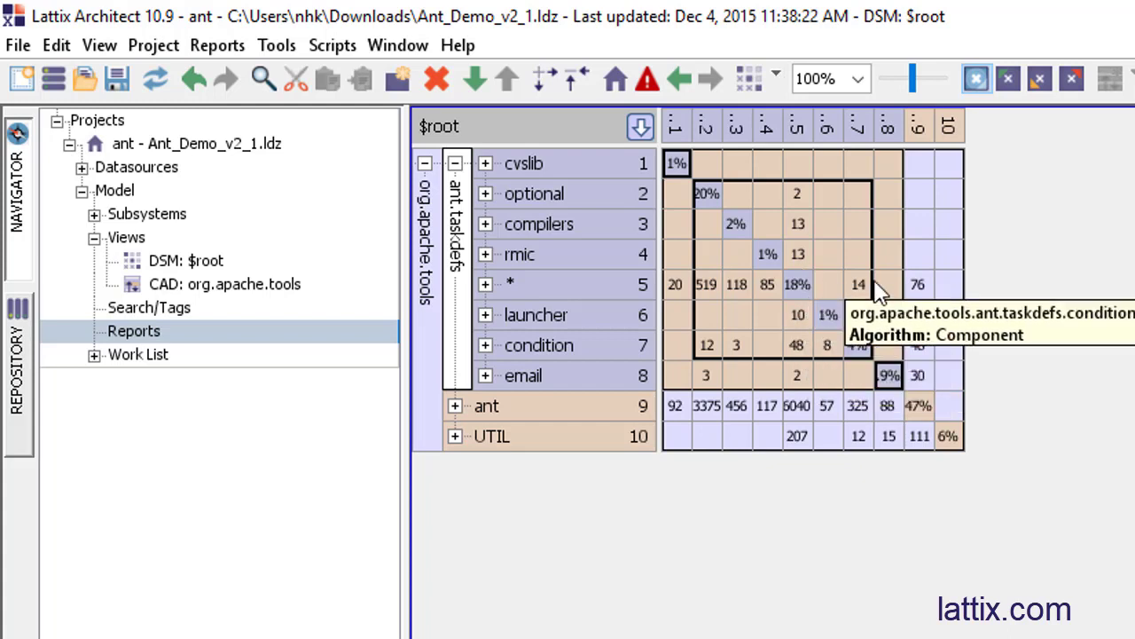
mouse_move(868, 291)
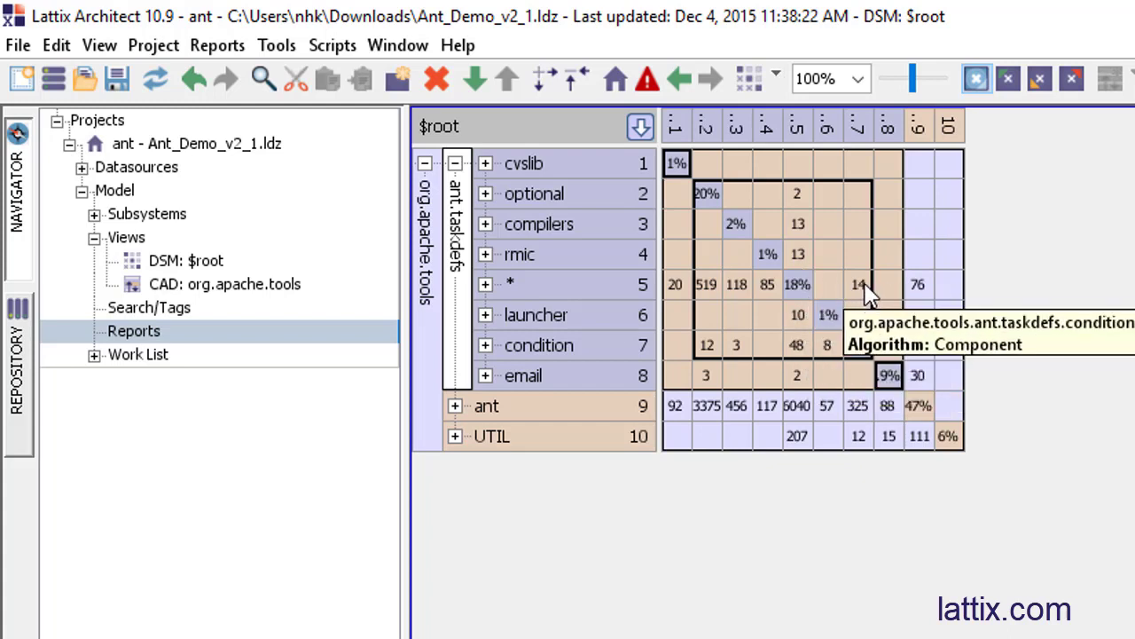
mouse_move(798, 195)
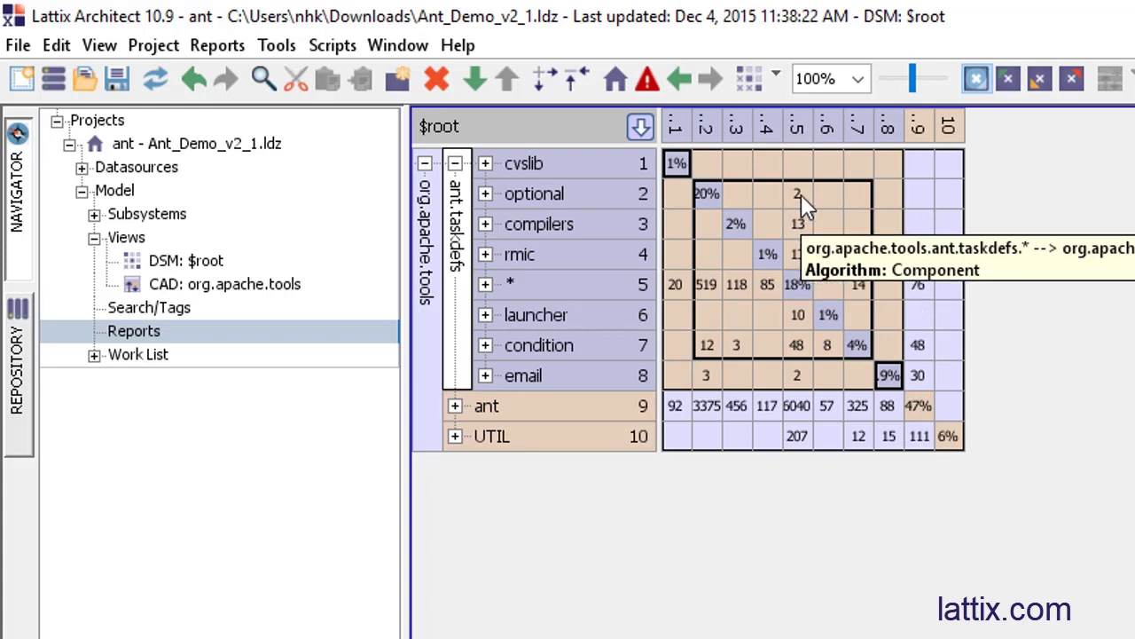
mouse_move(802, 266)
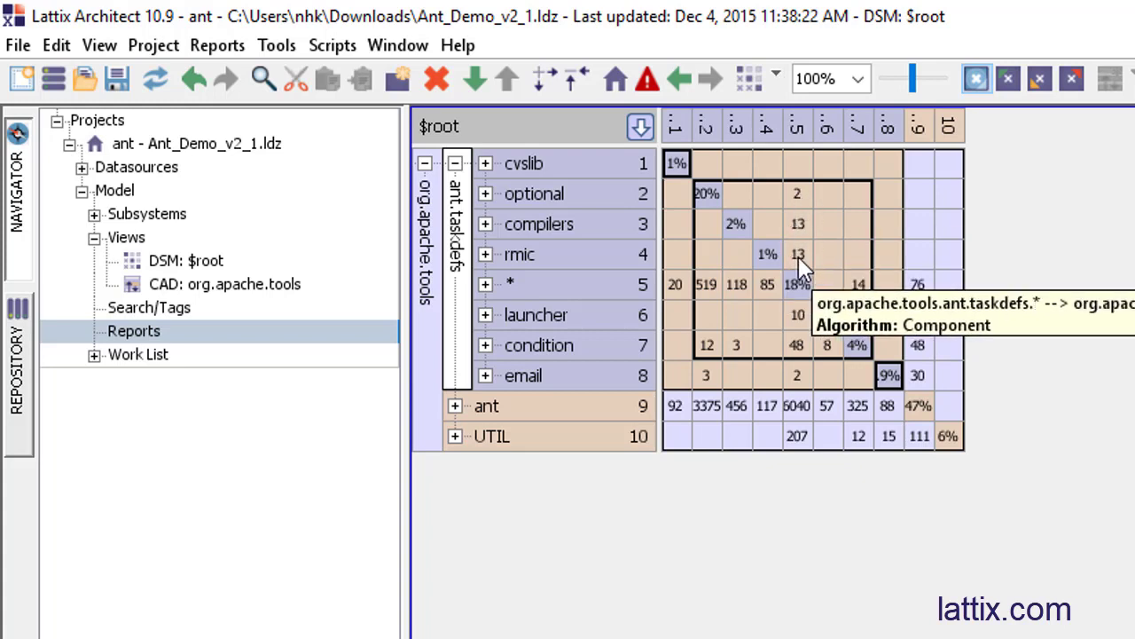
mouse_move(1043, 273)
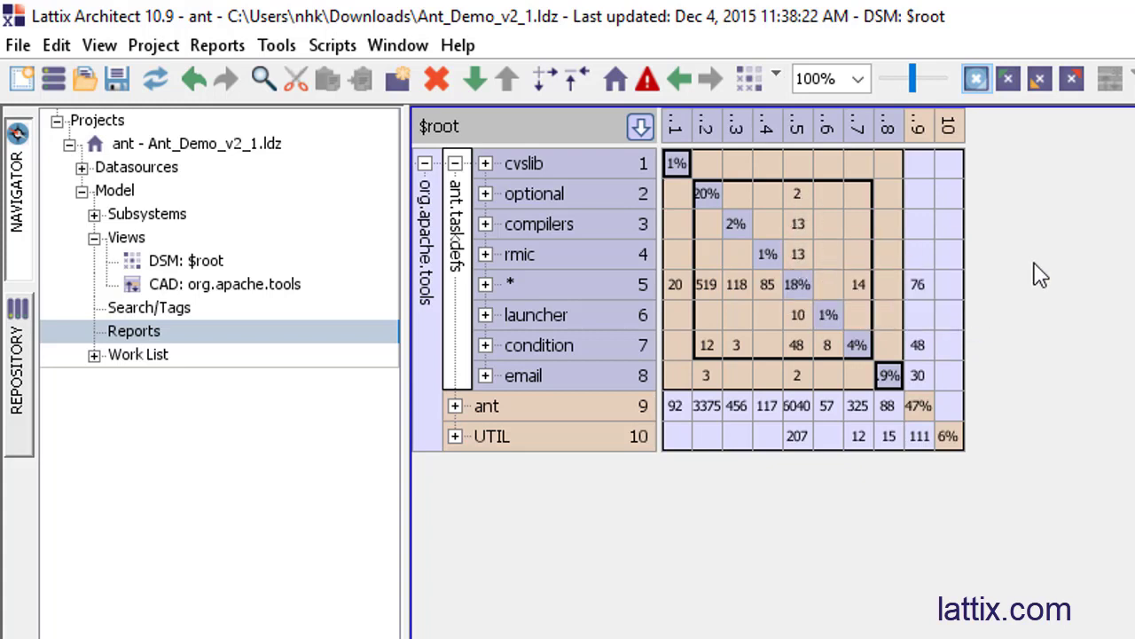
mouse_move(812, 197)
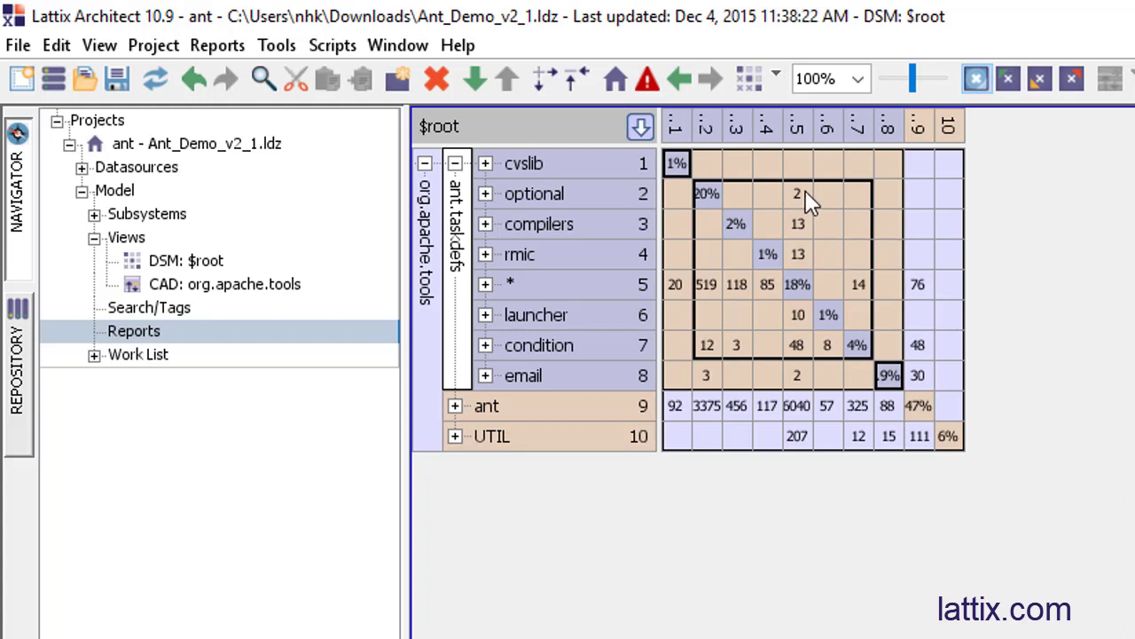
mouse_move(860, 298)
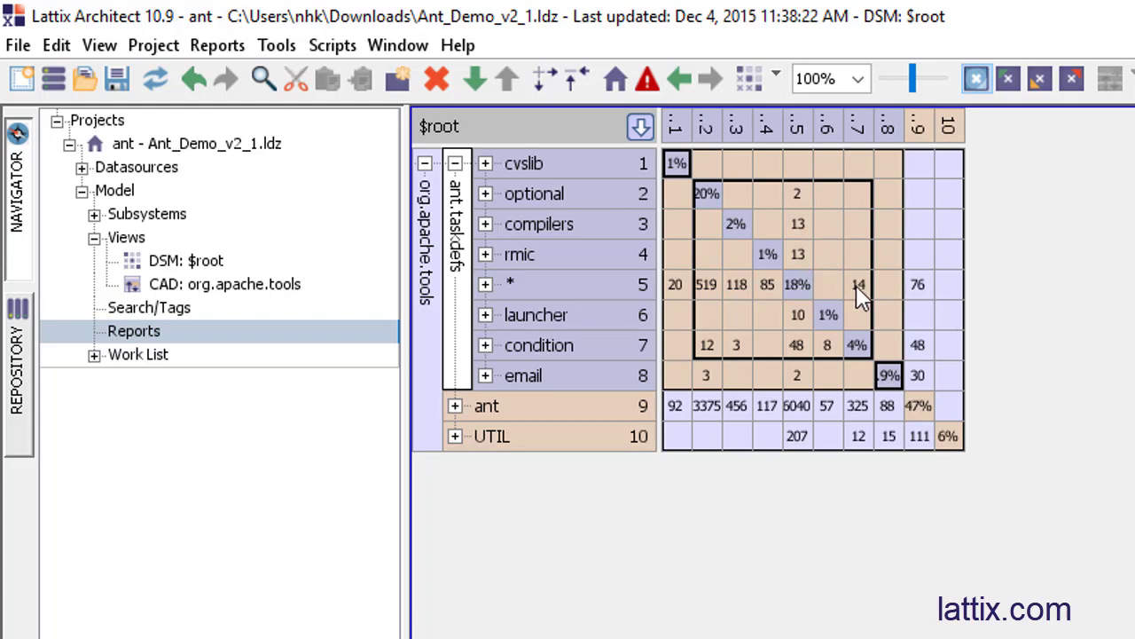
mouse_move(858, 292)
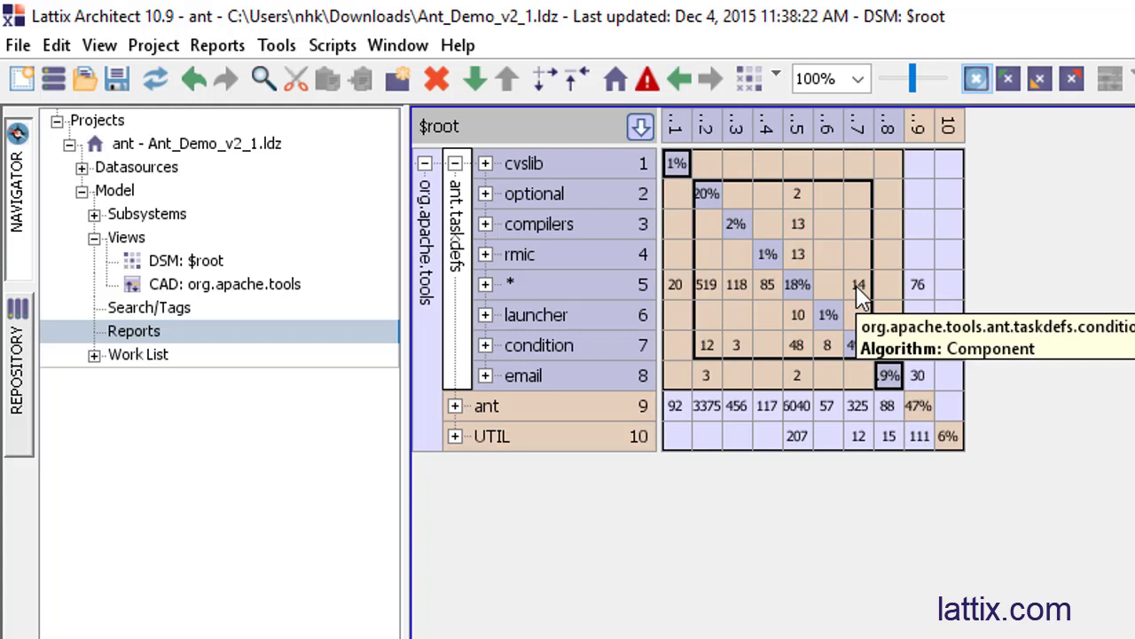
mouse_move(461, 266)
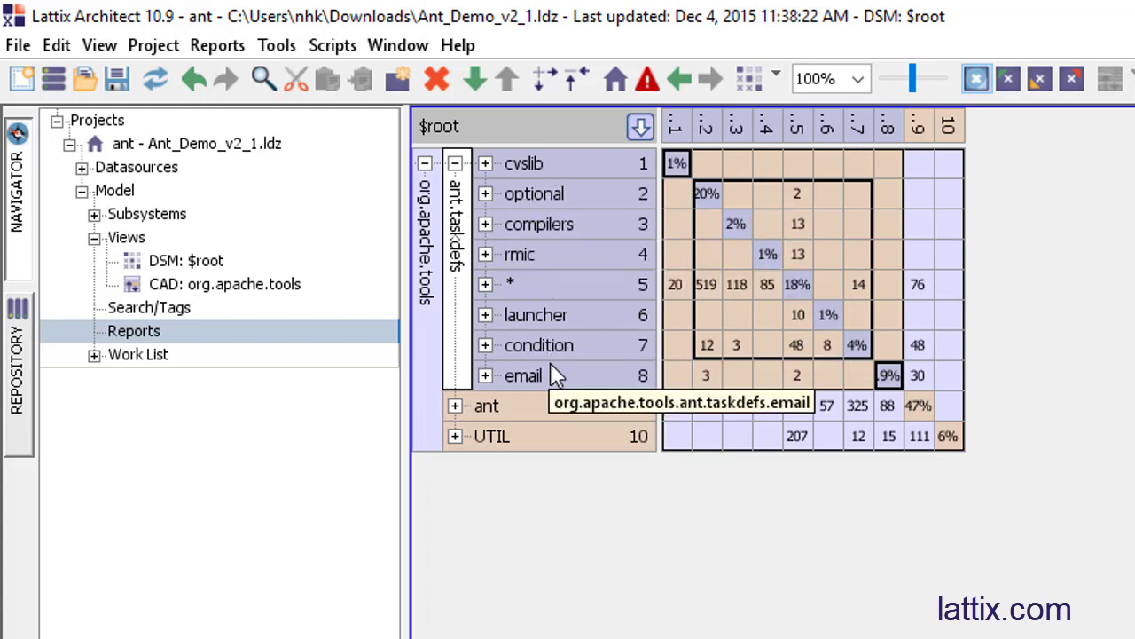
mouse_move(564, 344)
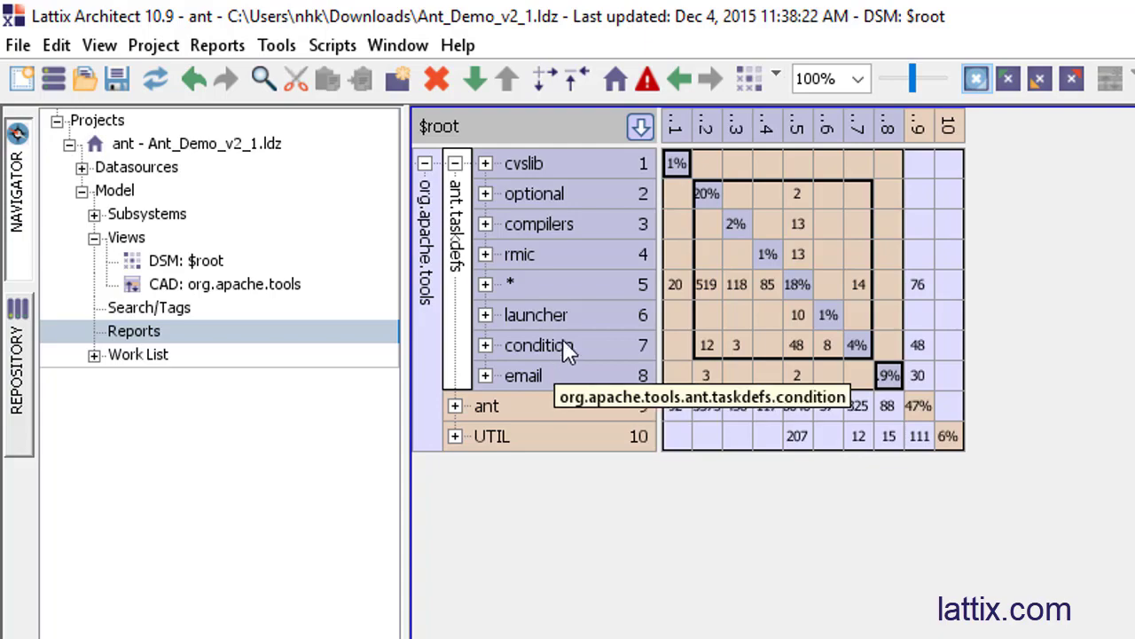
- Partition the ant subsystem so loader comes first and the catch-all * last
click(454, 405)
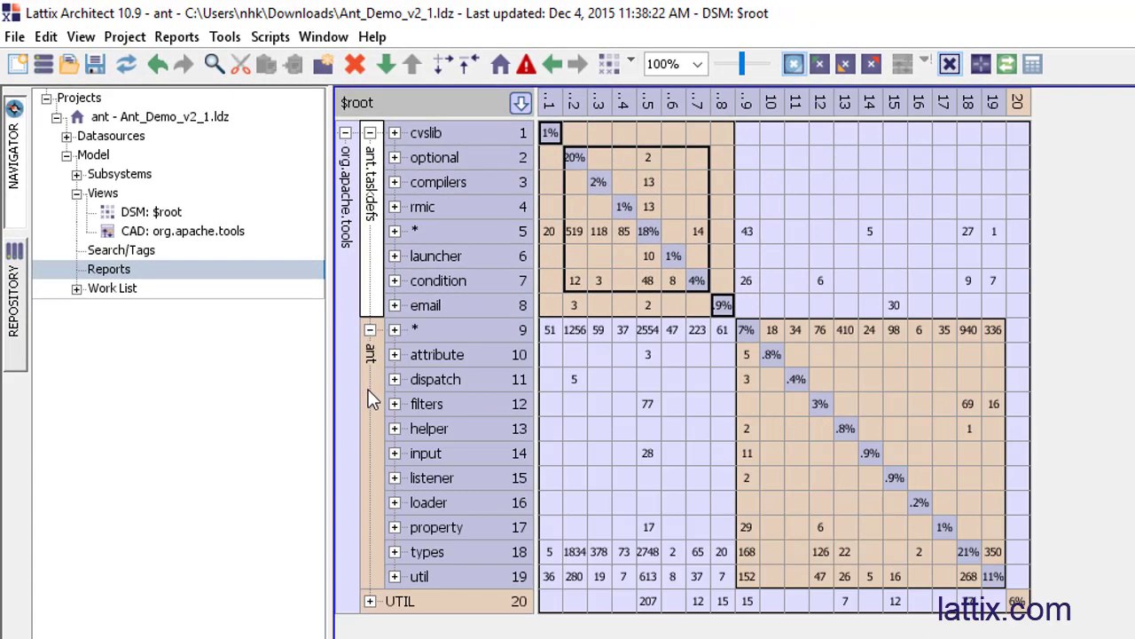
click(611, 64)
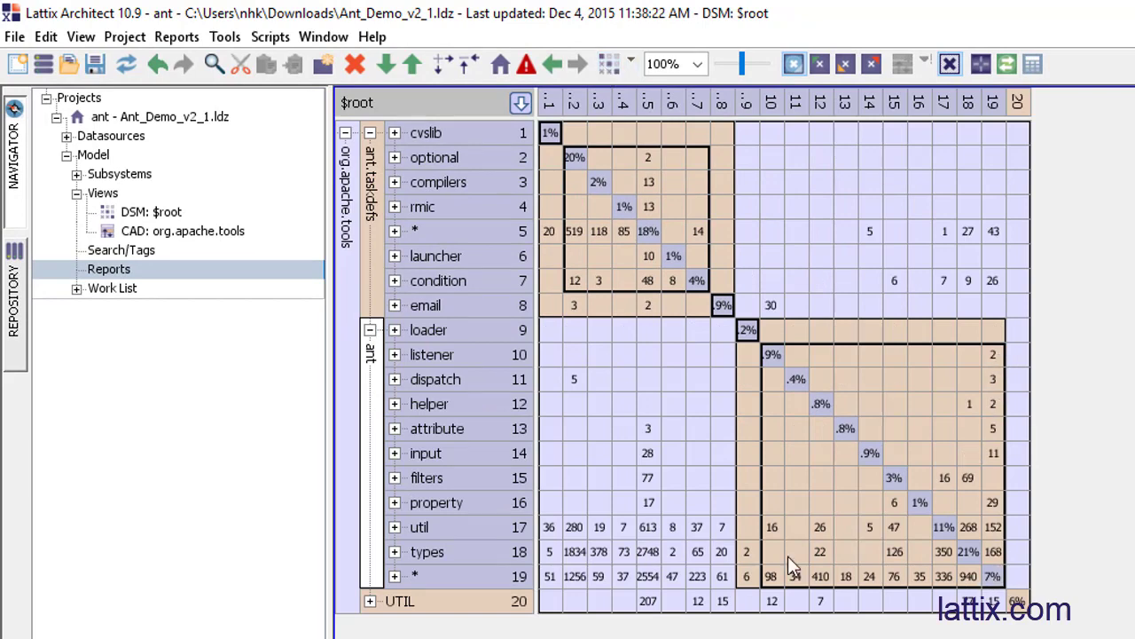
mouse_move(956, 570)
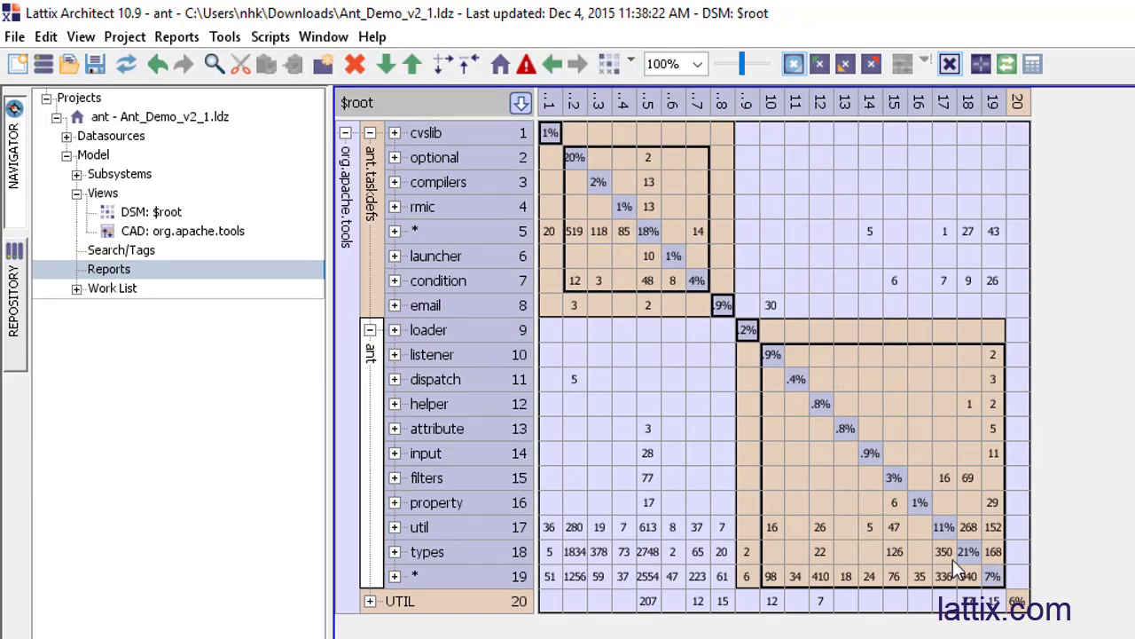
mouse_move(858, 523)
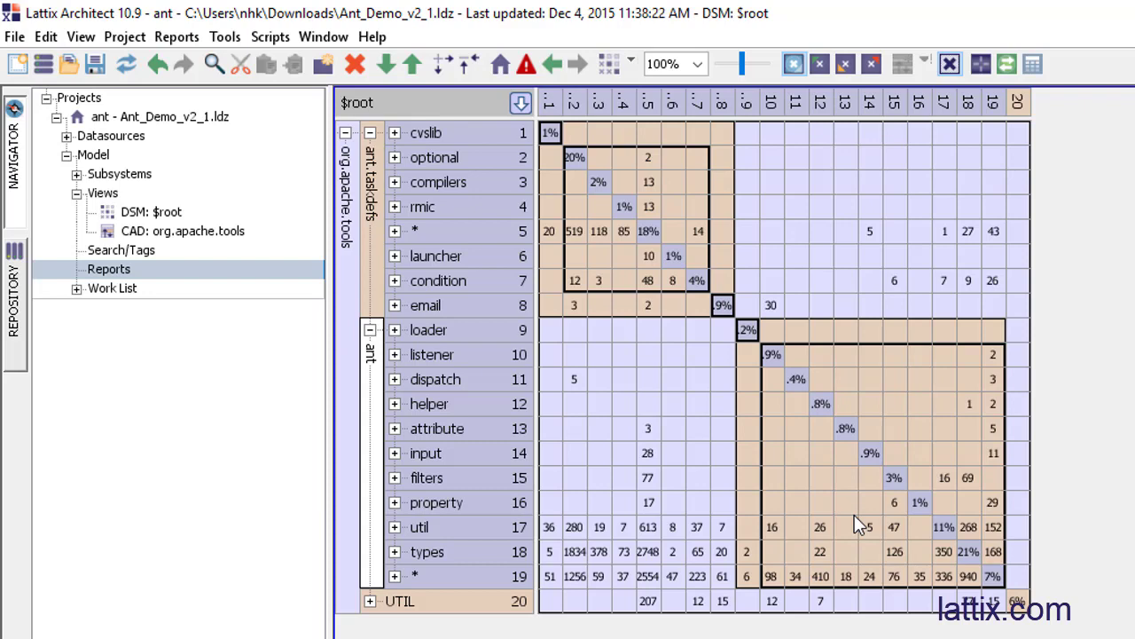
mouse_move(1016, 351)
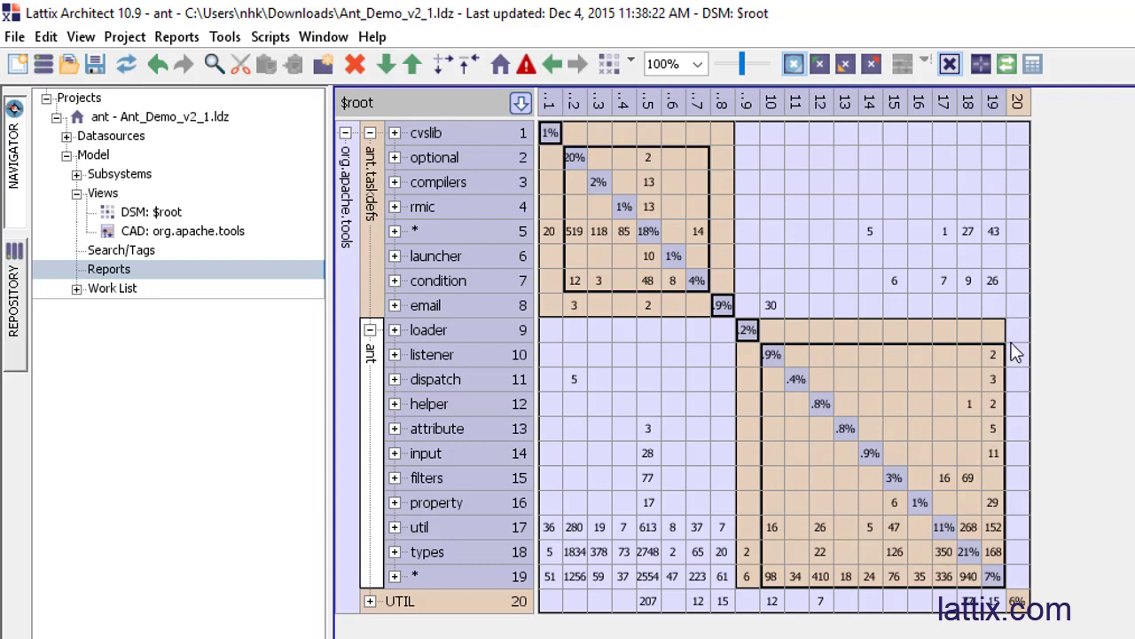
mouse_move(995, 364)
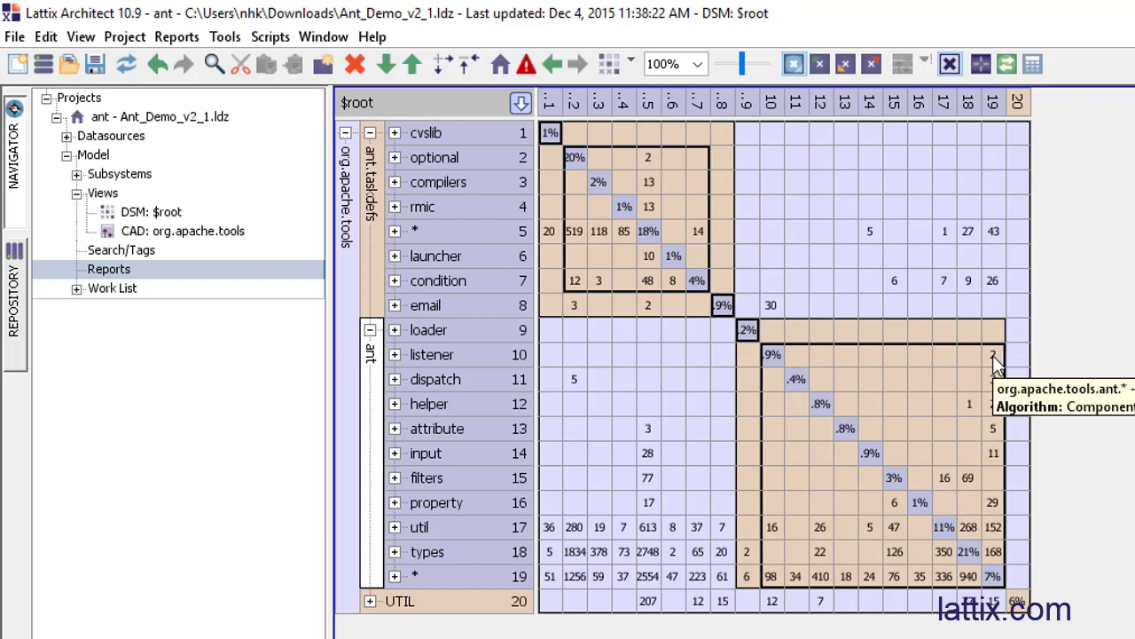
mouse_move(923, 408)
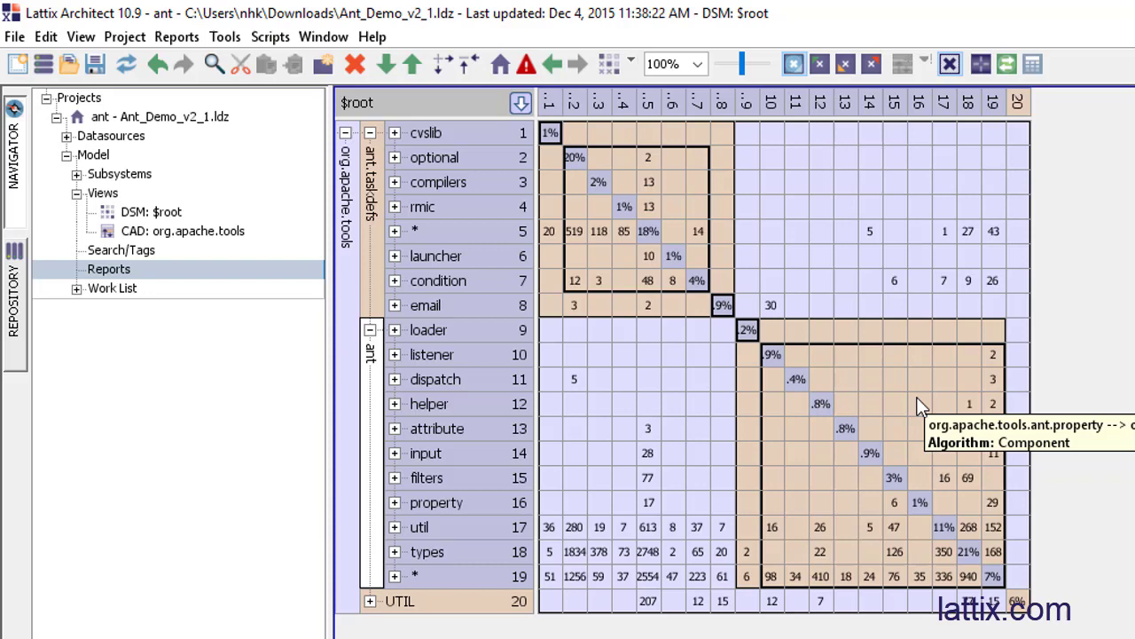
mouse_move(887, 431)
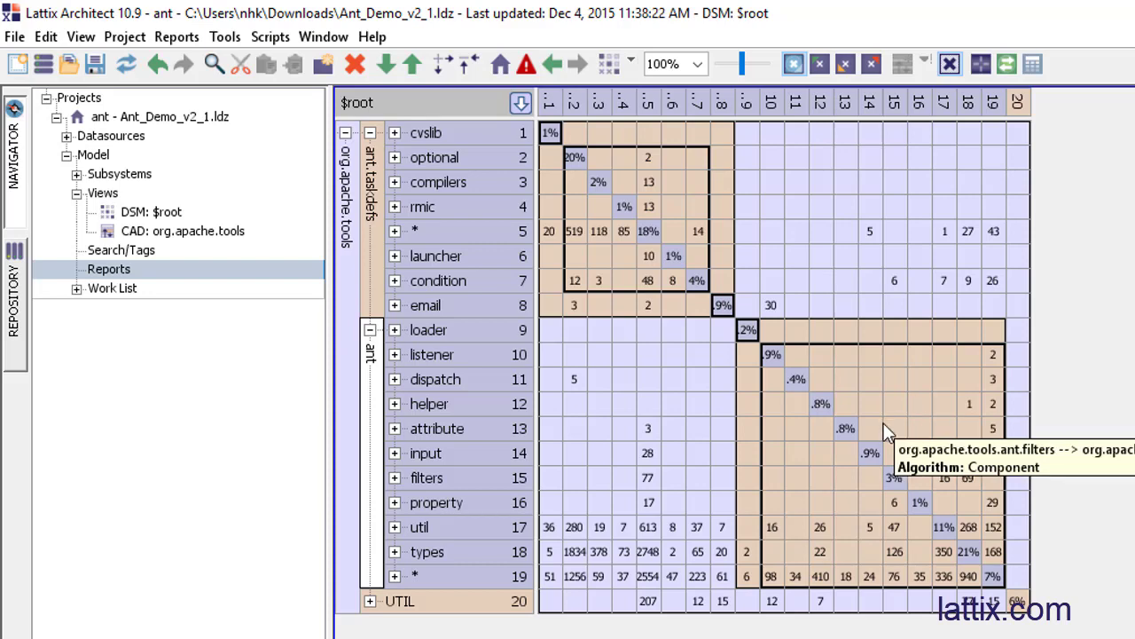
mouse_move(918, 574)
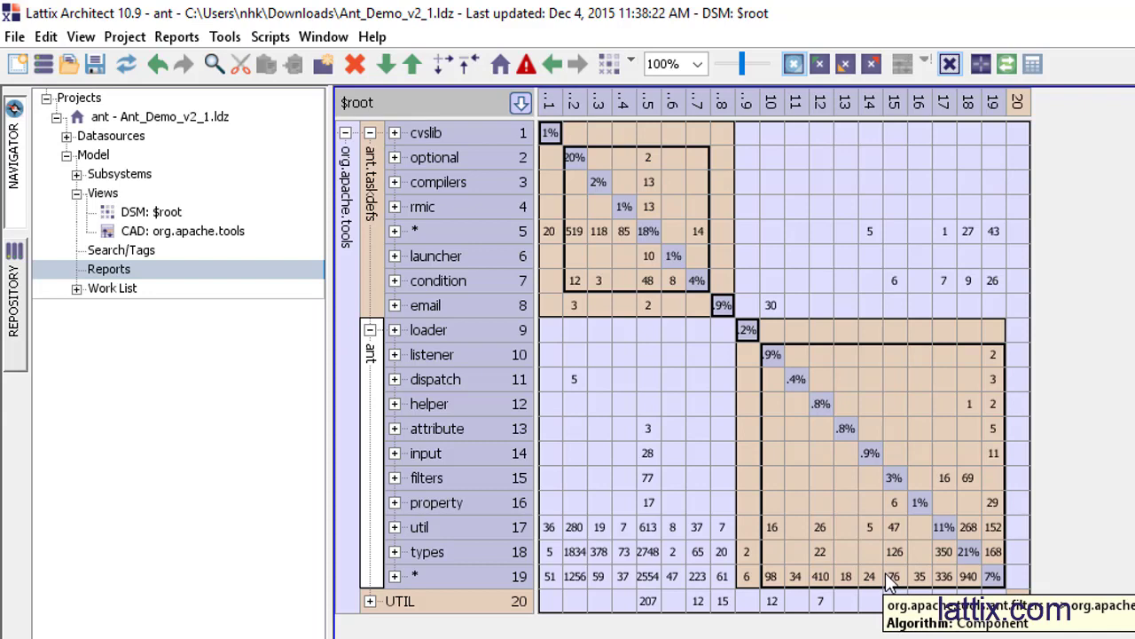
mouse_move(972, 514)
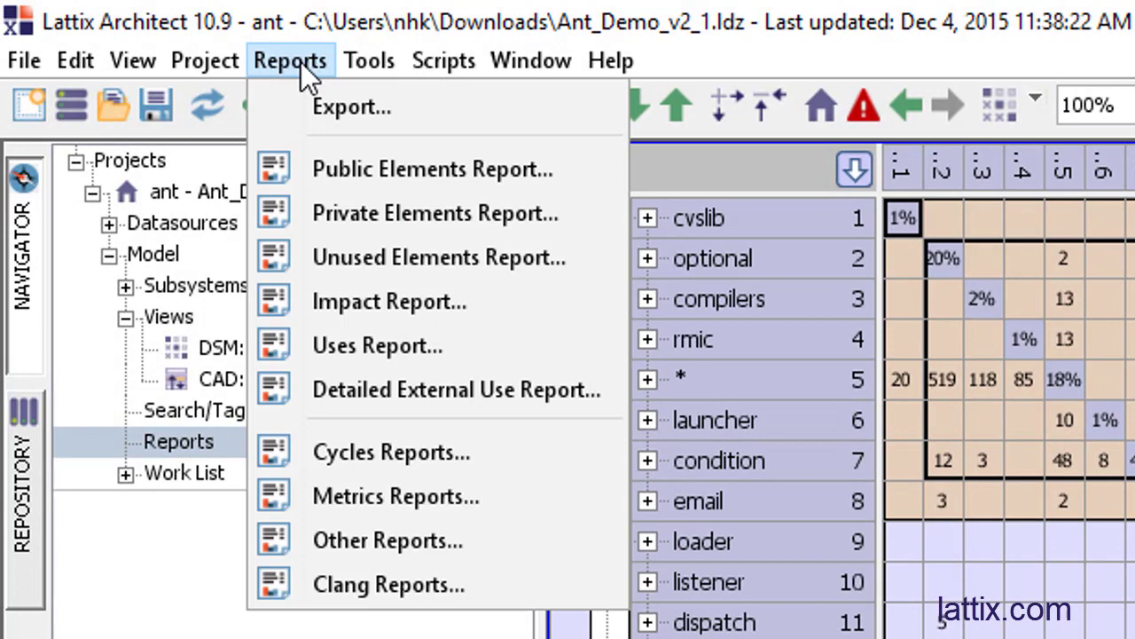
- Generate a Cycles report for the ant project with only the plain Cycles option selected
click(390, 452)
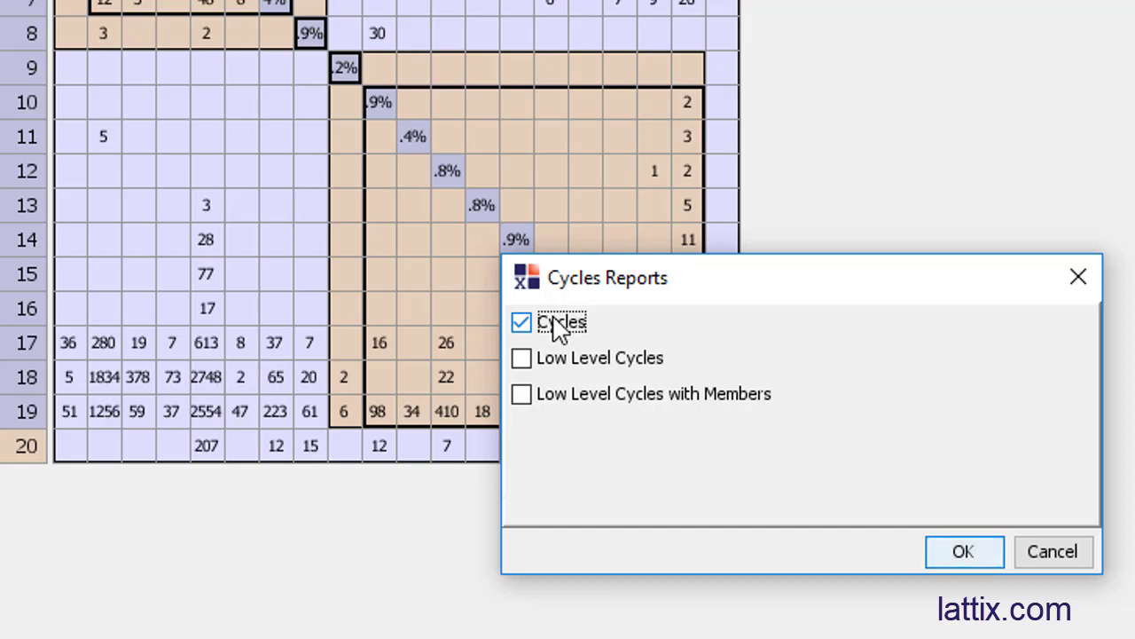
mouse_move(568, 422)
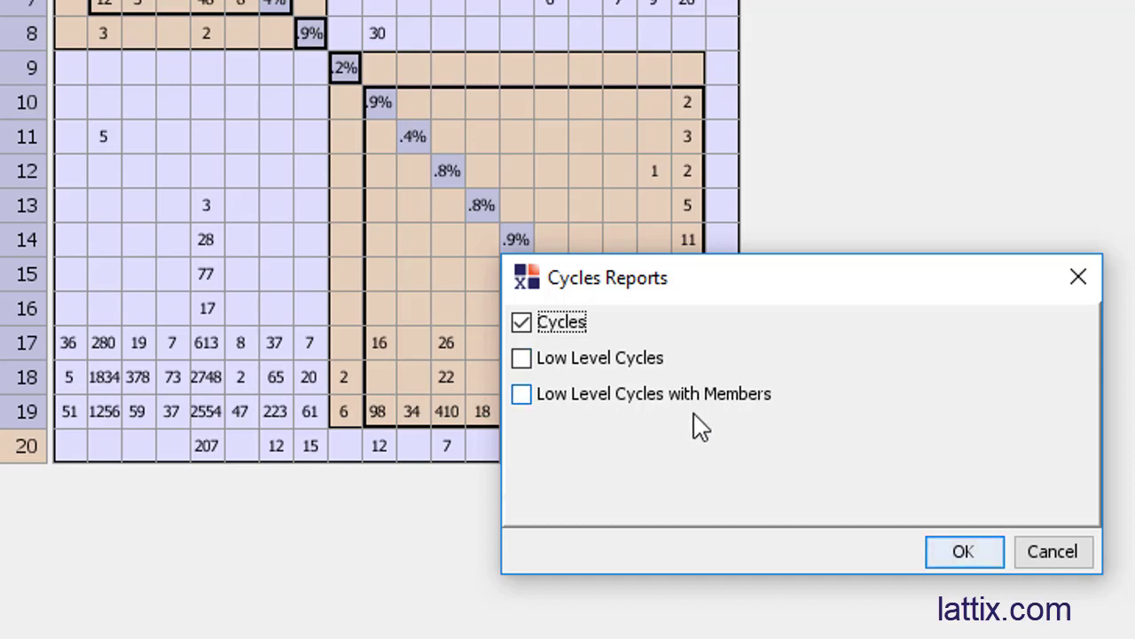
mouse_move(777, 412)
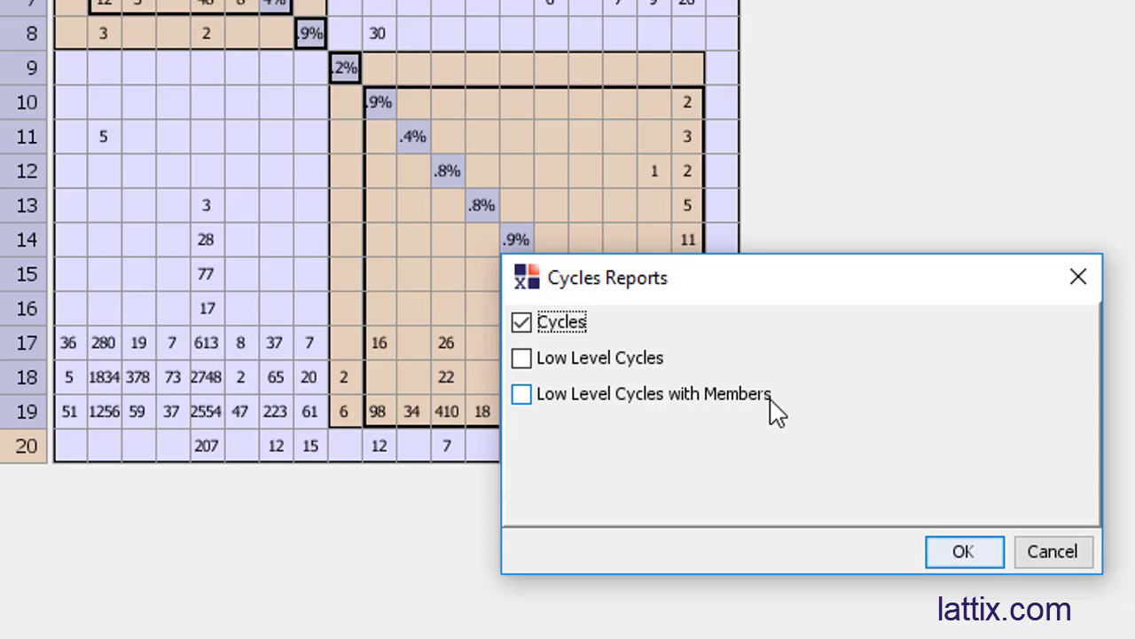
mouse_move(655, 353)
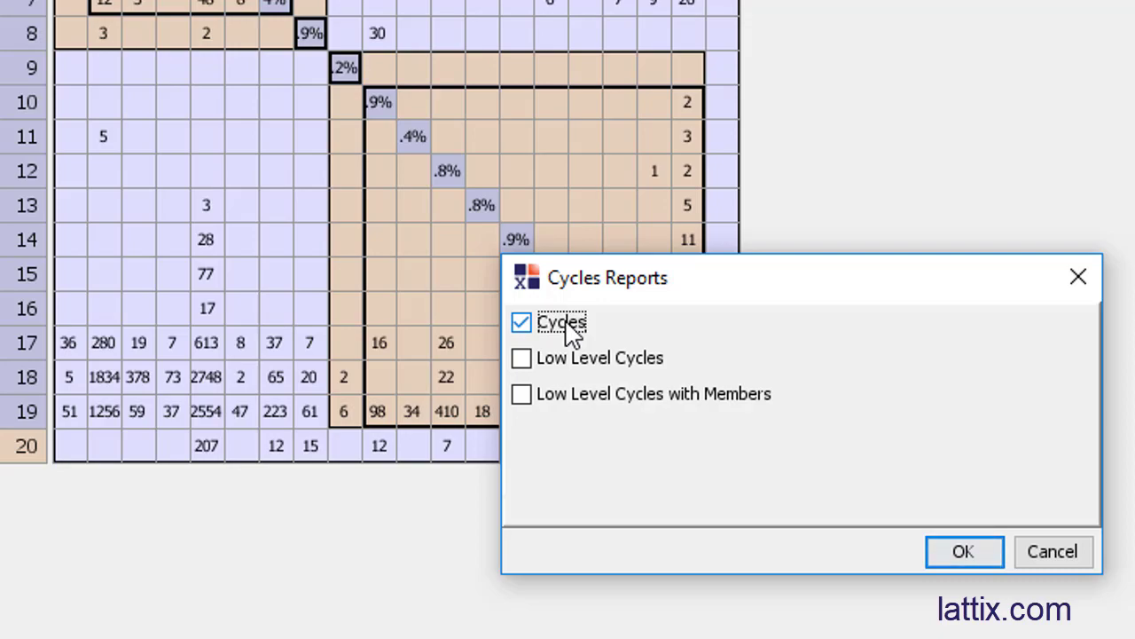
mouse_move(965, 550)
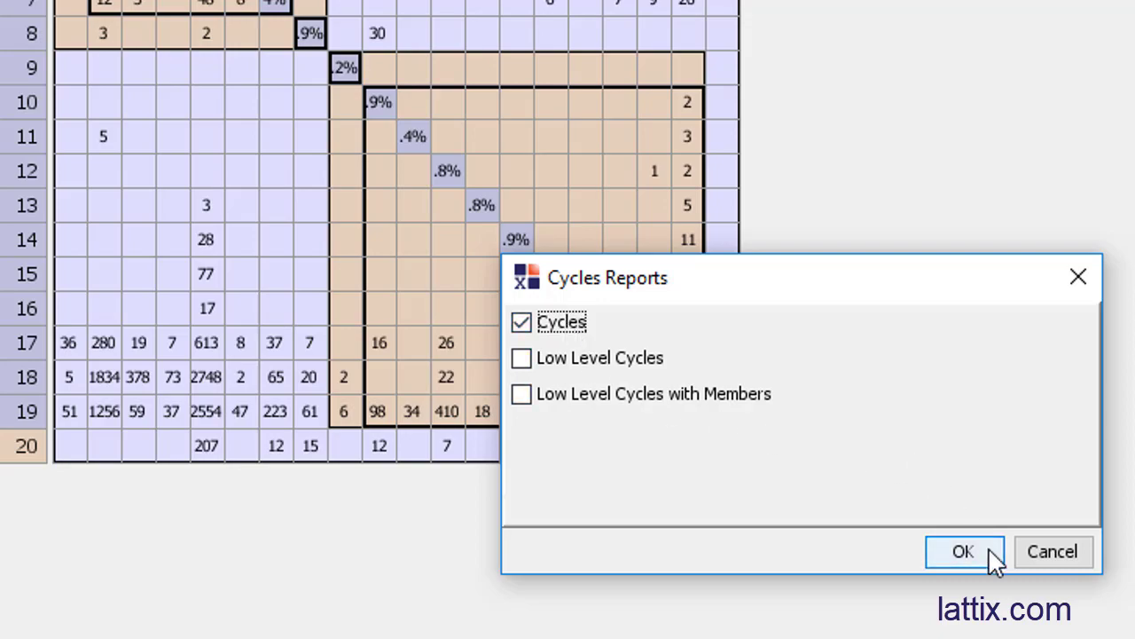
click(965, 550)
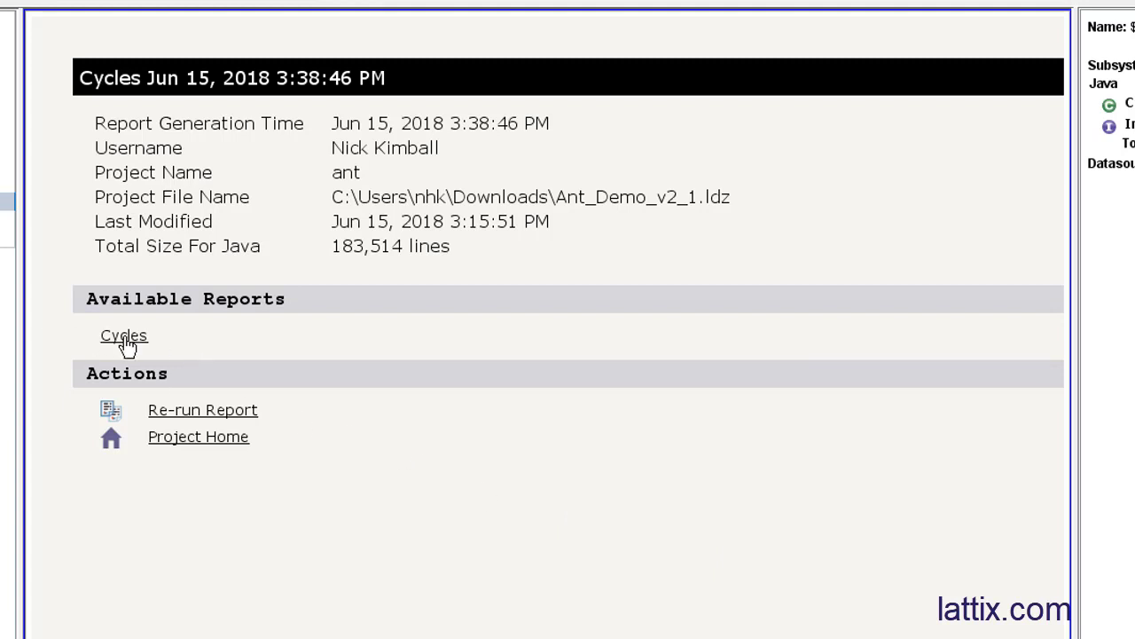
click(124, 335)
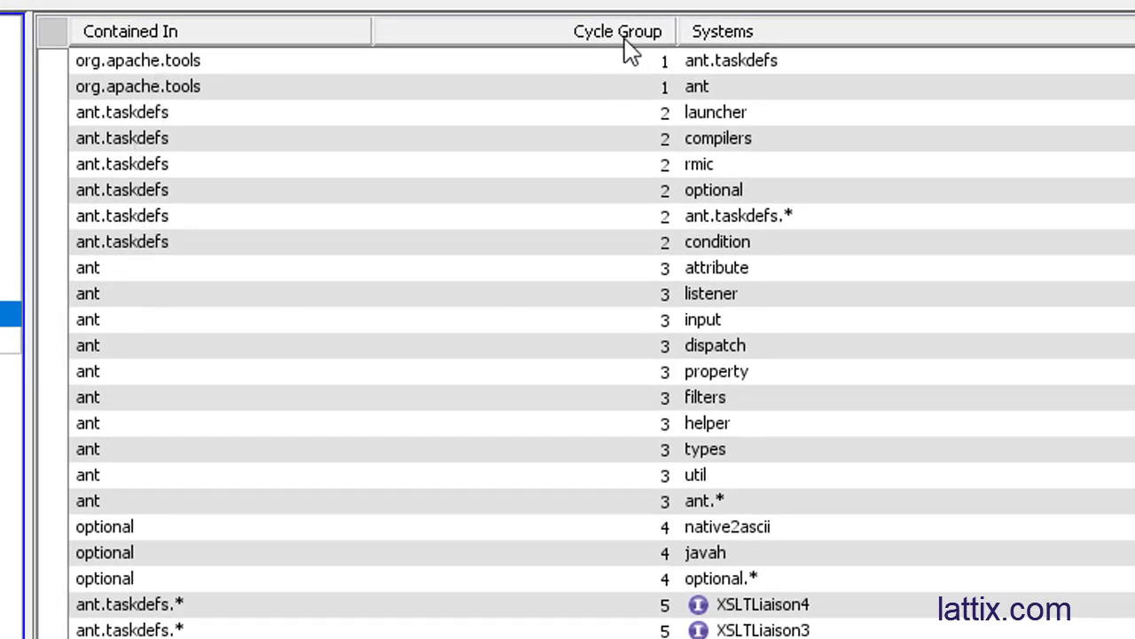
mouse_move(642, 67)
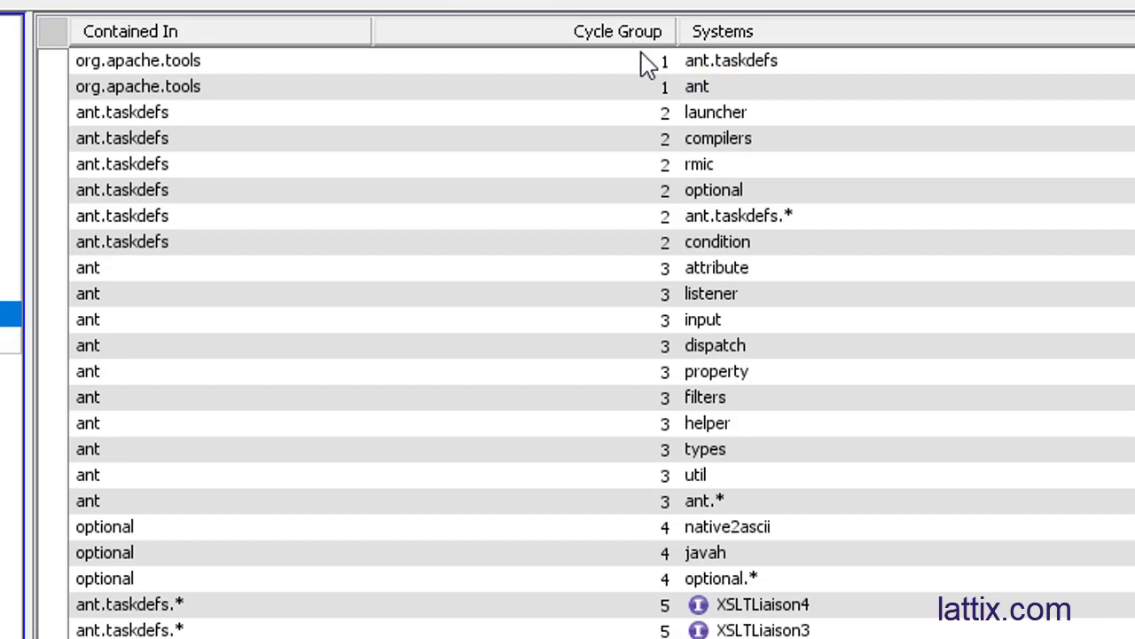
mouse_move(736, 32)
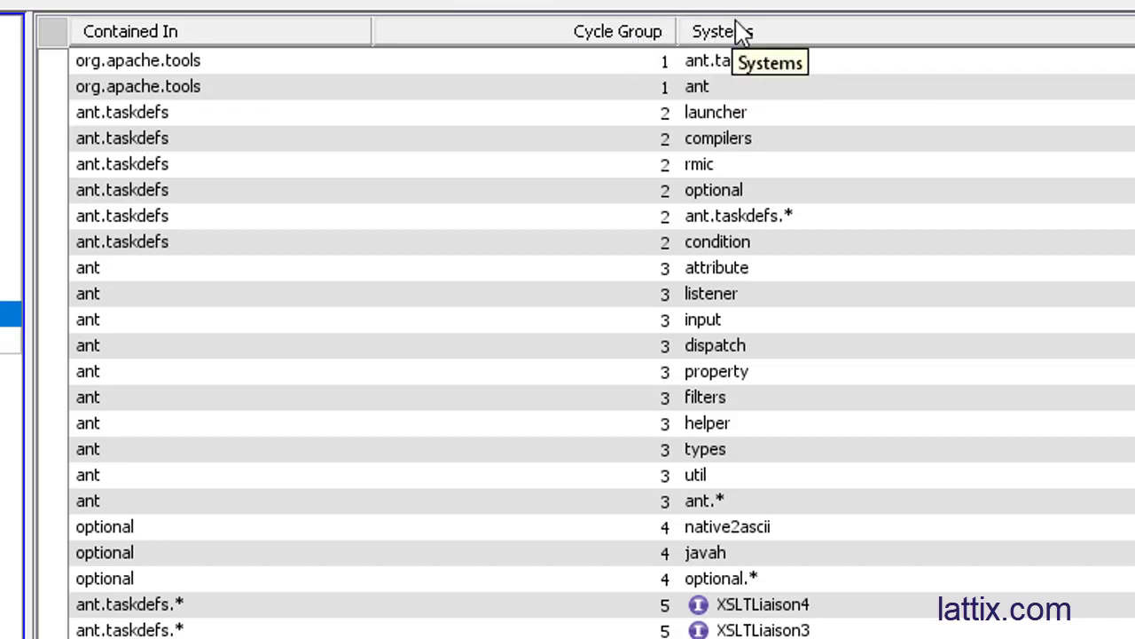
mouse_move(748, 39)
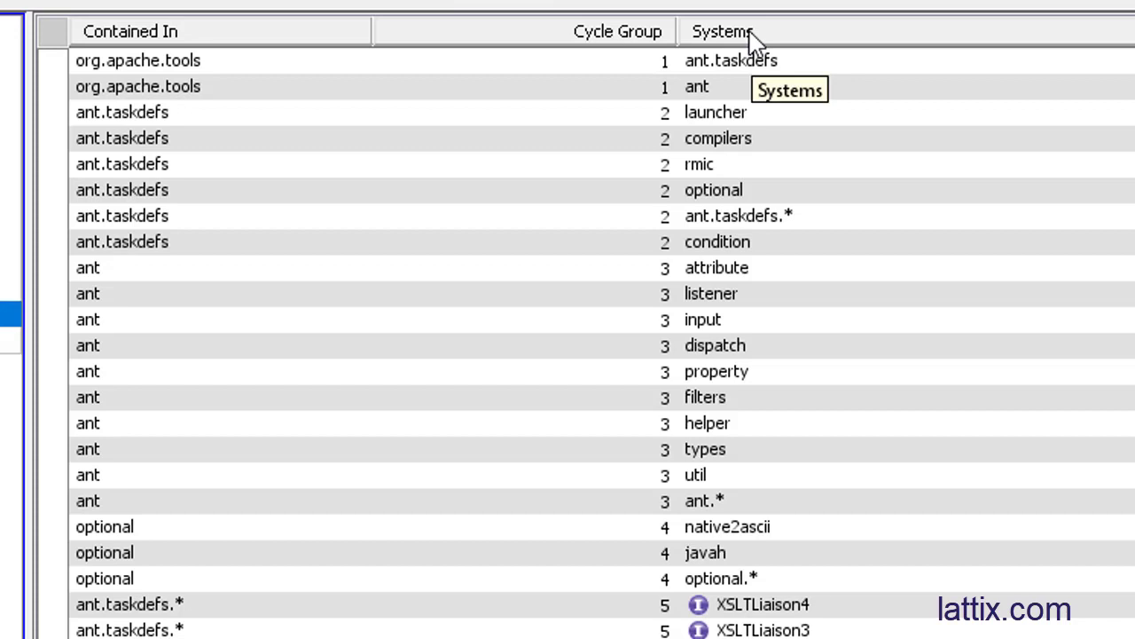
mouse_move(667, 87)
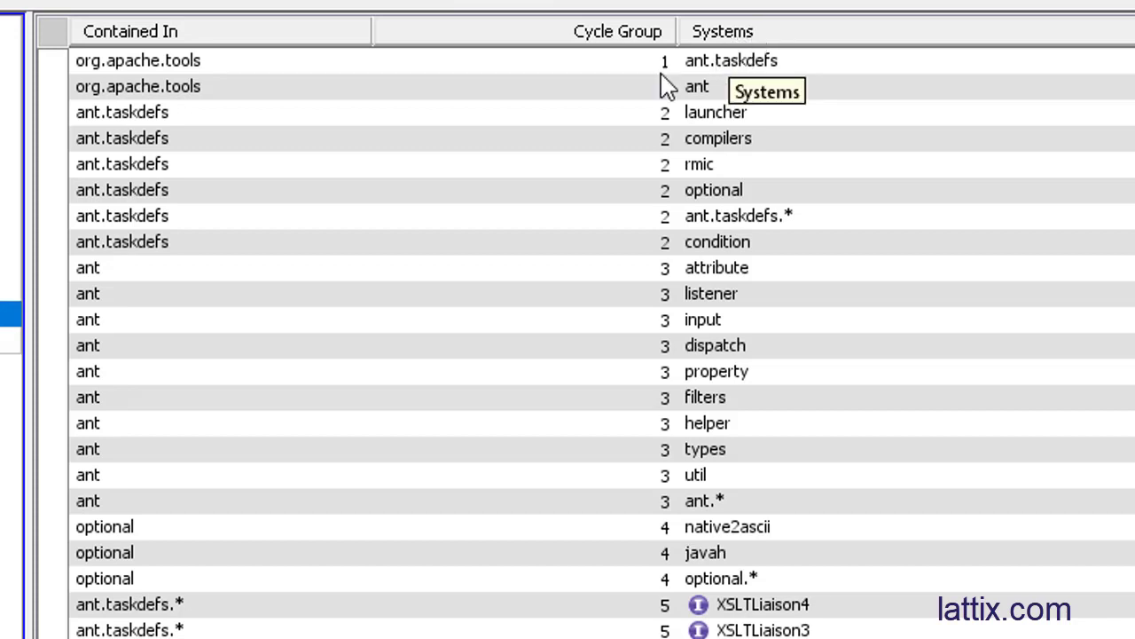
mouse_move(653, 72)
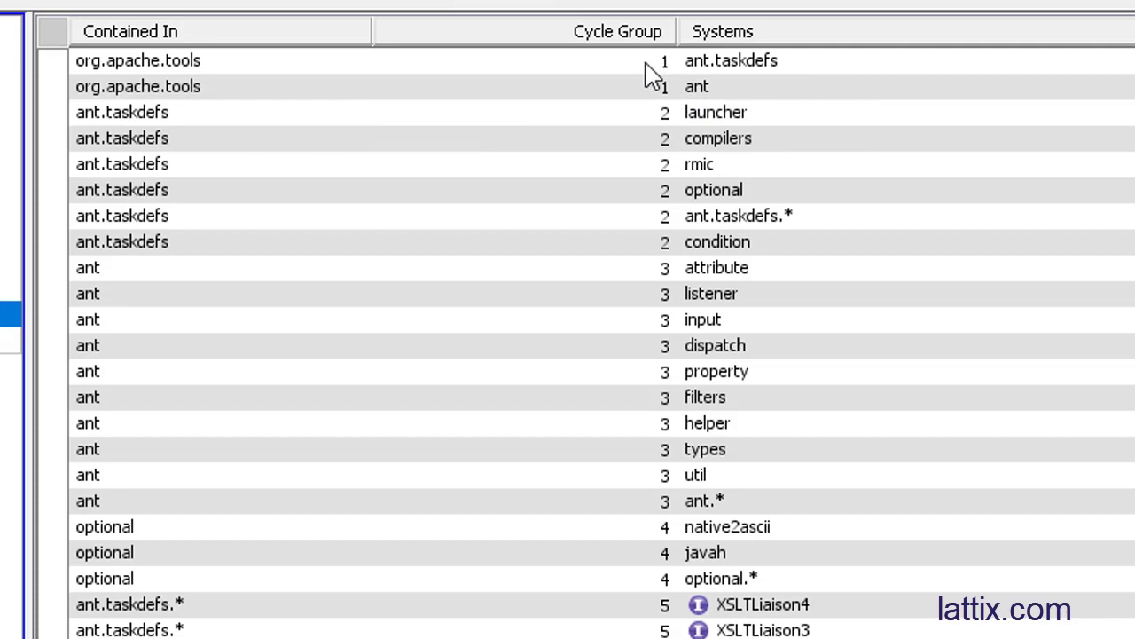
mouse_move(678, 98)
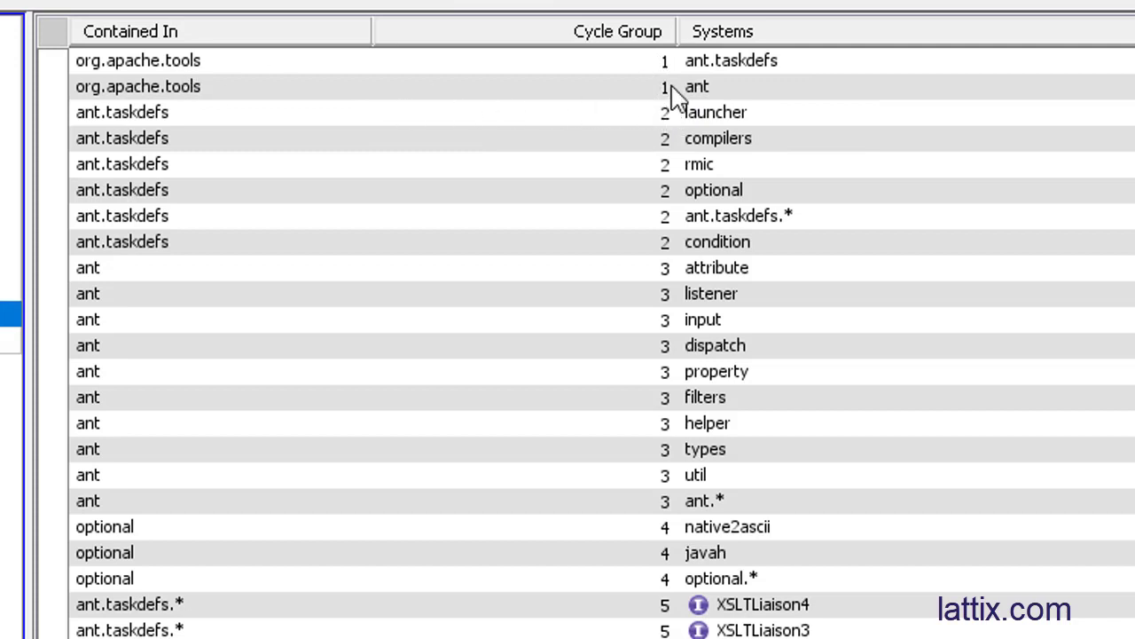
mouse_move(710, 85)
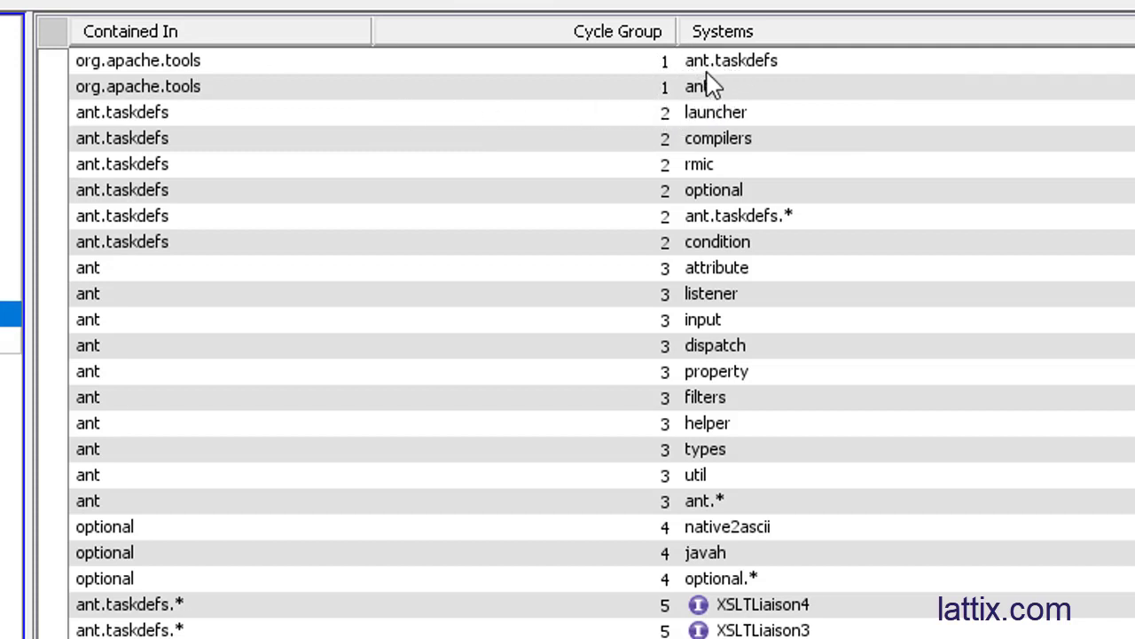
mouse_move(724, 96)
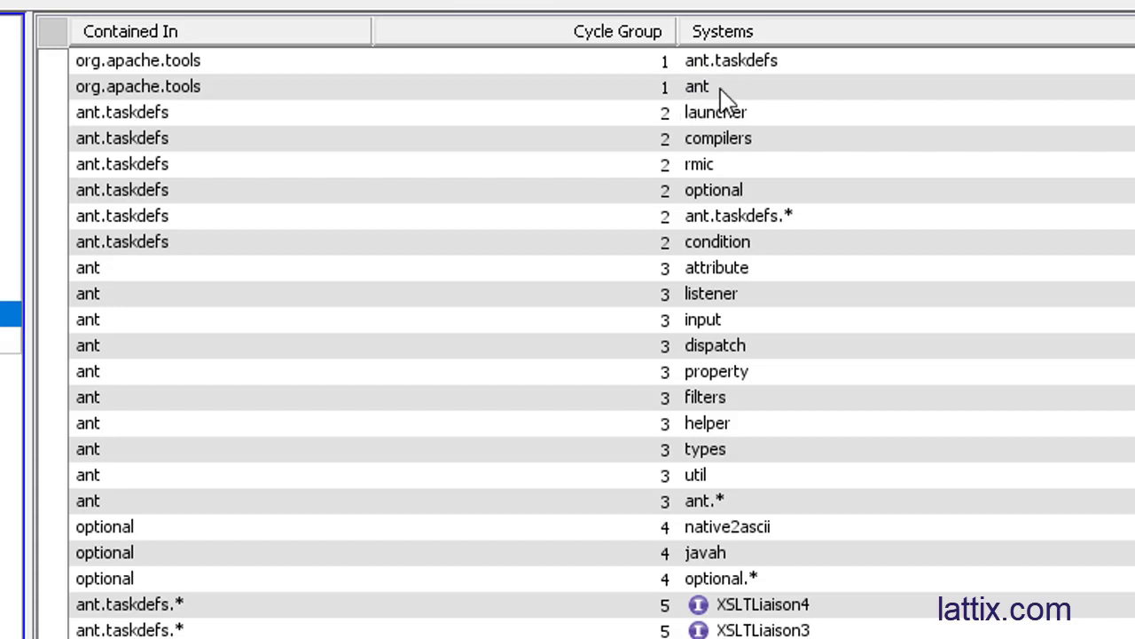
mouse_move(671, 85)
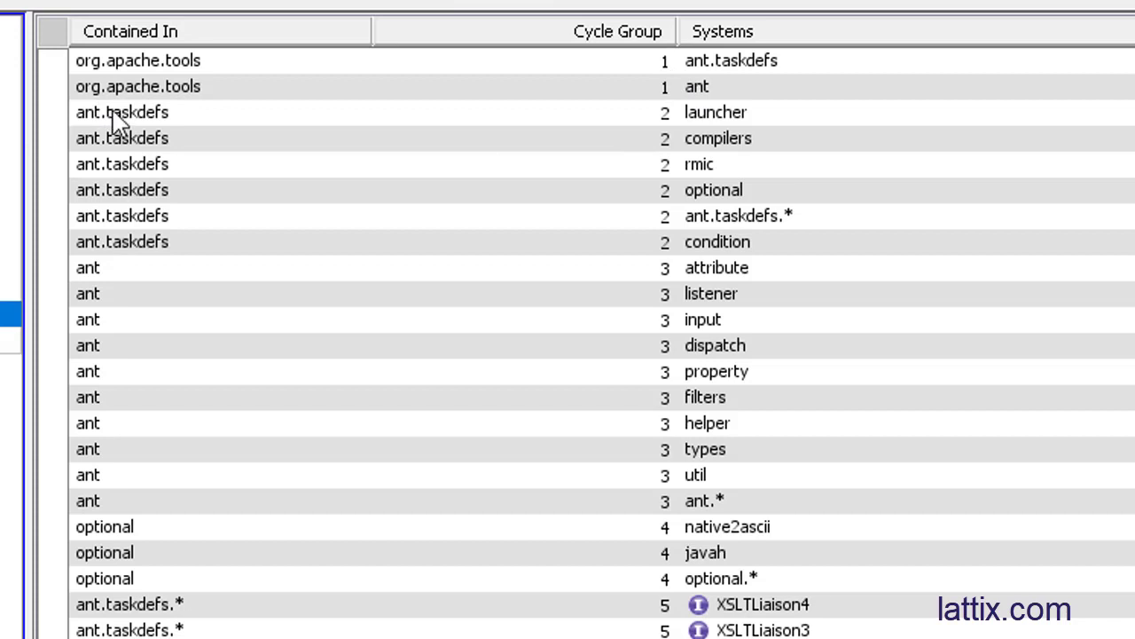
mouse_move(656, 241)
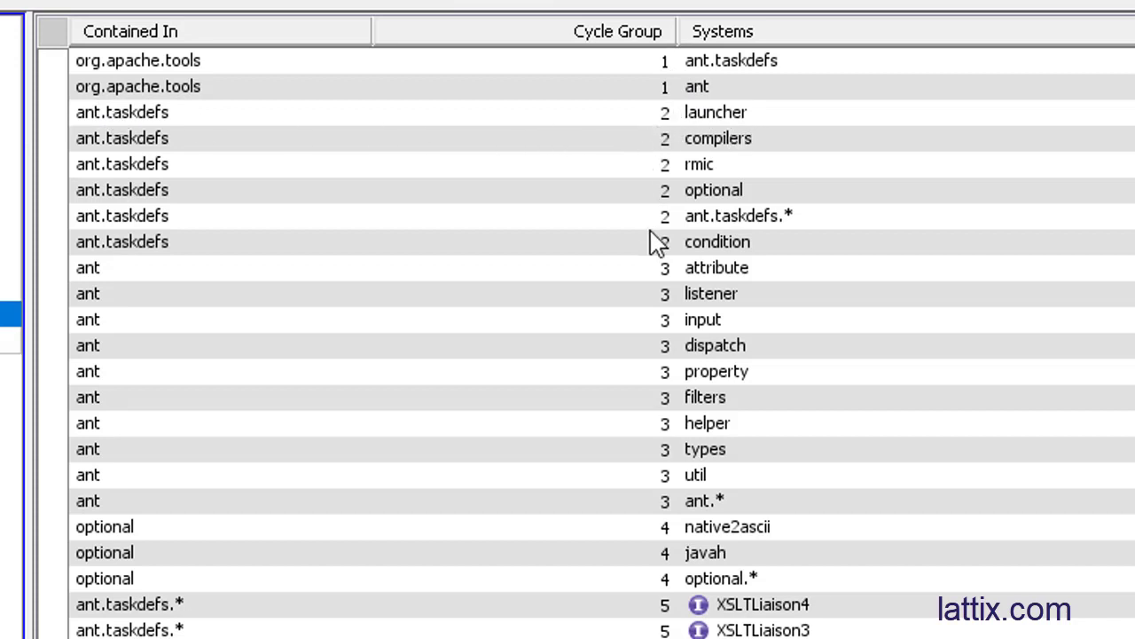
mouse_move(742, 252)
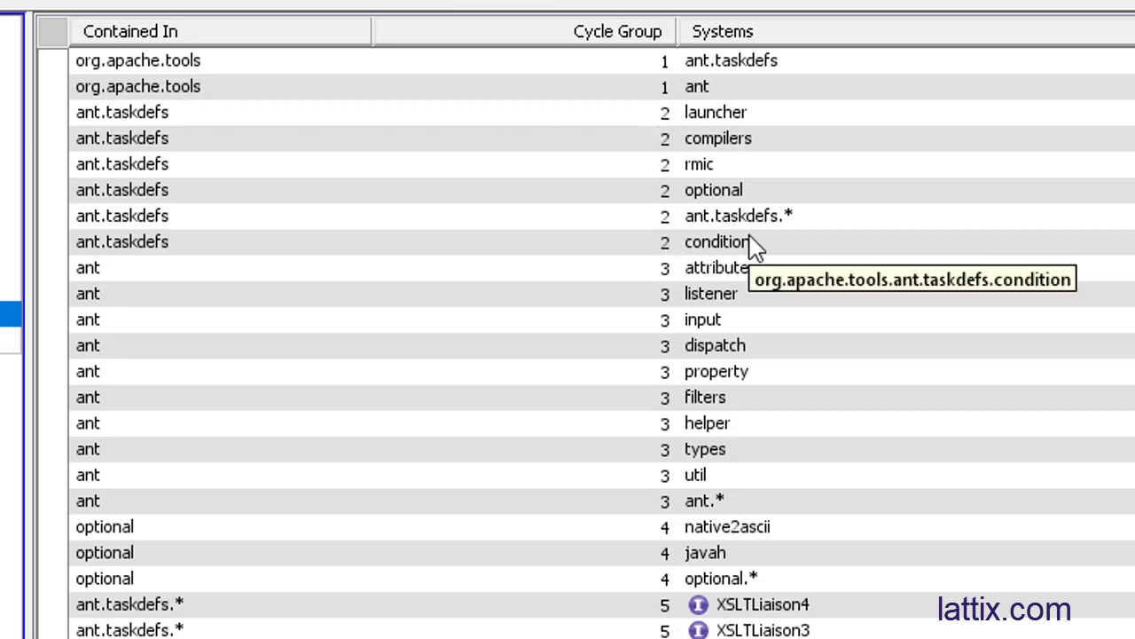
mouse_move(133, 282)
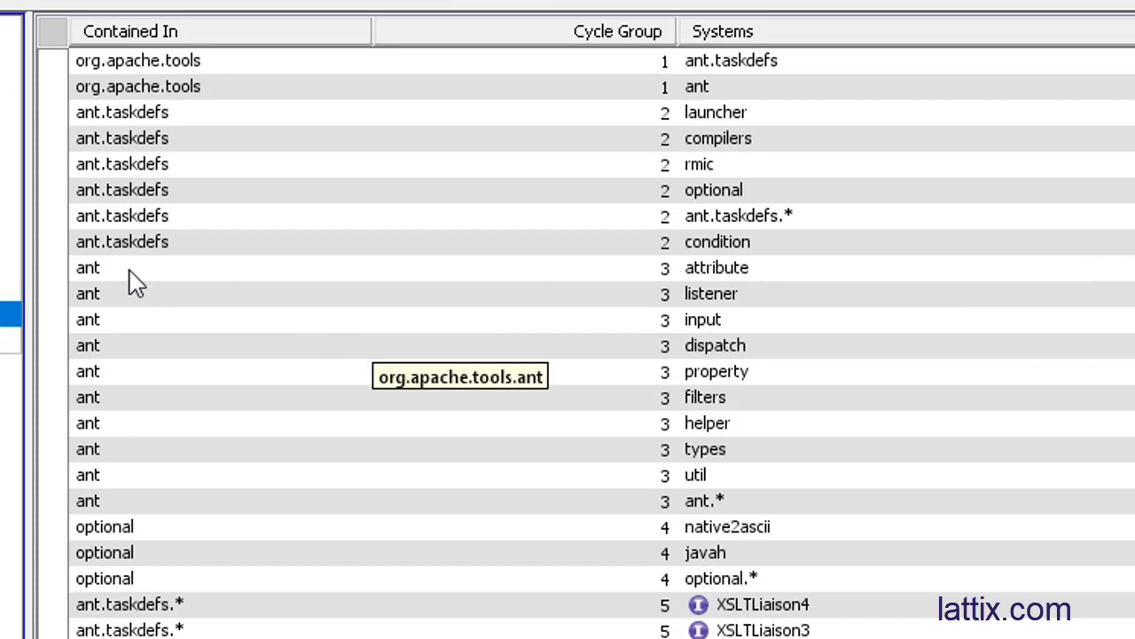
scroll(down, 3)
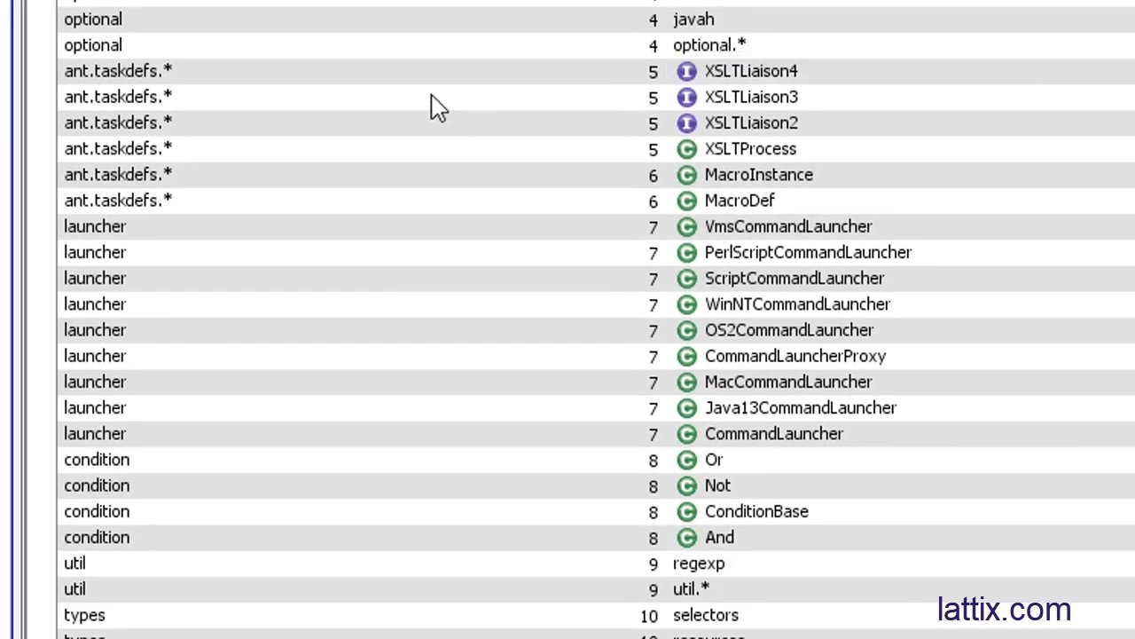
mouse_move(897, 171)
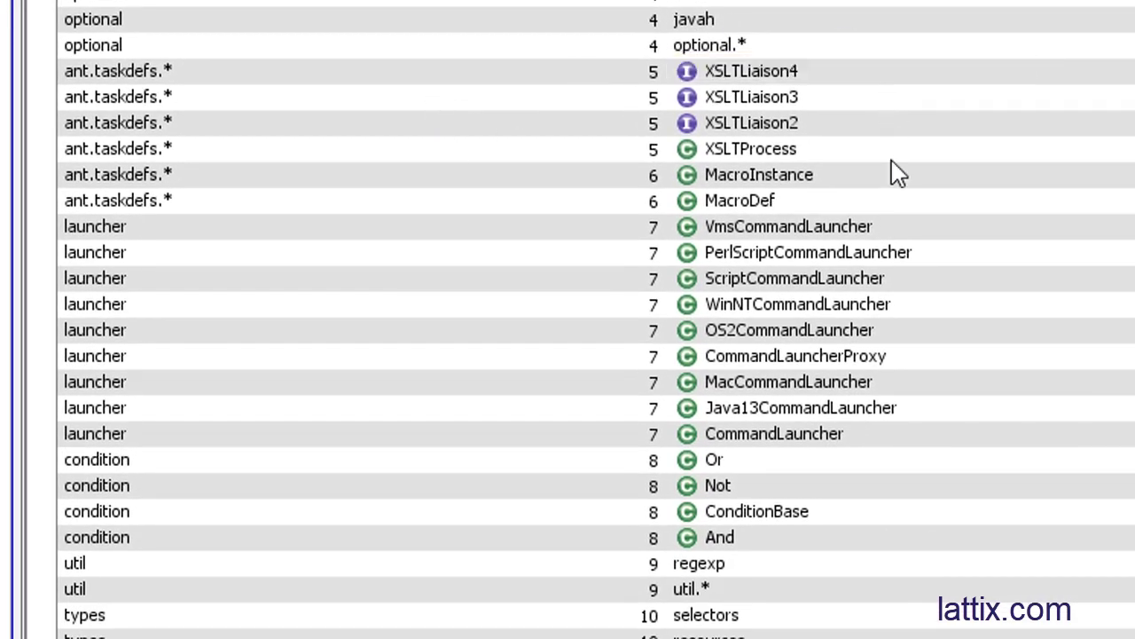
mouse_move(770, 426)
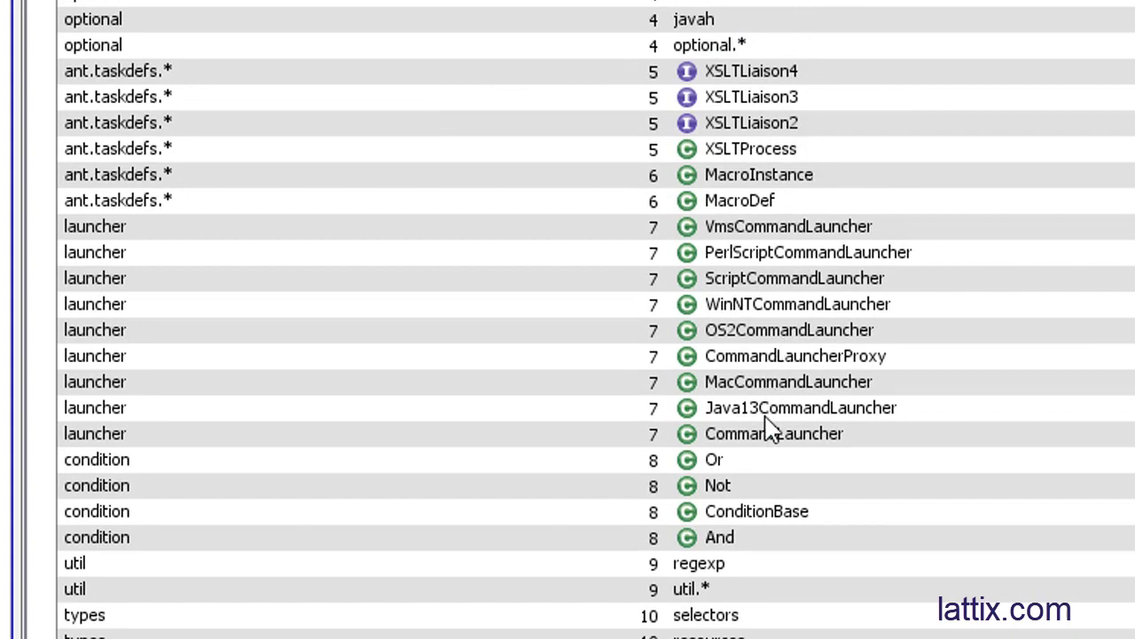
mouse_move(773, 432)
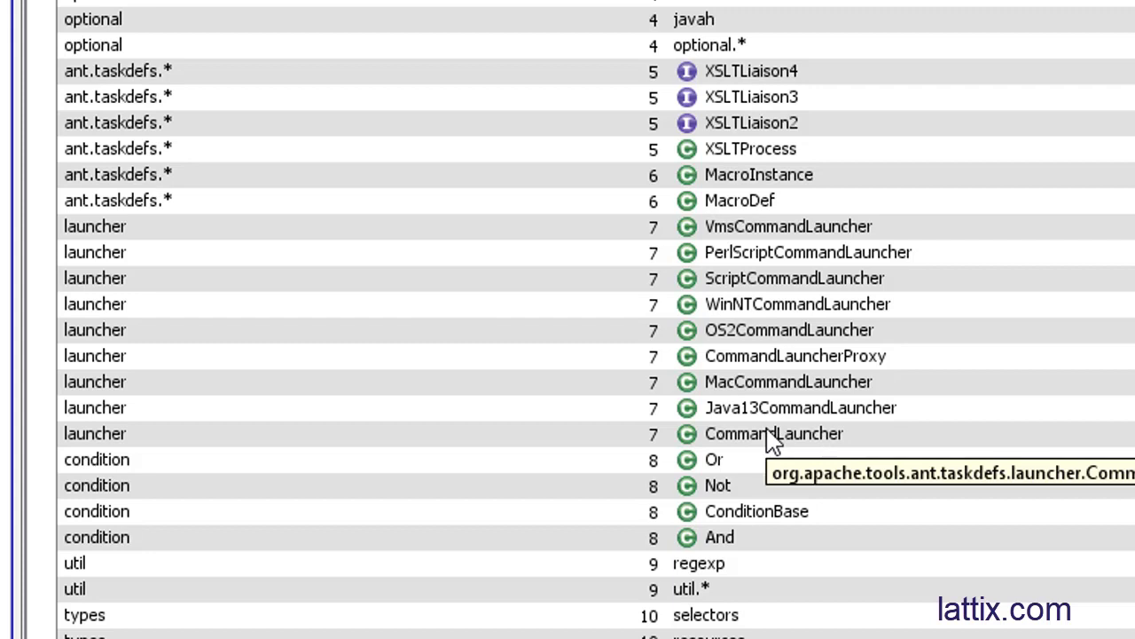
mouse_move(772, 433)
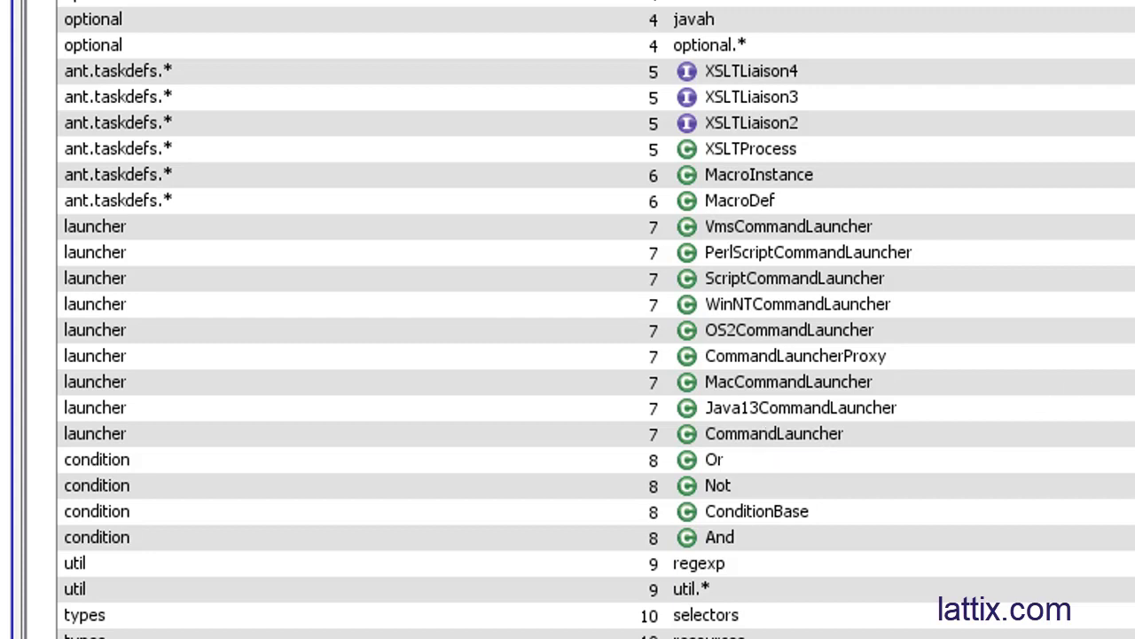
scroll(down, 3)
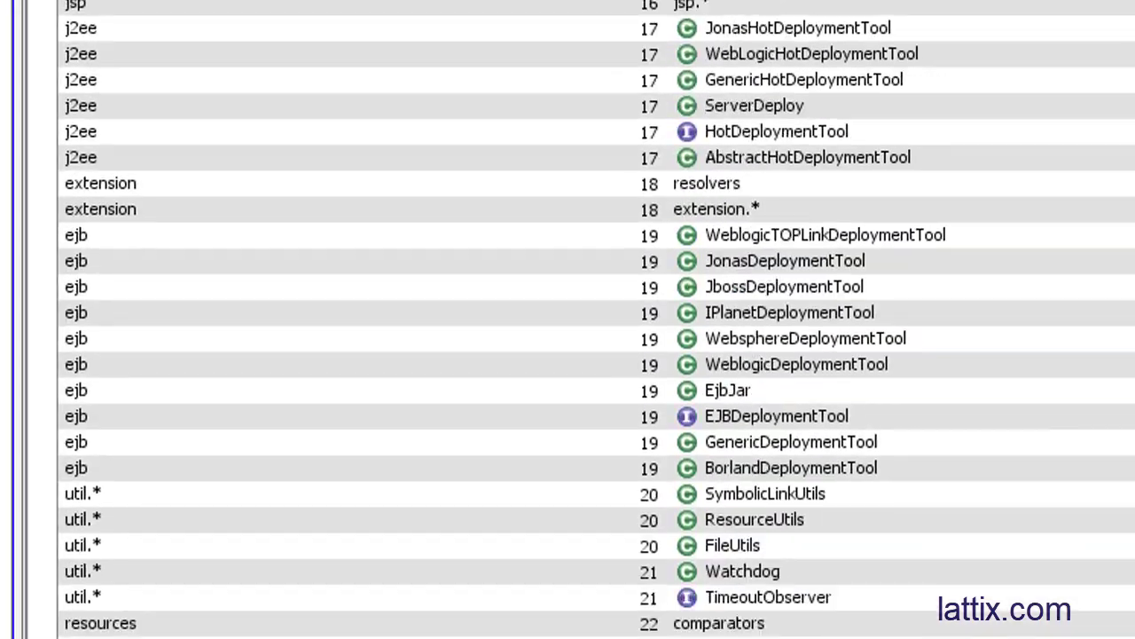
scroll(up, 3)
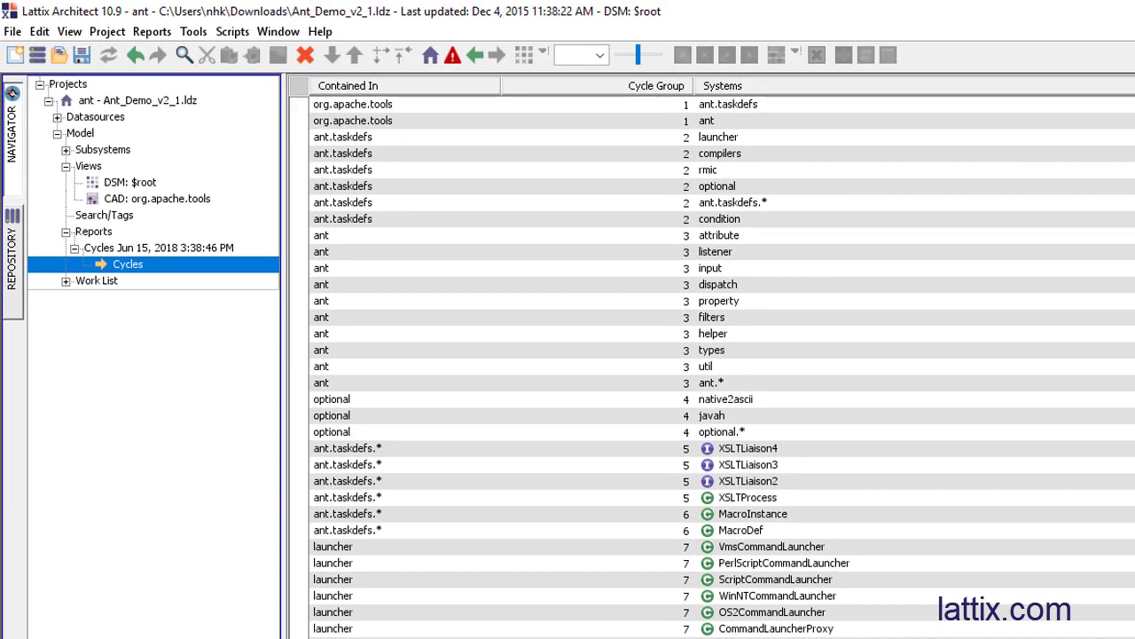
mouse_move(129, 181)
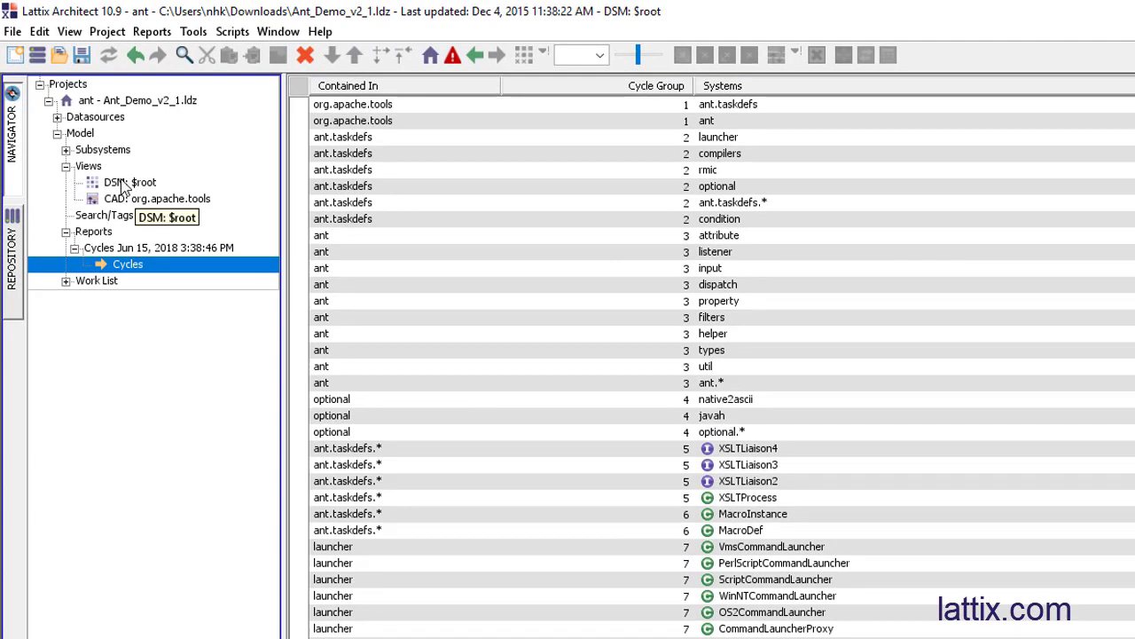
- Tag all cycles in the $root DSM and collapse it to ant.taskdefs, ant and UTIL
click(128, 181)
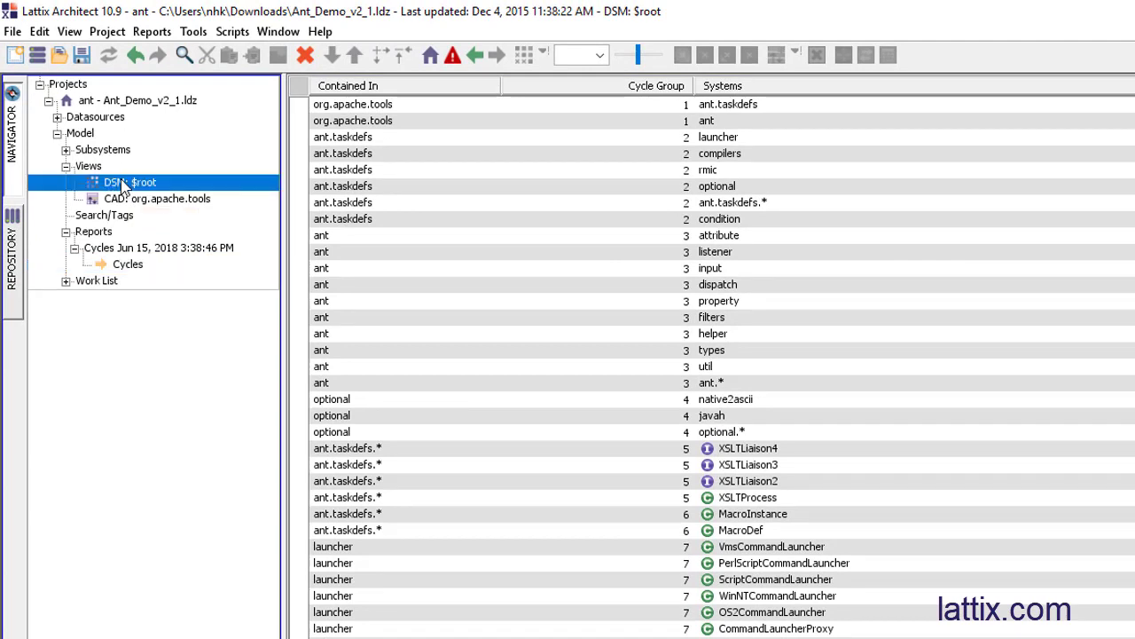
double_click(128, 181)
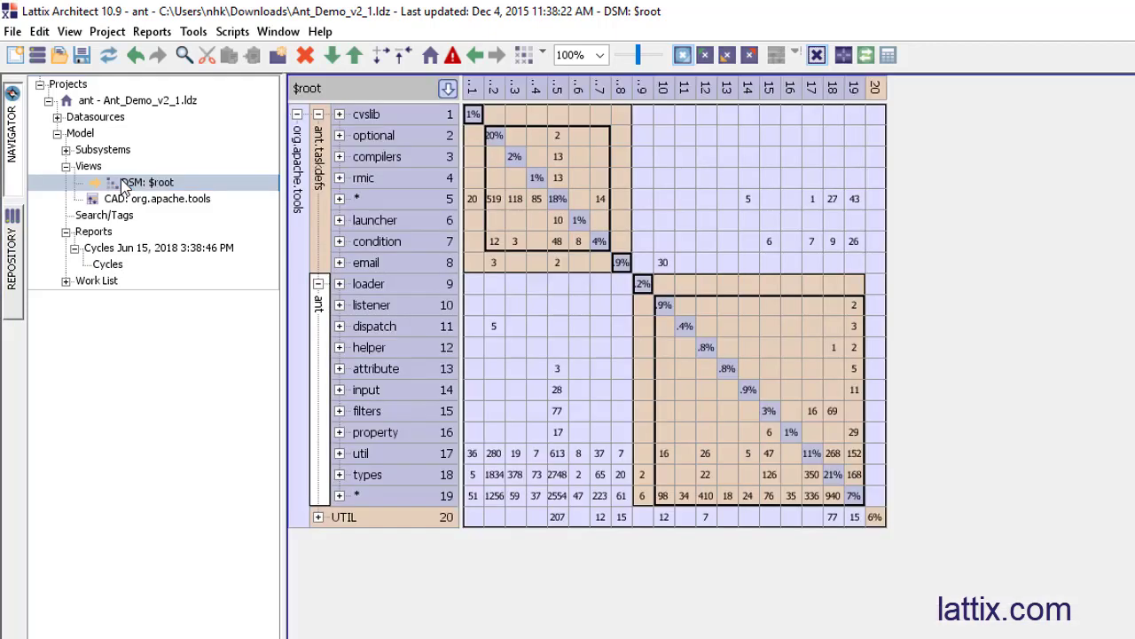
mouse_move(369, 88)
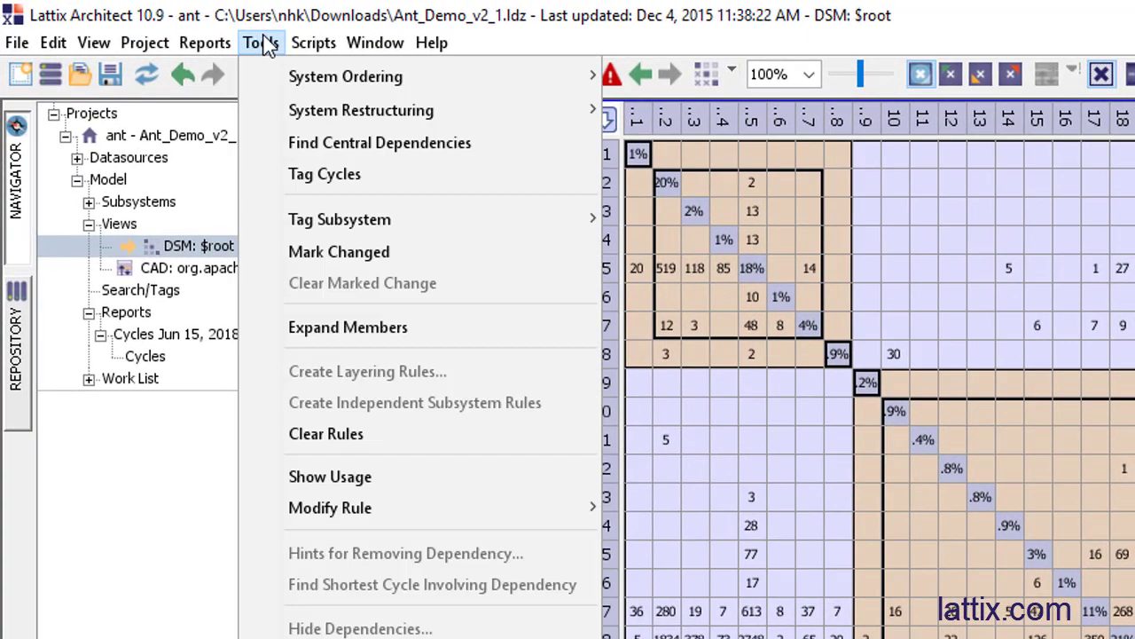
mouse_move(380, 142)
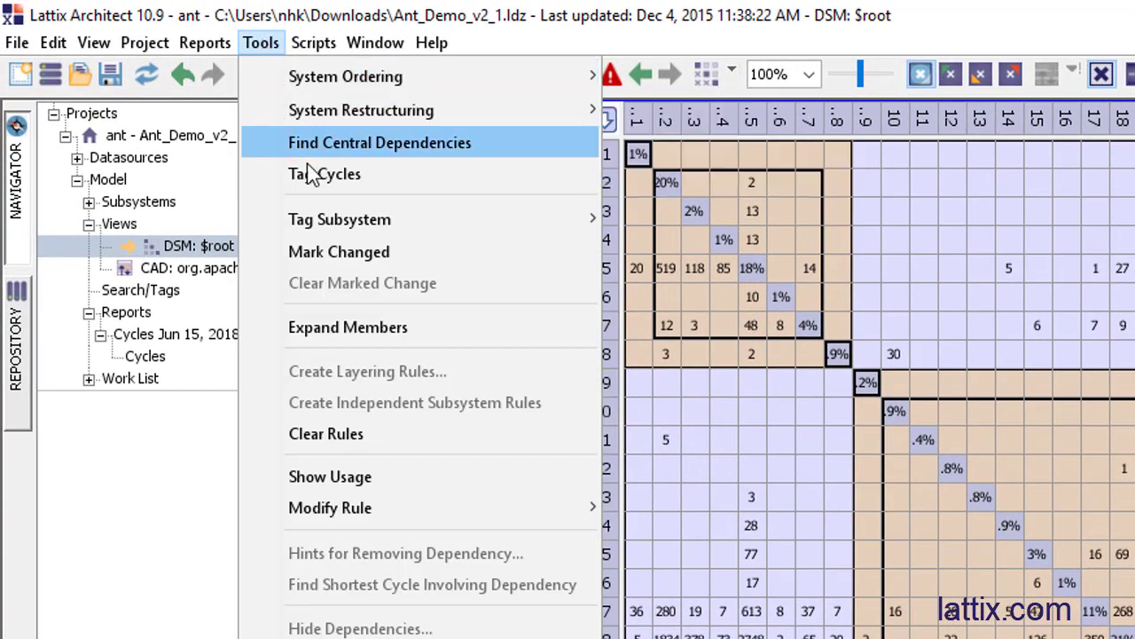
mouse_move(323, 172)
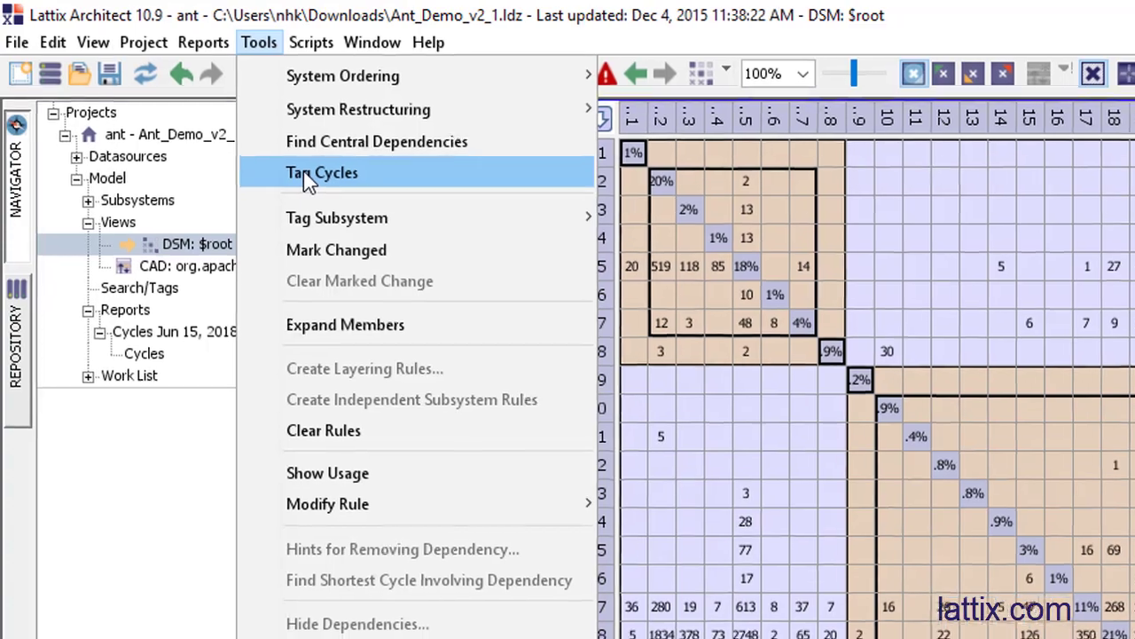
click(323, 173)
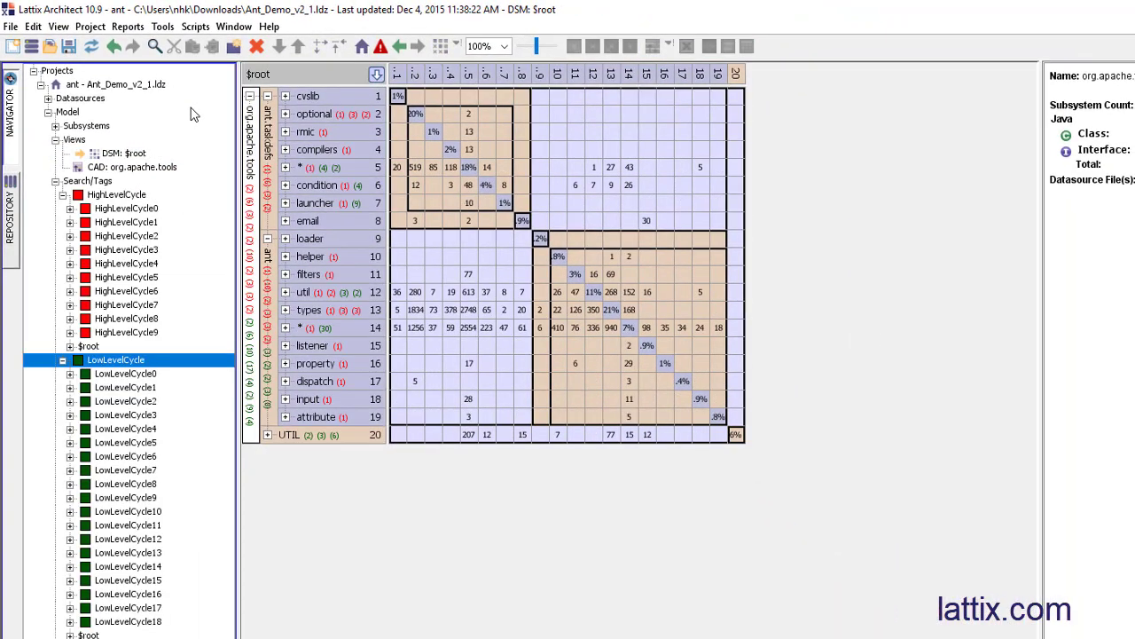
mouse_move(469, 192)
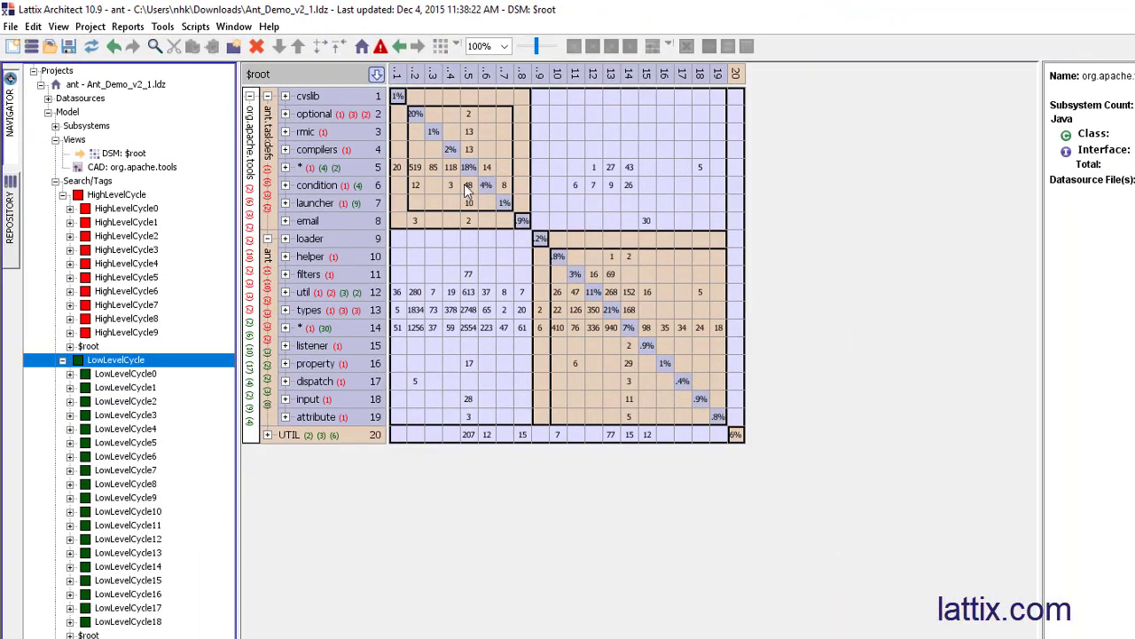
mouse_move(435, 204)
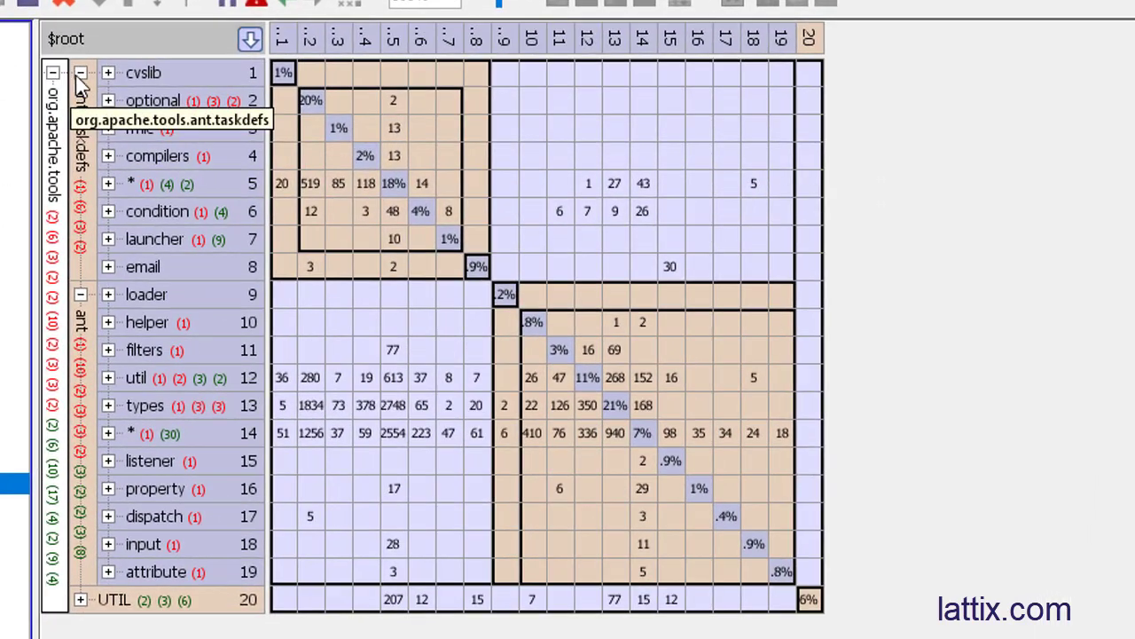
click(53, 73)
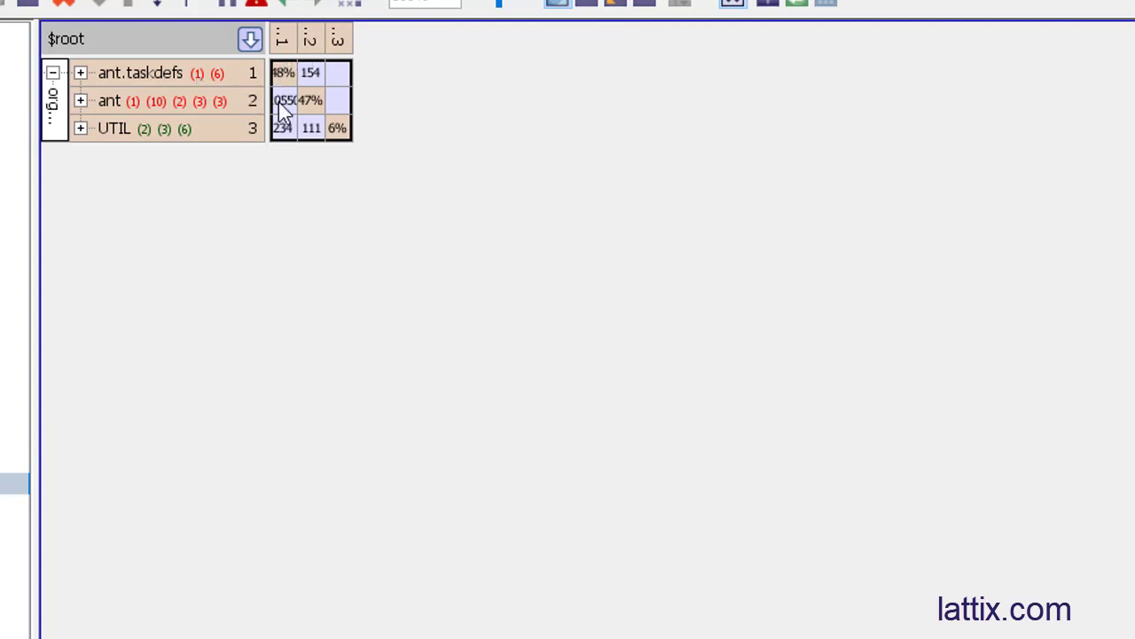
mouse_move(197, 85)
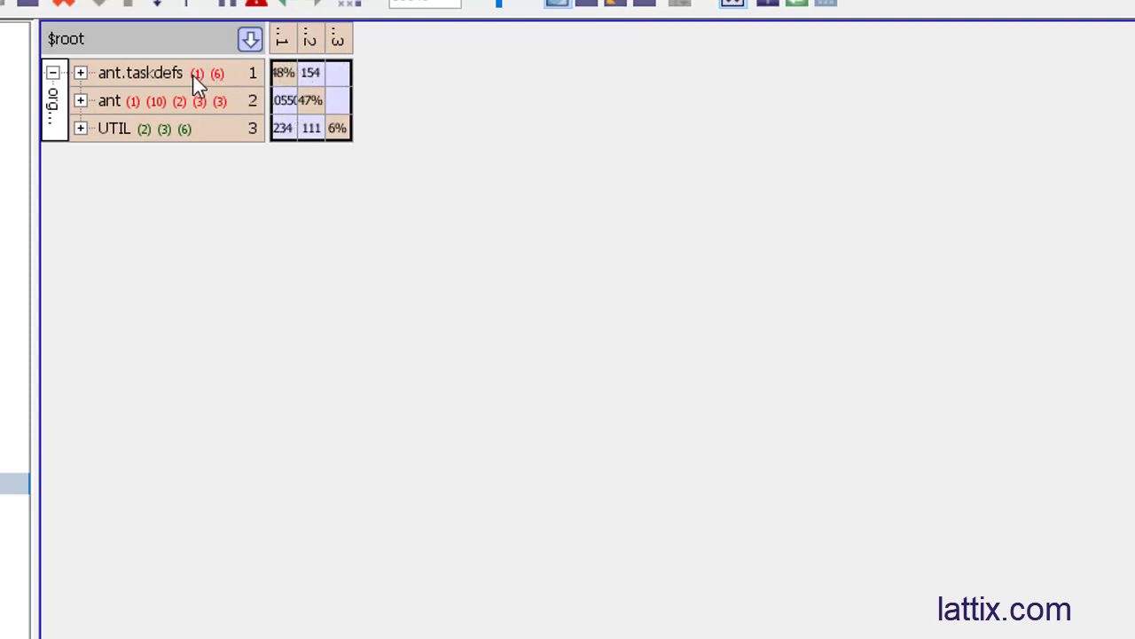
mouse_move(206, 79)
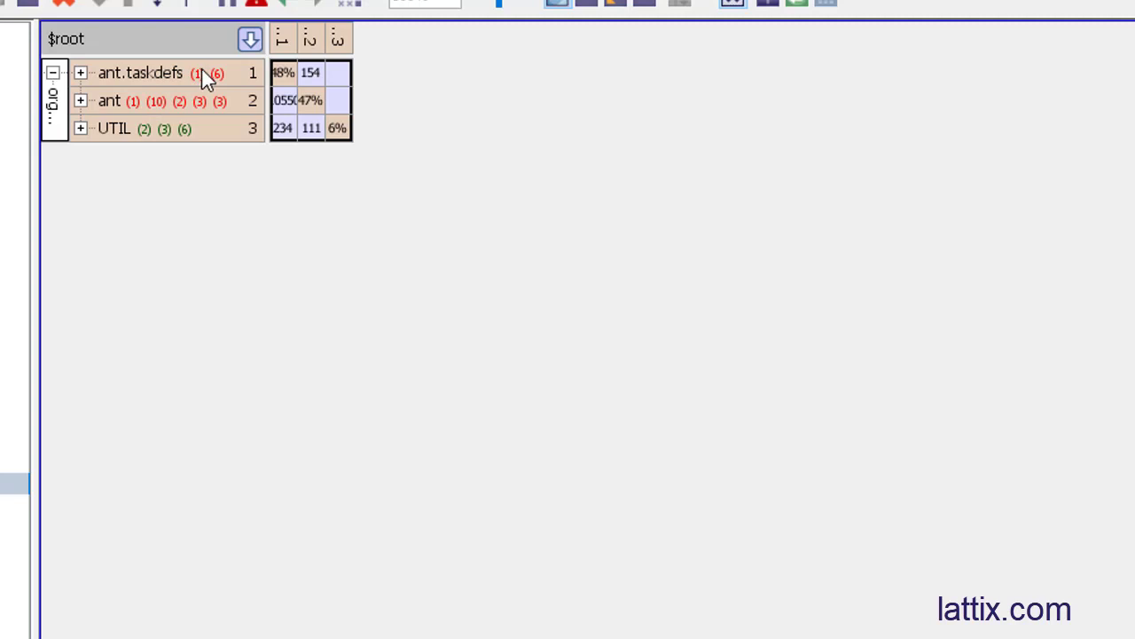
mouse_move(199, 80)
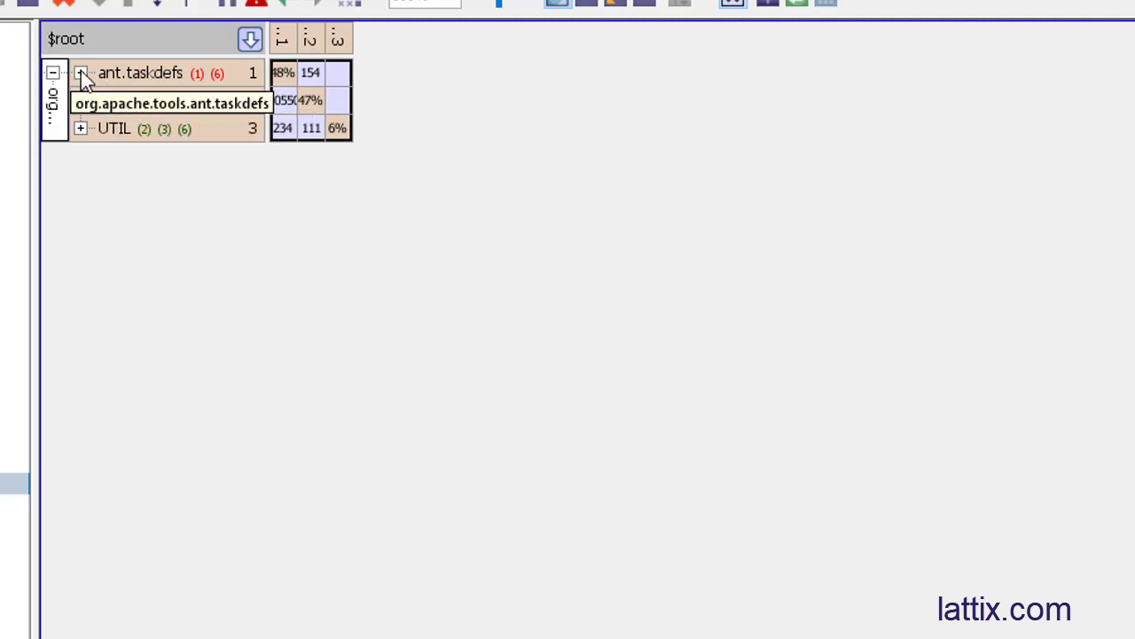
- Expand ant.taskdefs again to show its eight sub-packages with their cycle counts
click(82, 73)
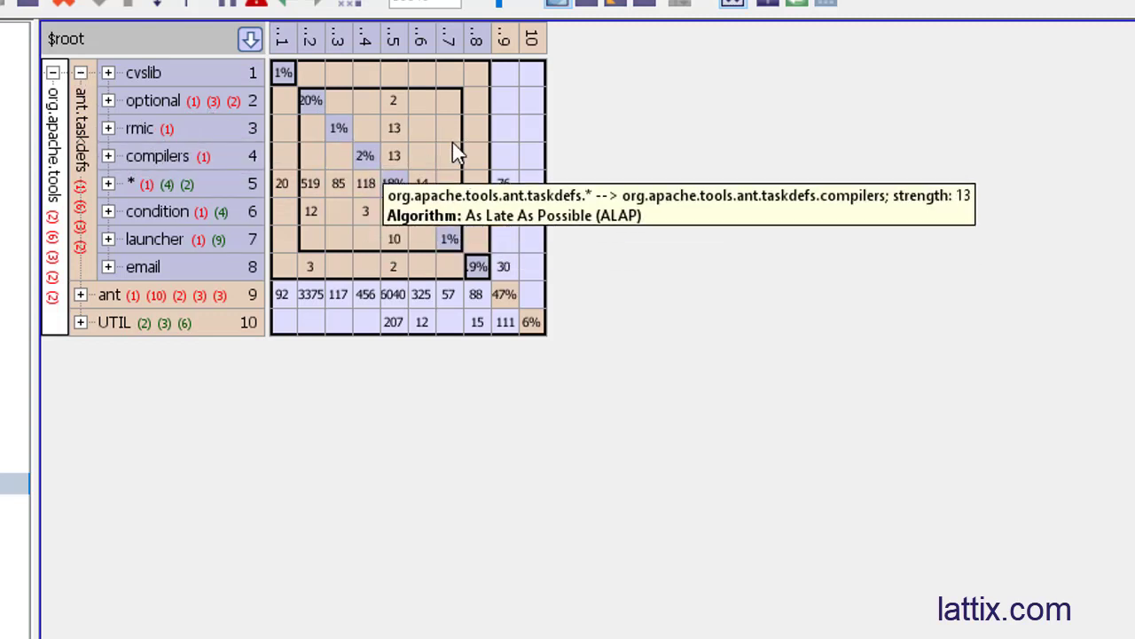
mouse_move(355, 110)
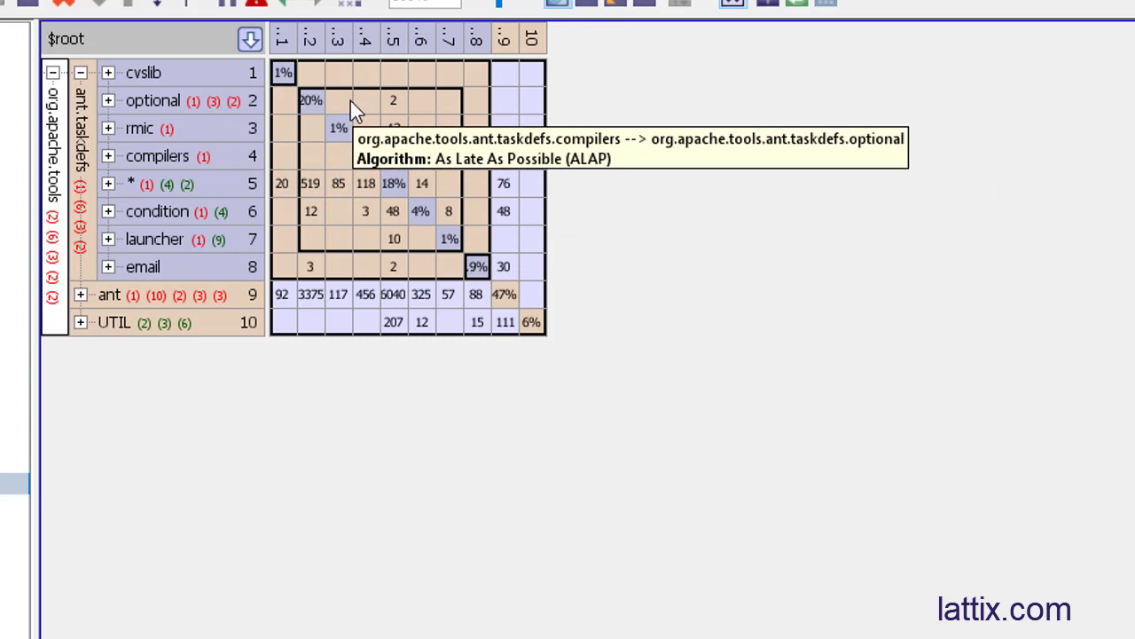
mouse_move(257, 163)
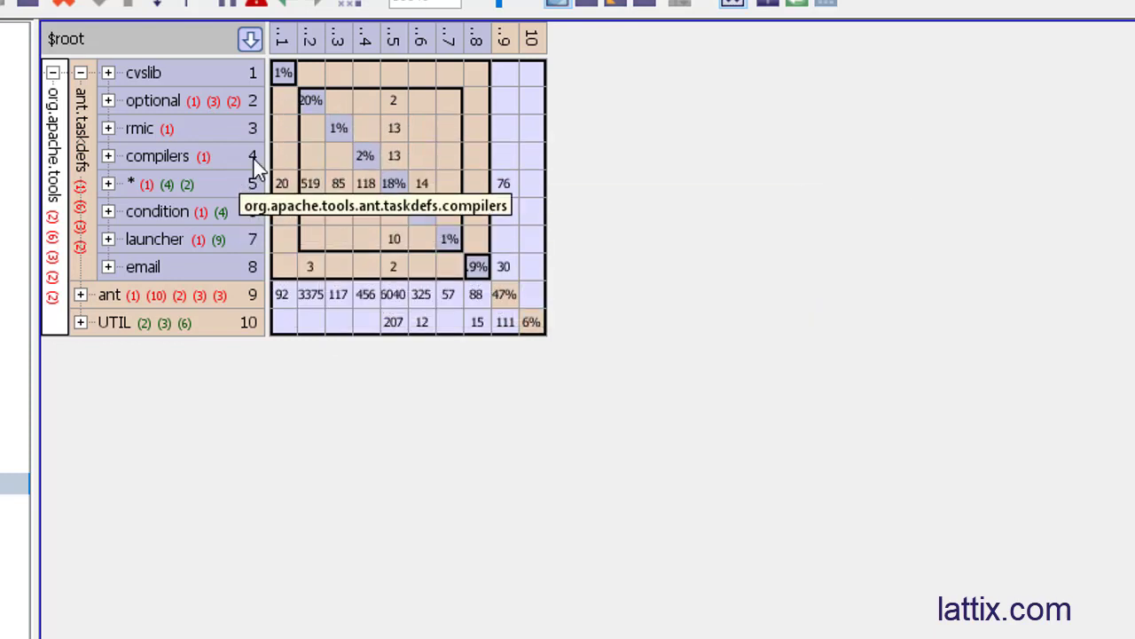
mouse_move(195, 108)
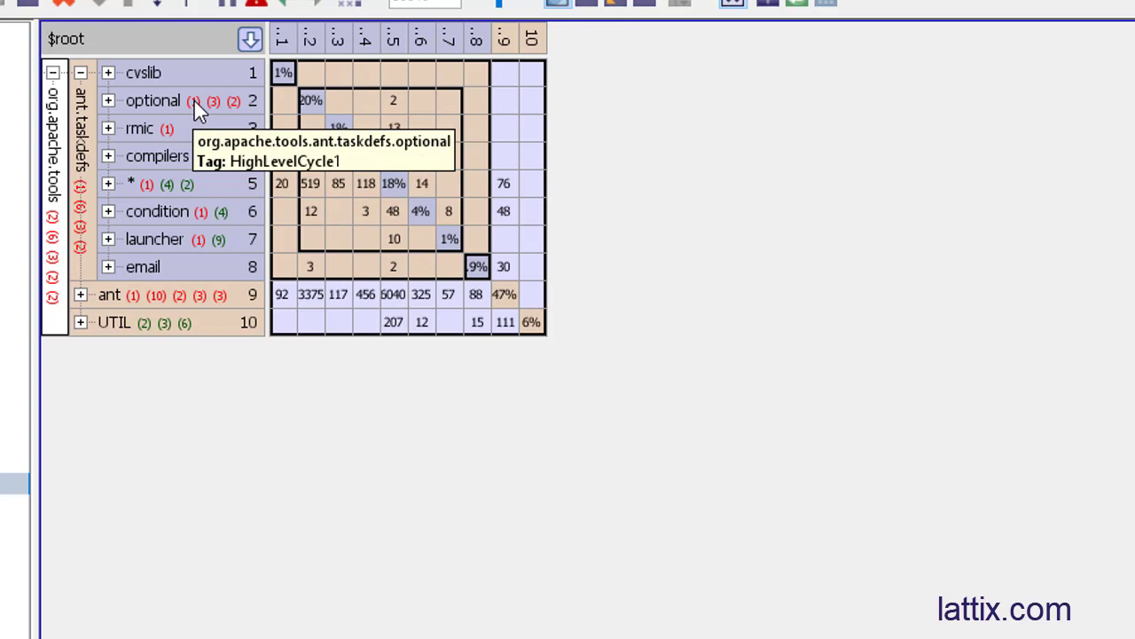
mouse_move(168, 128)
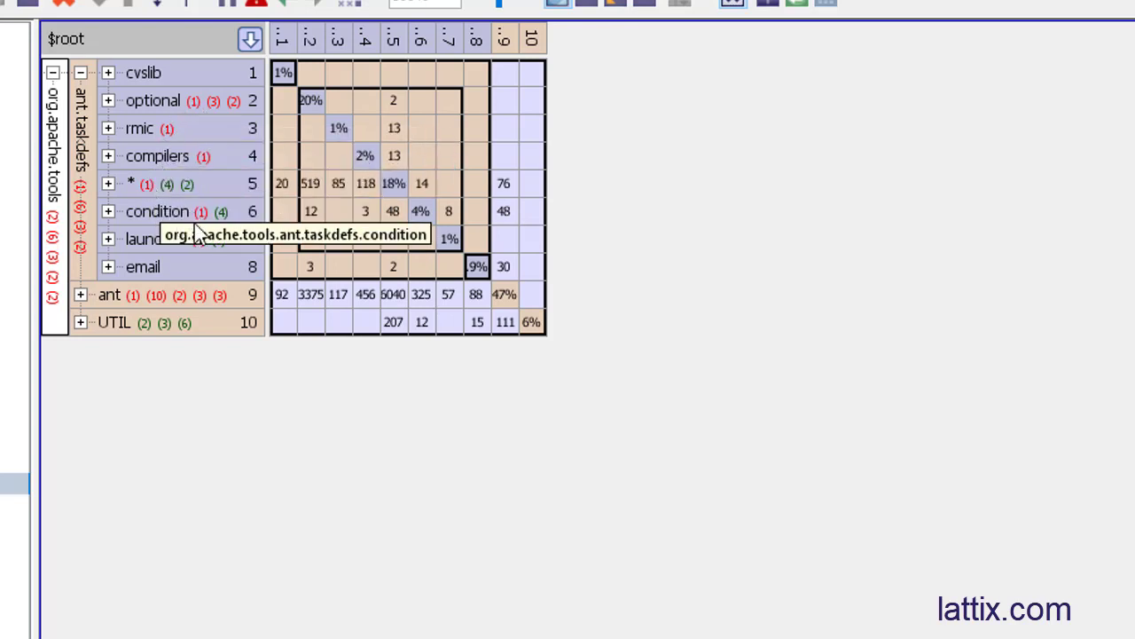
mouse_move(195, 247)
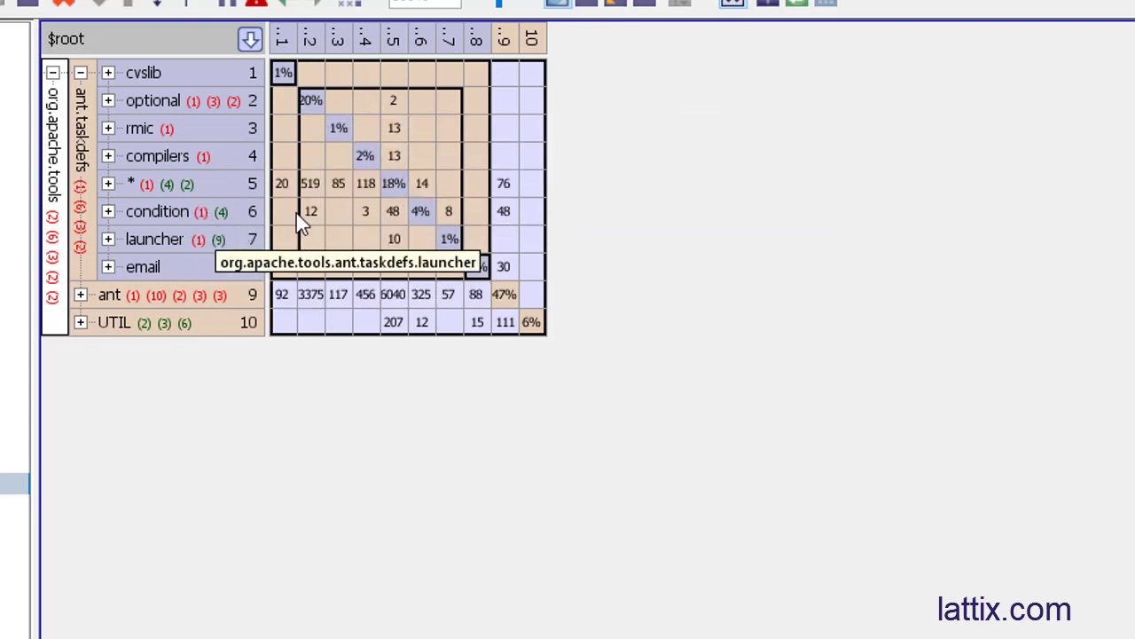
mouse_move(380, 129)
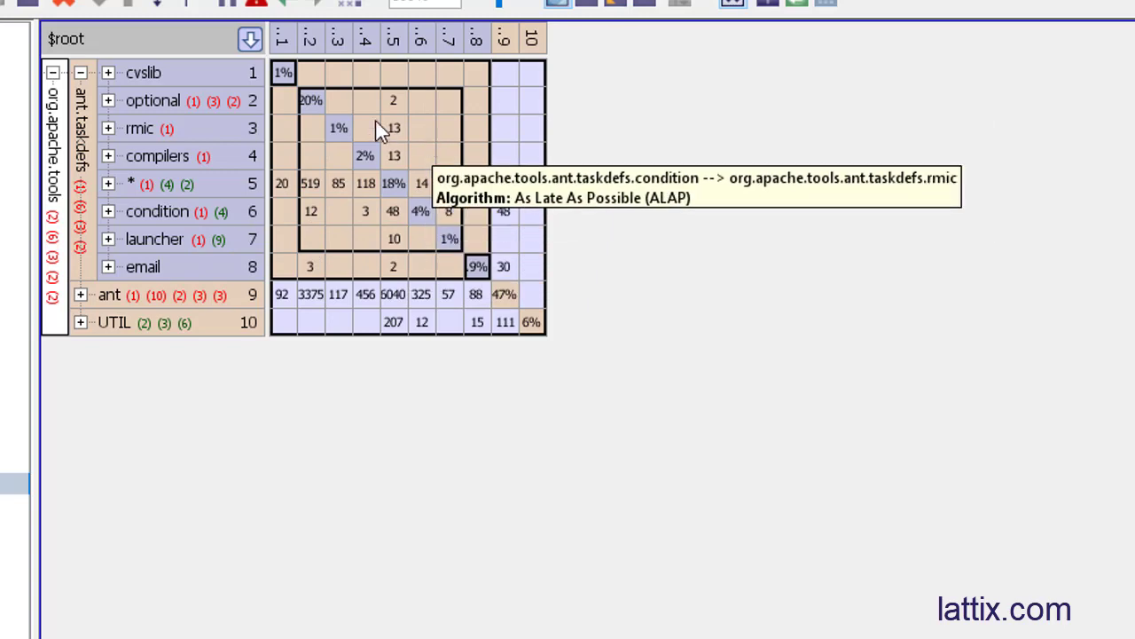
mouse_move(333, 213)
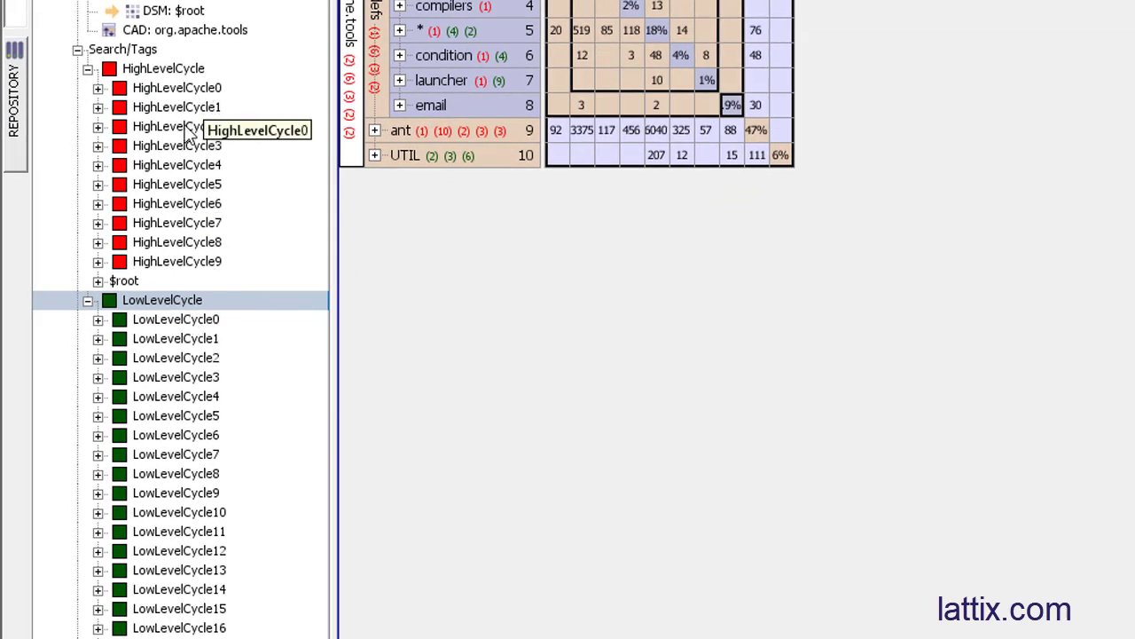
mouse_move(103, 328)
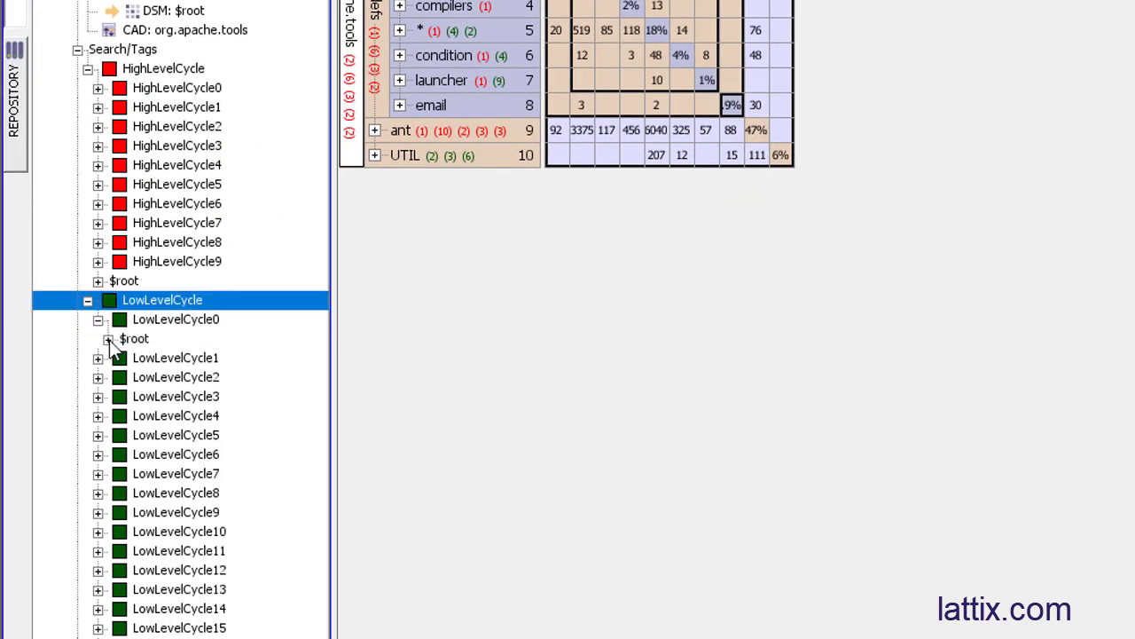
- Expand LowLevelCycle0 down to ant.taskdefs.optional.script, revealing ScriptDefBase and ScriptDef
click(108, 337)
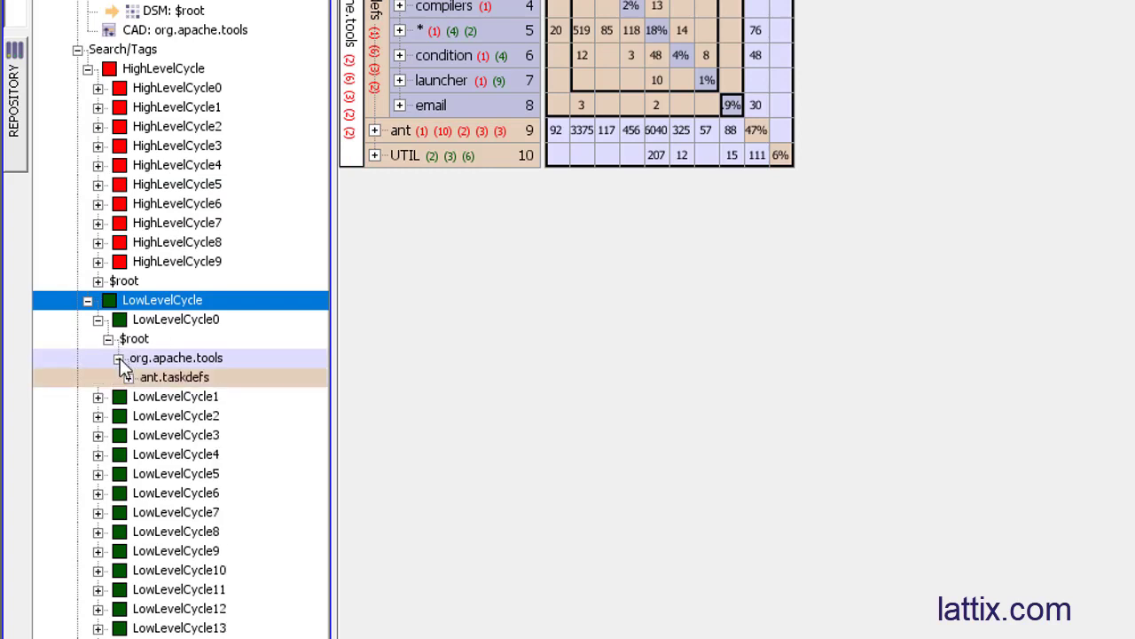
click(120, 376)
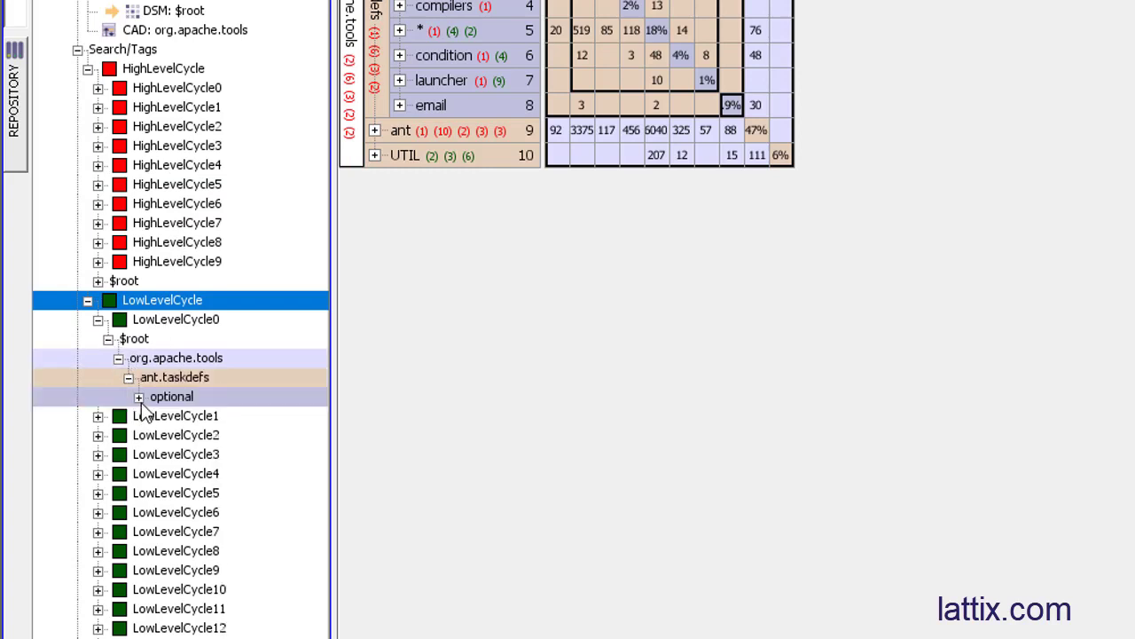
click(139, 398)
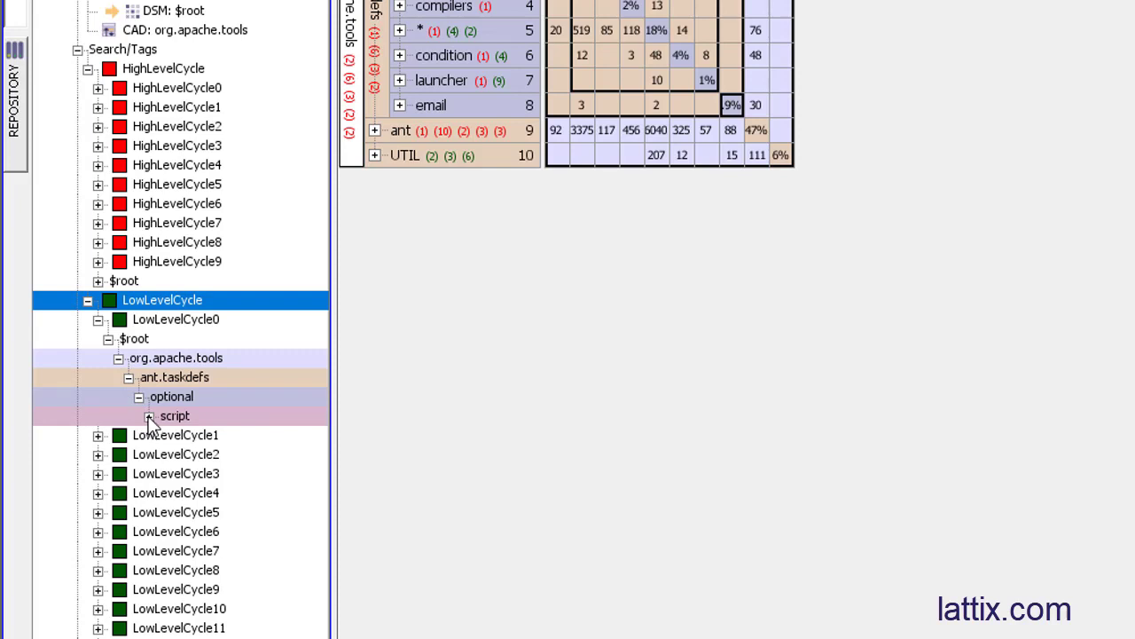
click(147, 415)
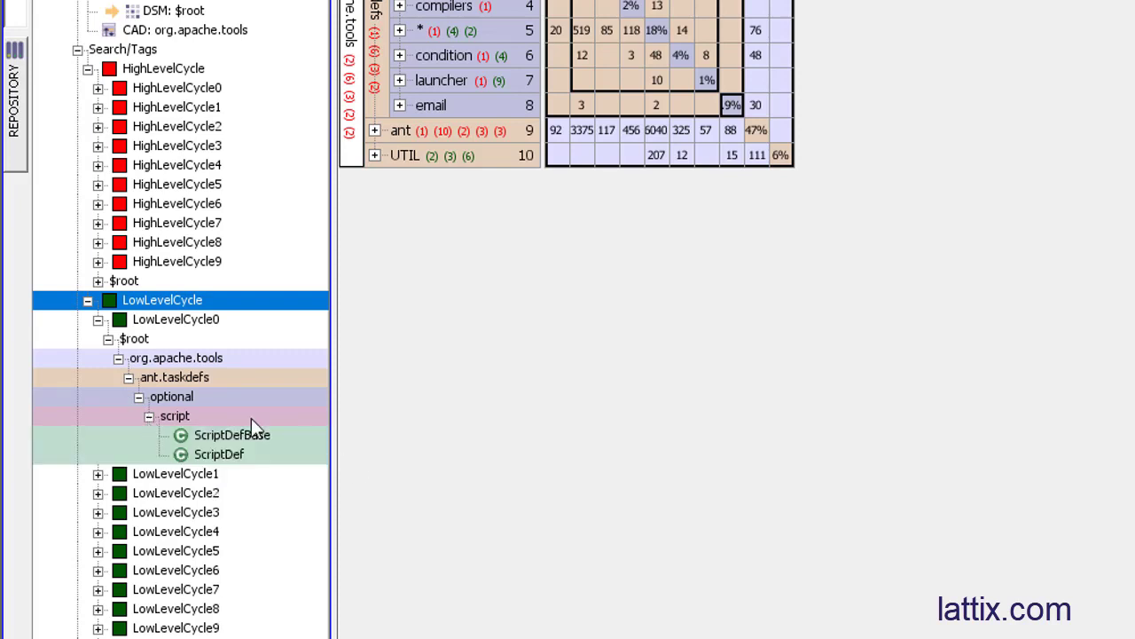
mouse_move(220, 454)
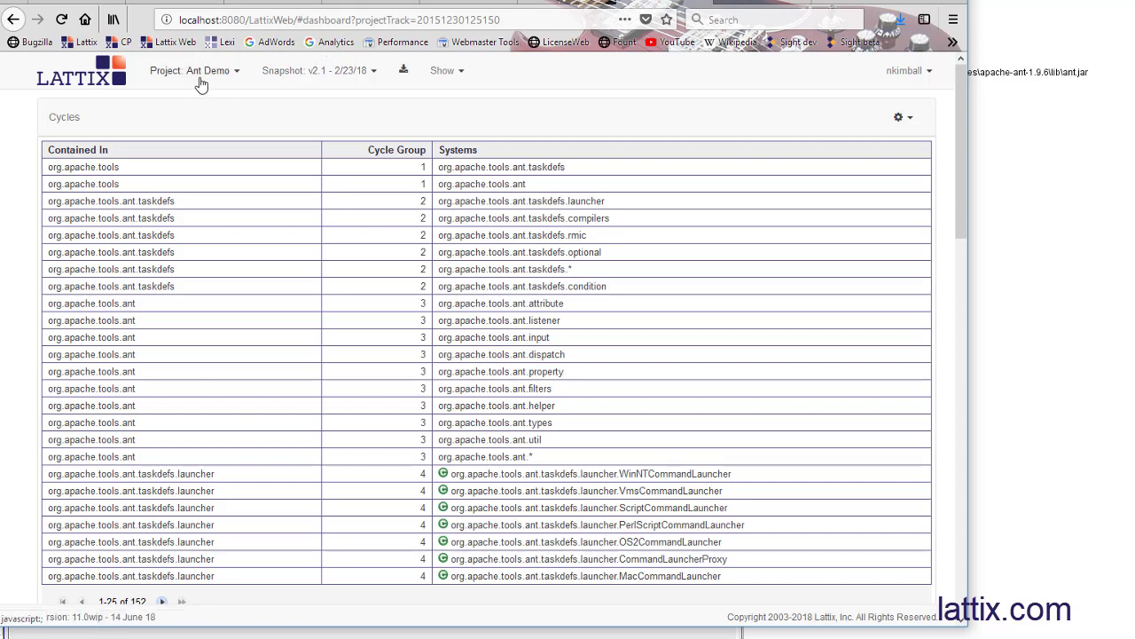
mouse_move(433, 192)
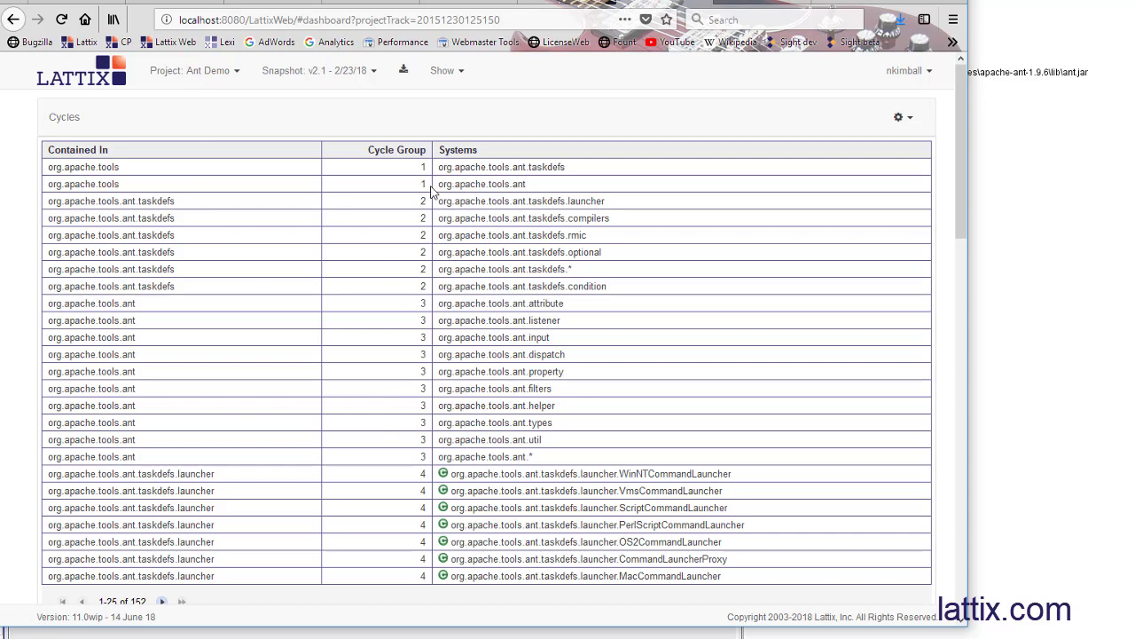
mouse_move(284, 197)
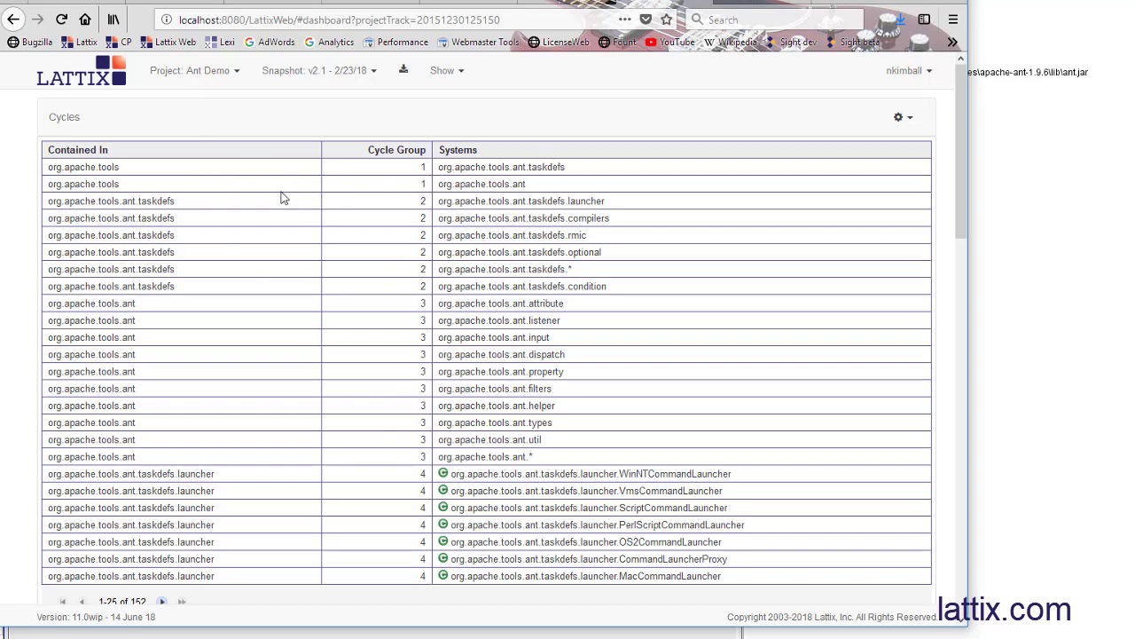
mouse_move(432, 169)
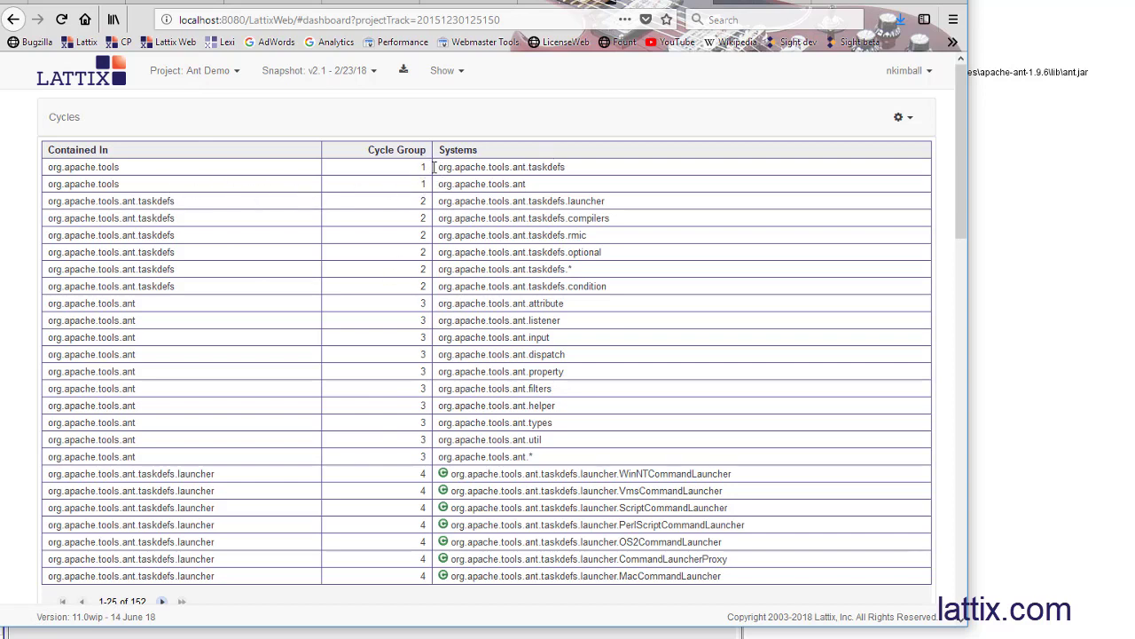
mouse_move(493, 197)
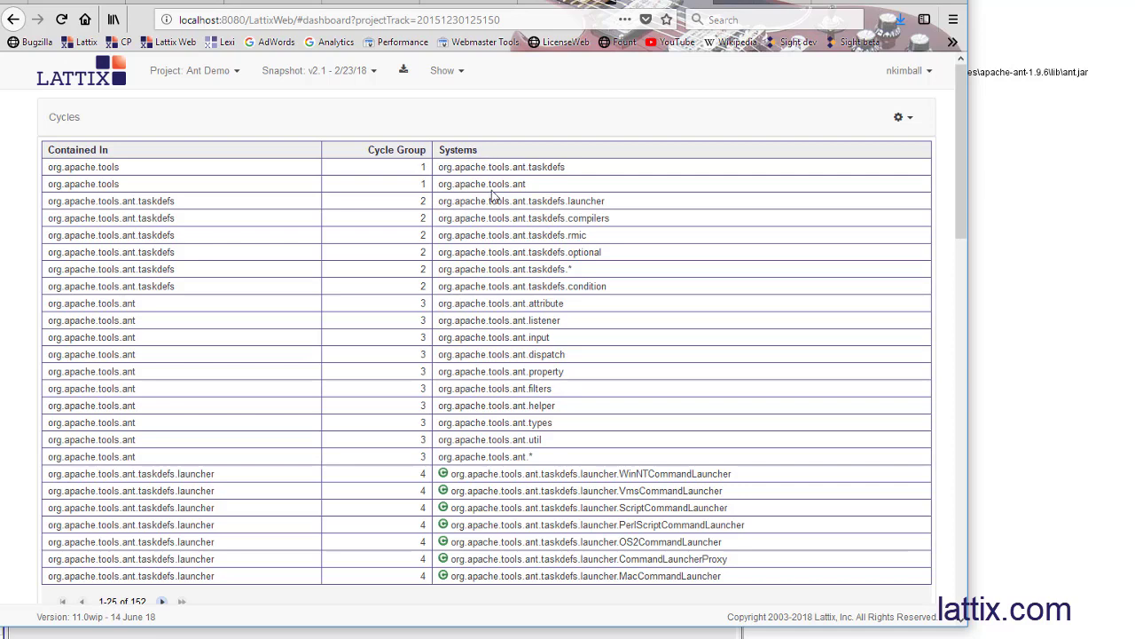
mouse_move(452, 337)
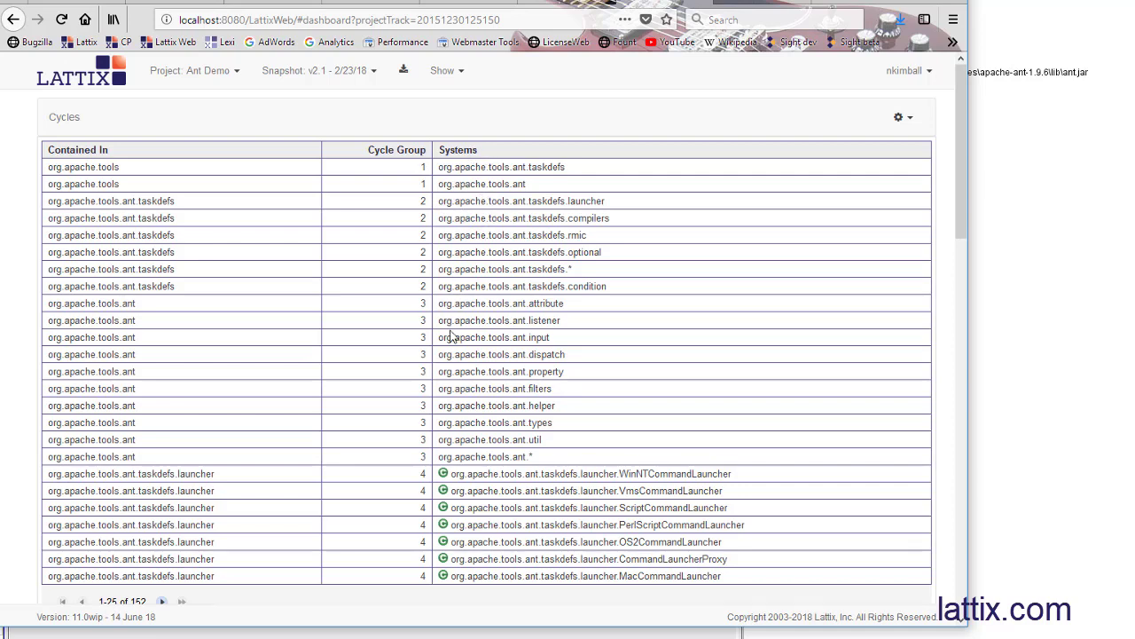
mouse_move(476, 493)
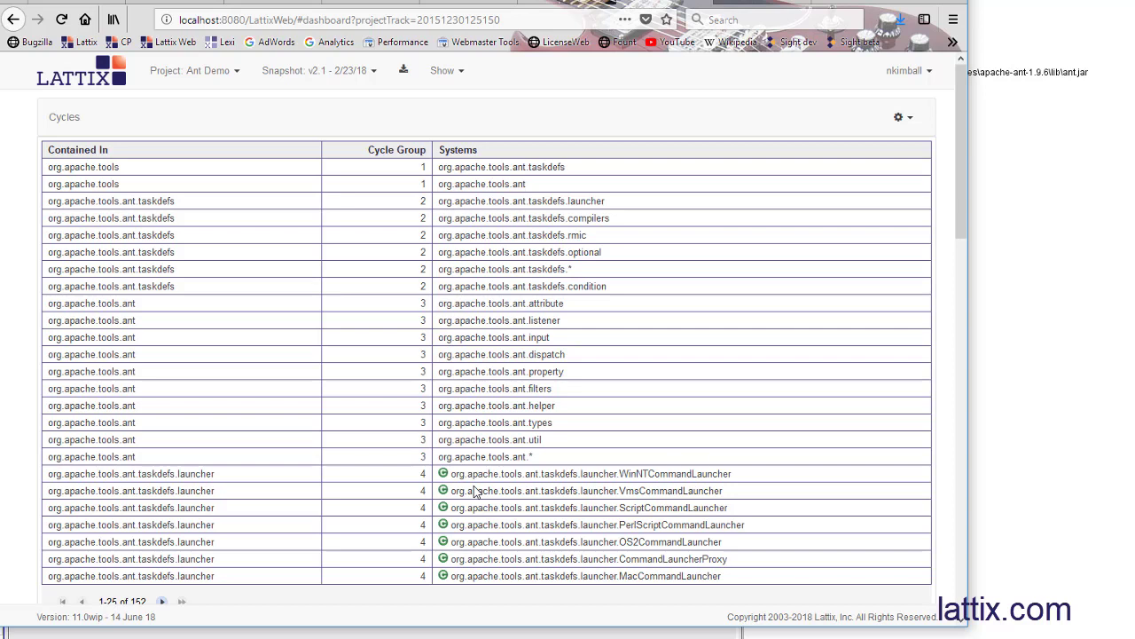
mouse_move(589, 406)
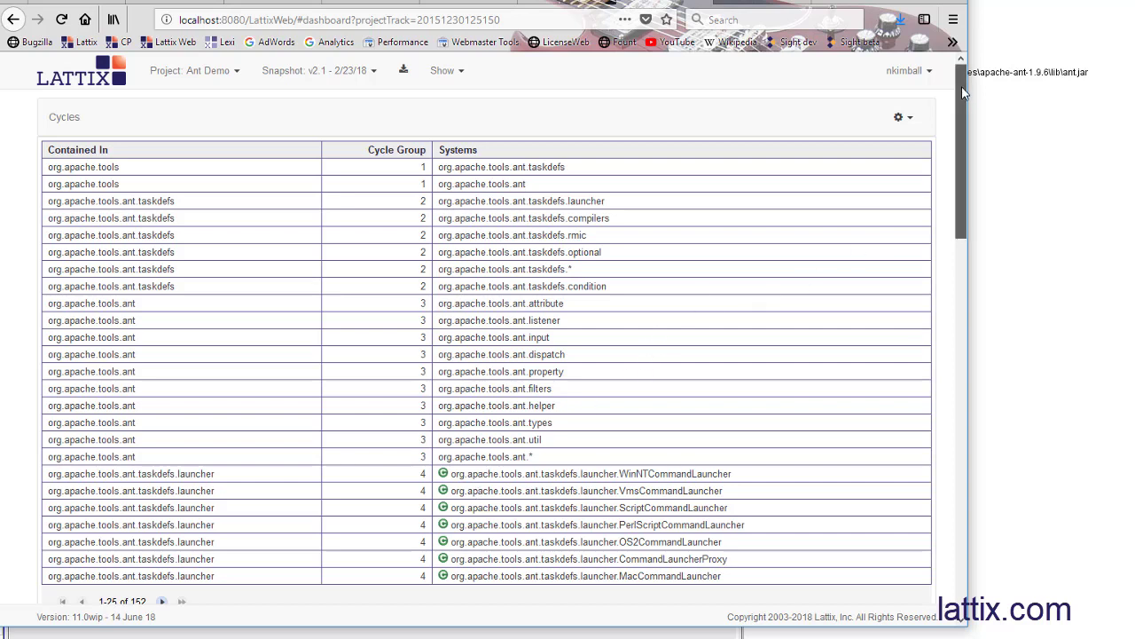
- Scroll down to the System Cyclicality chart rising from 8.824% at v1.1.0 to 40.979% at v2.1
scroll(down, 3)
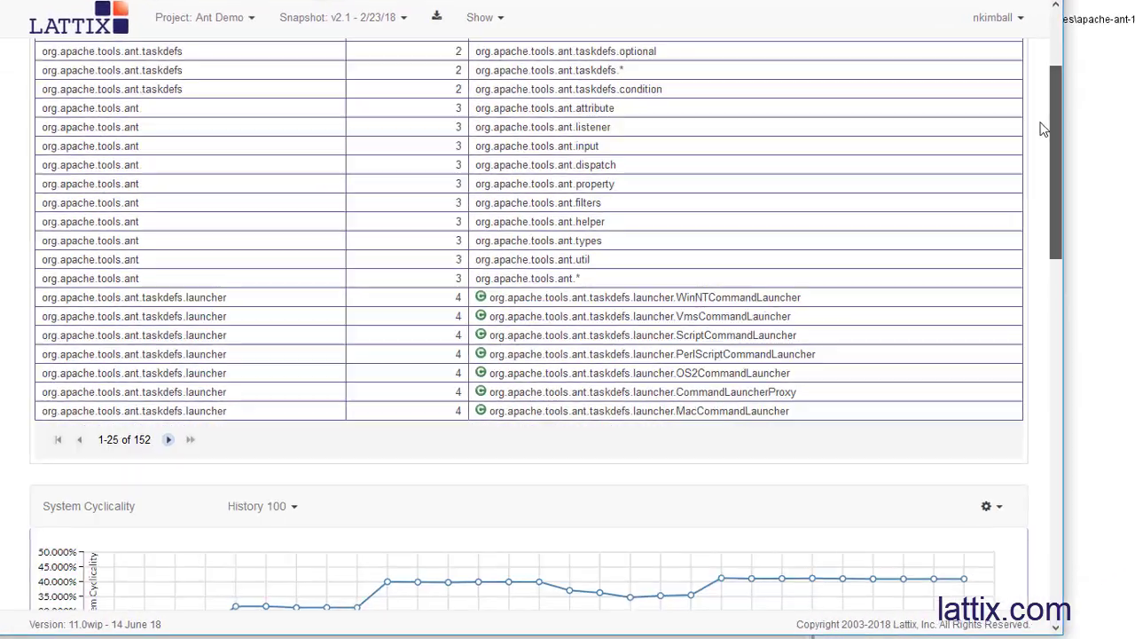
scroll(down, 3)
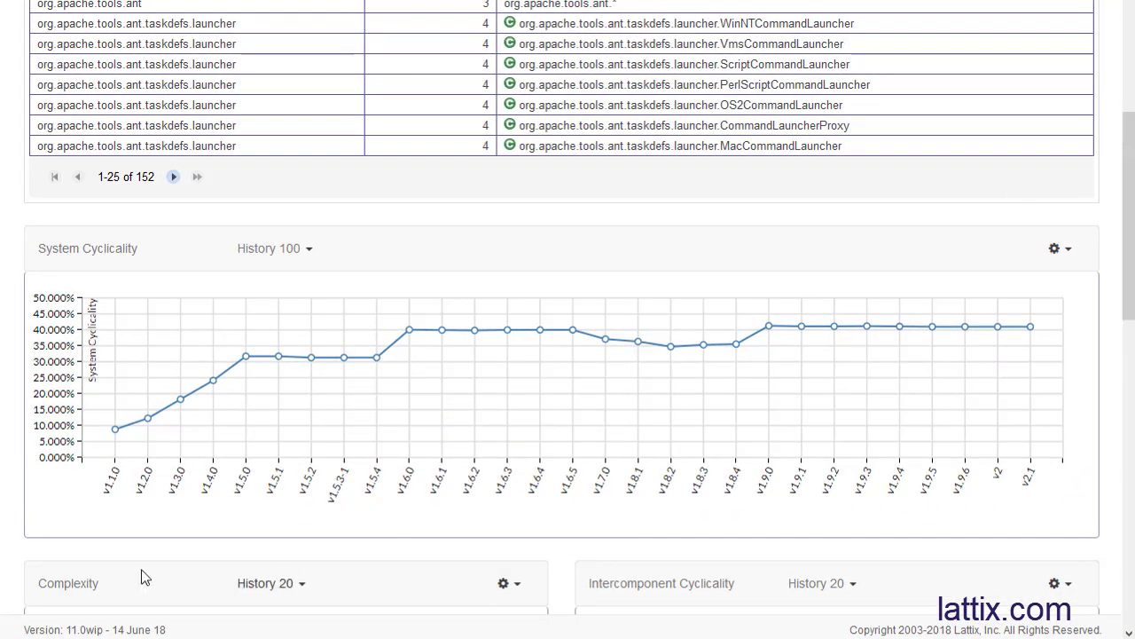
mouse_move(163, 458)
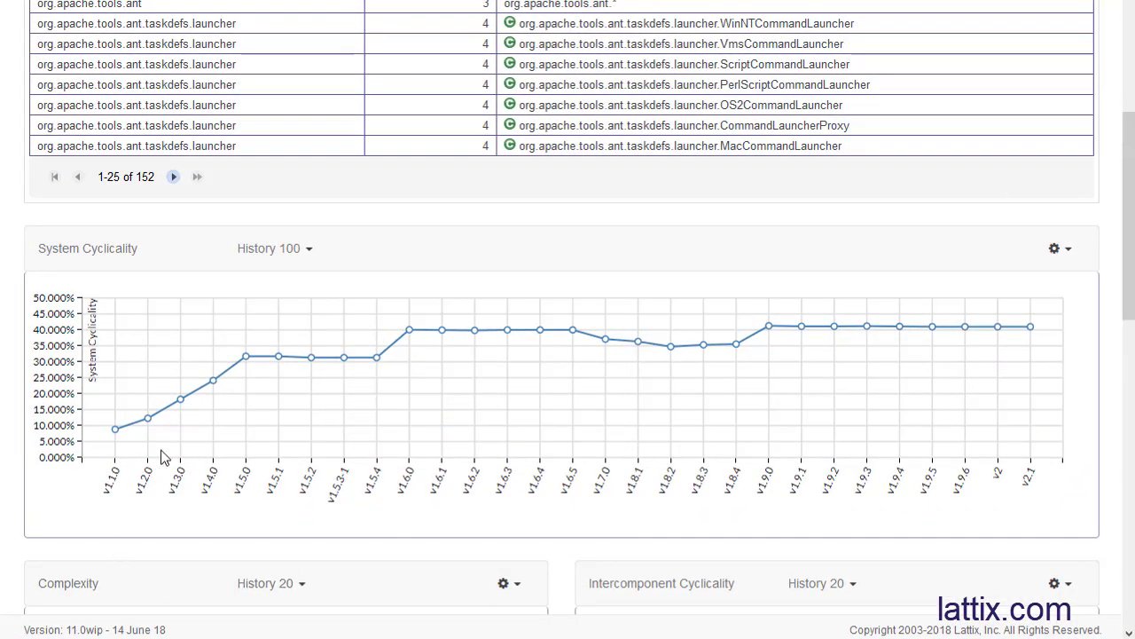
mouse_move(121, 470)
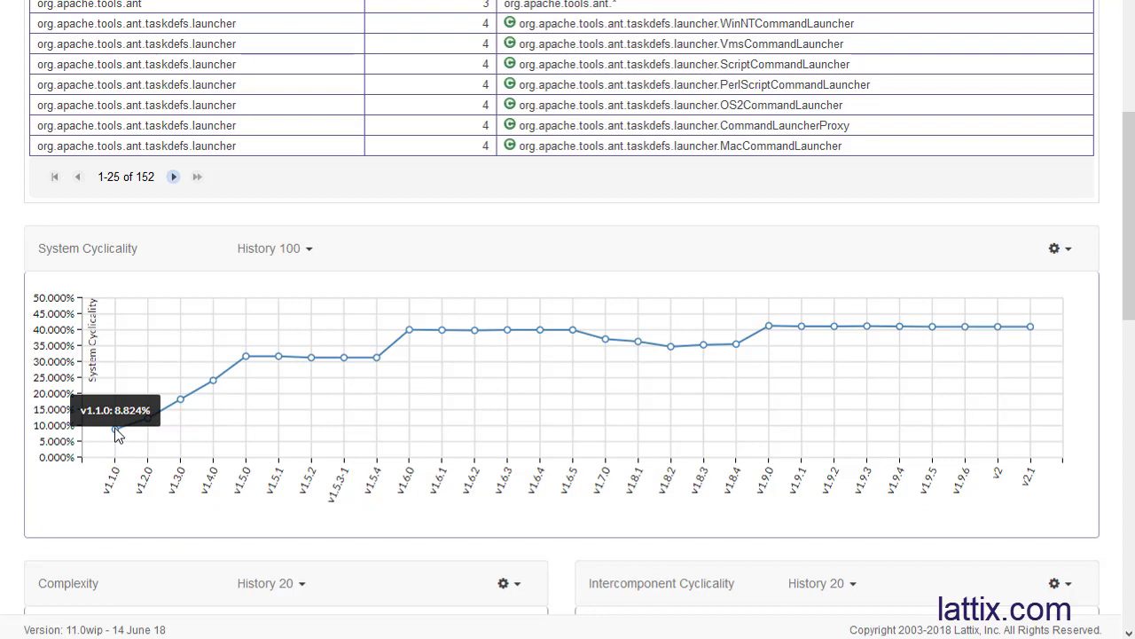
mouse_move(1031, 326)
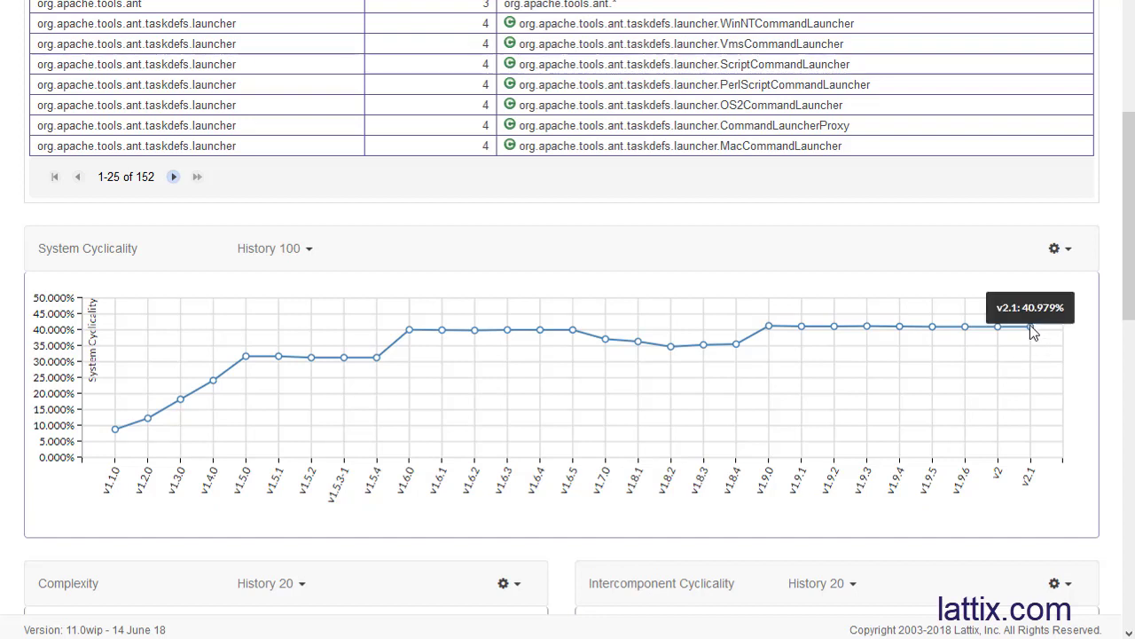